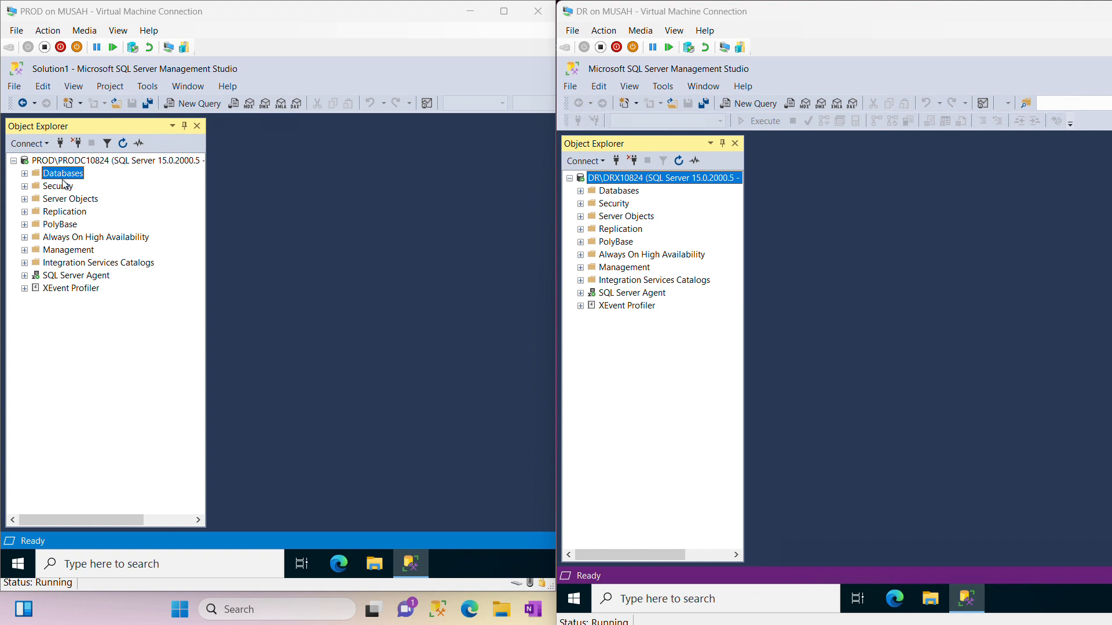
mouse_move(139, 153)
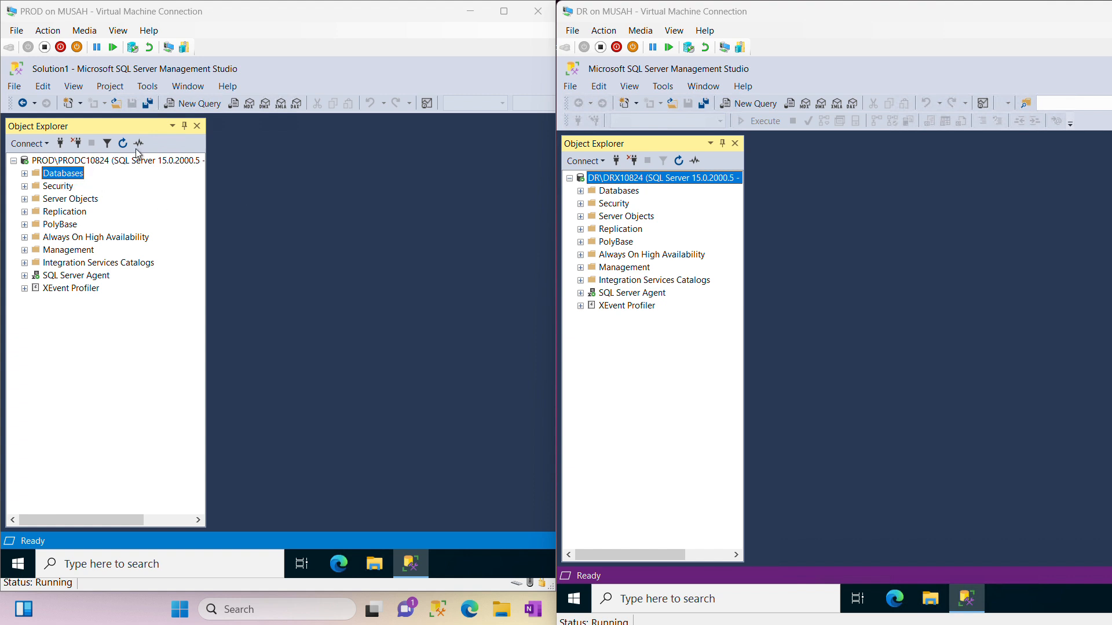
mouse_move(32, 191)
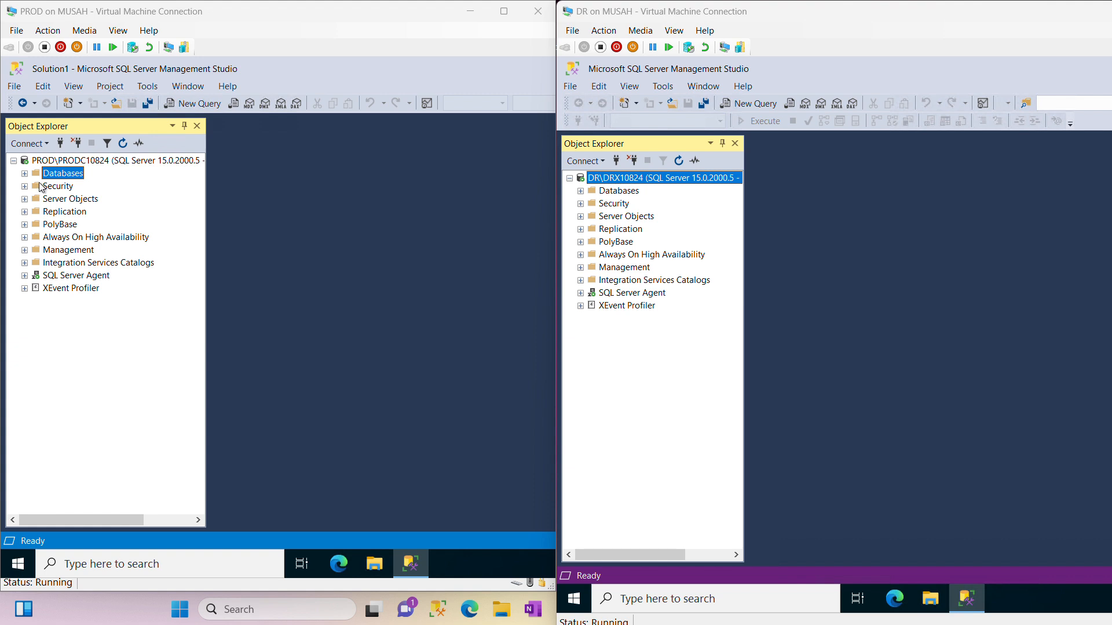
mouse_move(88, 149)
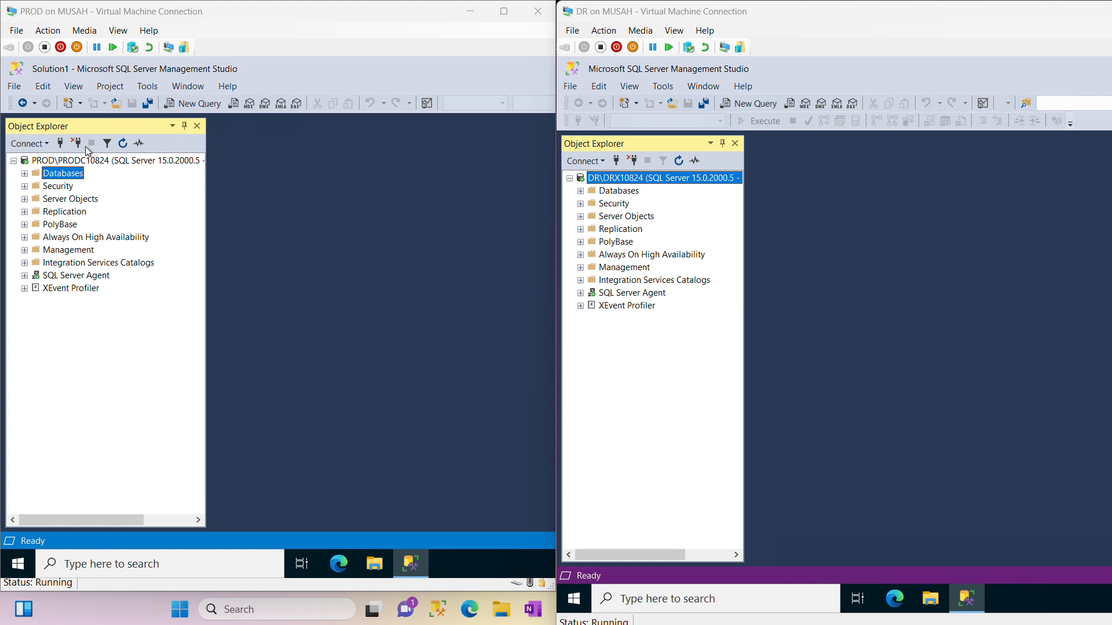
mouse_move(623, 158)
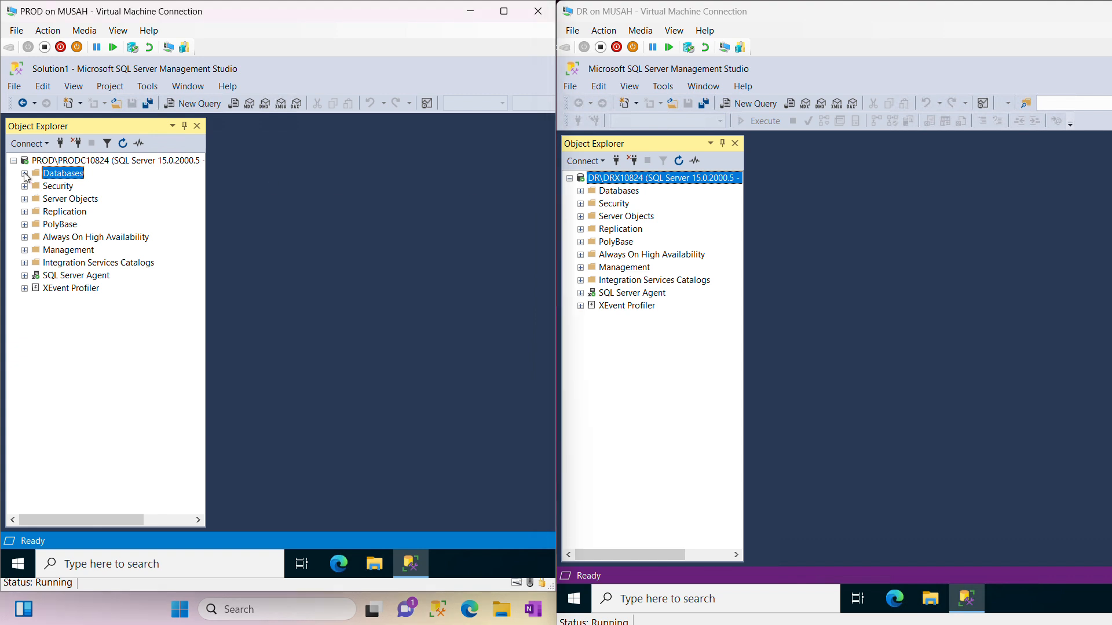
- Expand the Databases lists on PROD and DR to compare where Healthcare exists
left_click(24, 172)
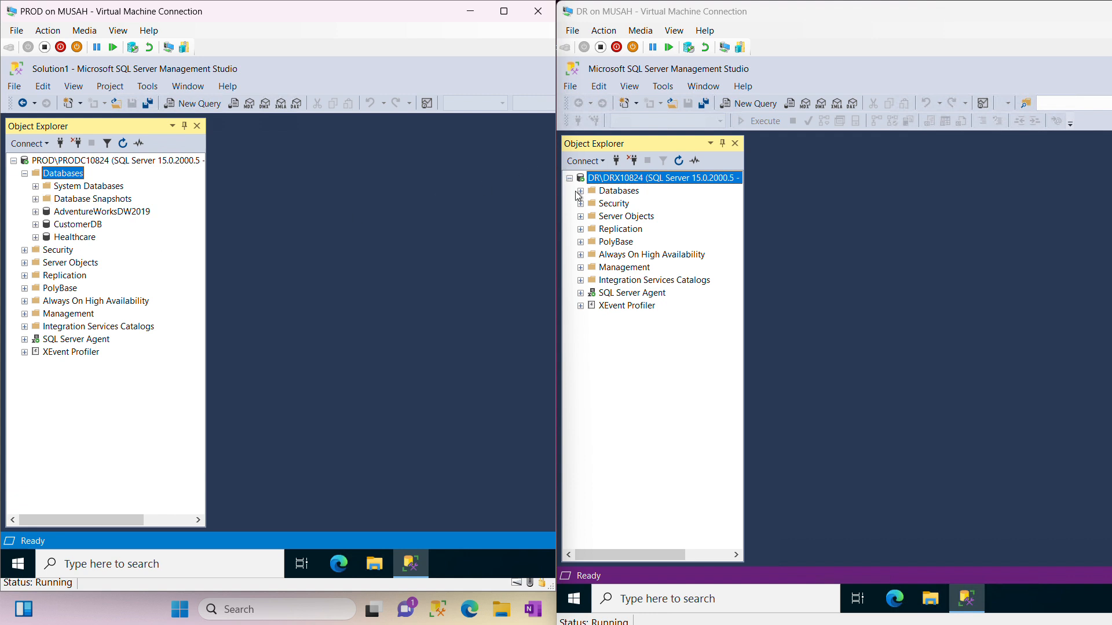
left_click(581, 190)
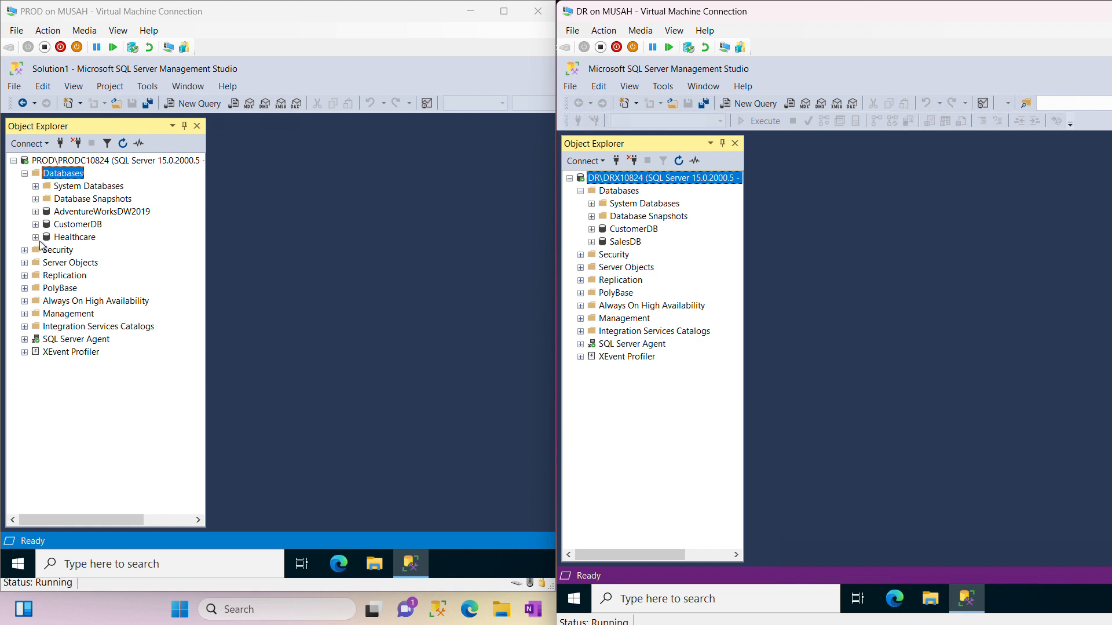
mouse_move(85, 241)
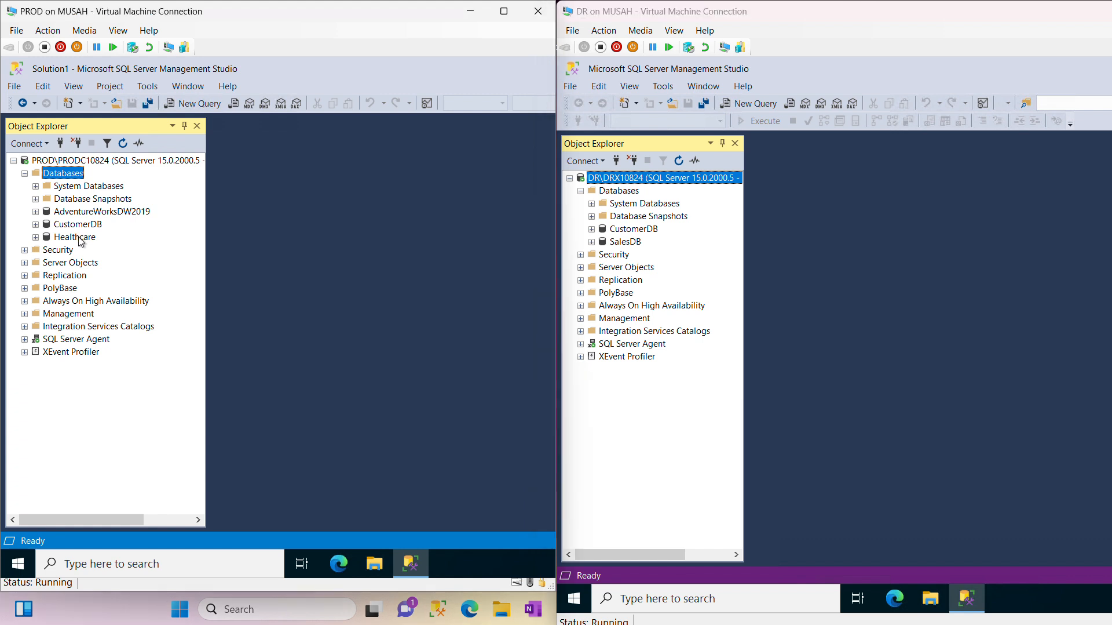
- Detach Healthcare from PROD via Tasks > Detach with Drop Connections ticked
right_click(75, 237)
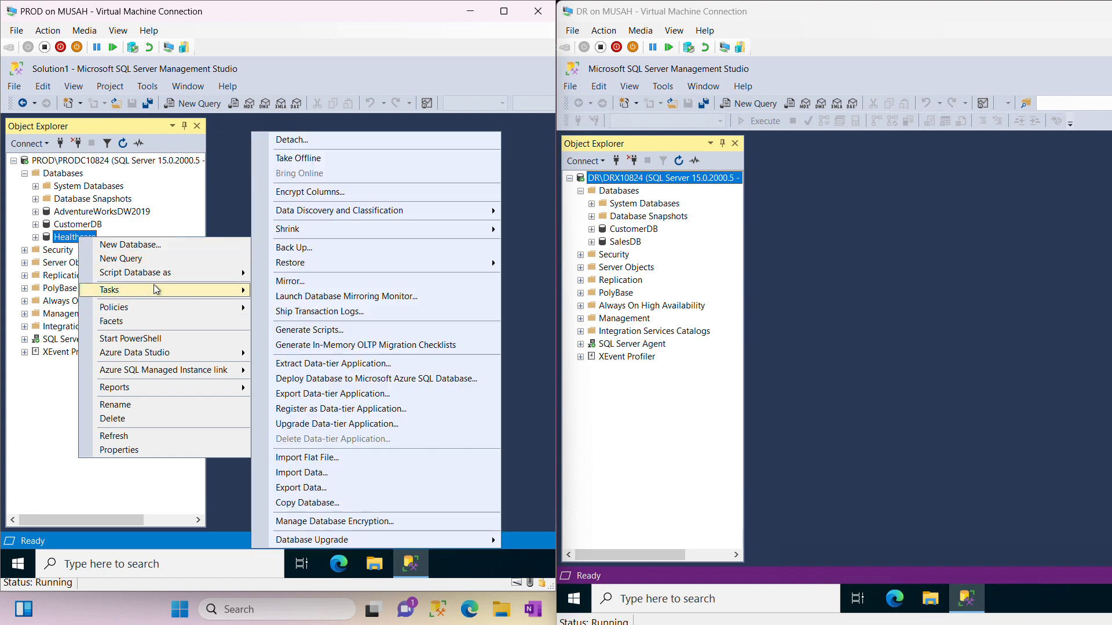
mouse_move(316, 139)
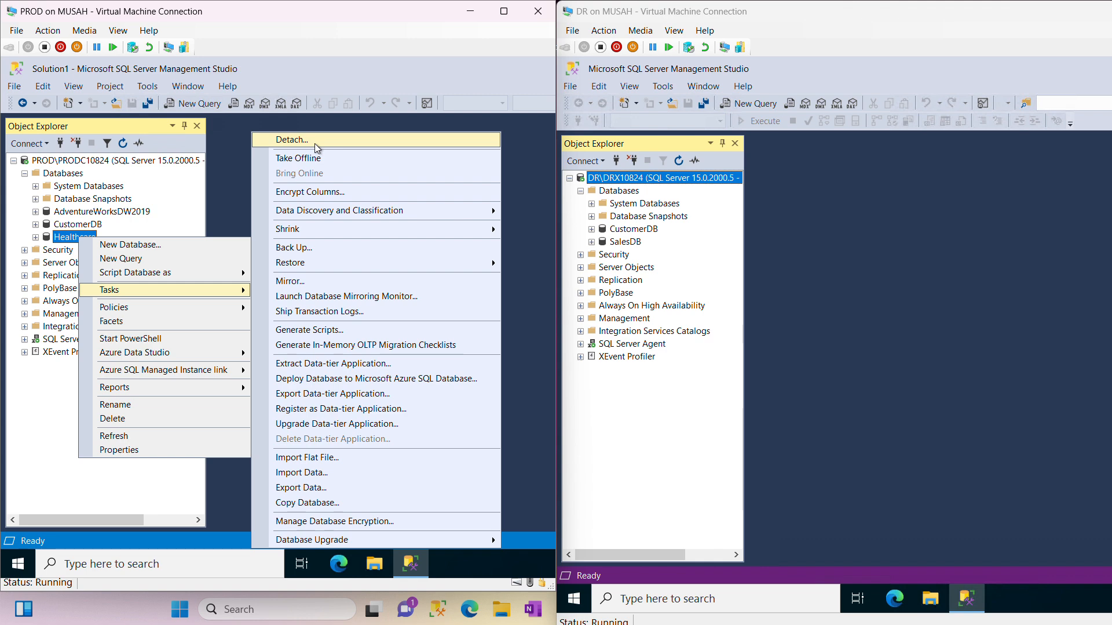
left_click(292, 138)
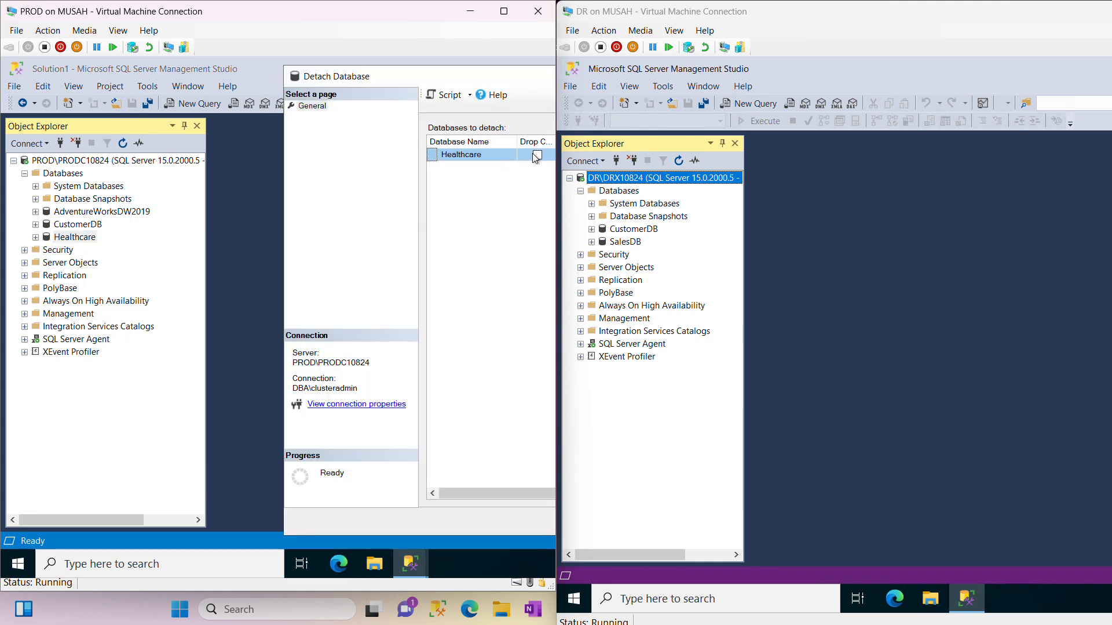
left_click(537, 154)
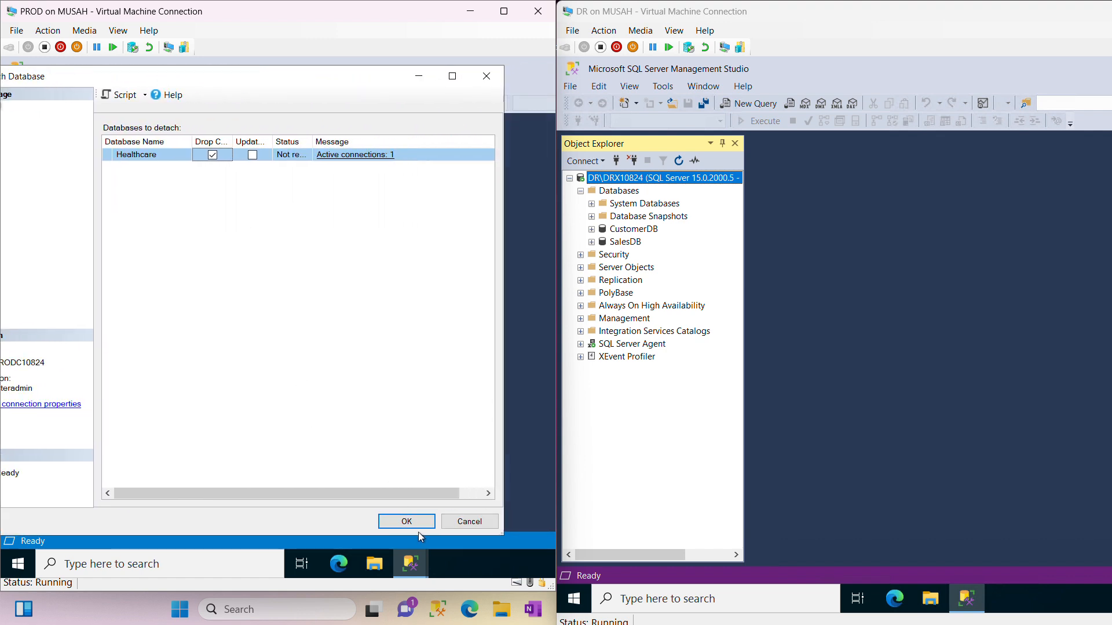
left_click(407, 520)
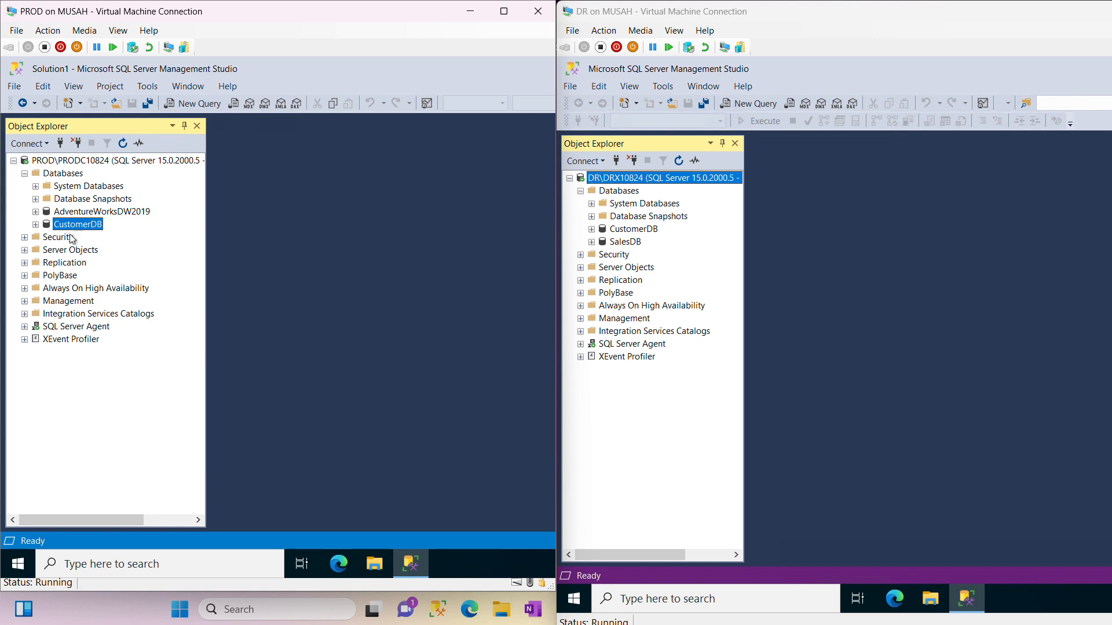
mouse_move(76, 230)
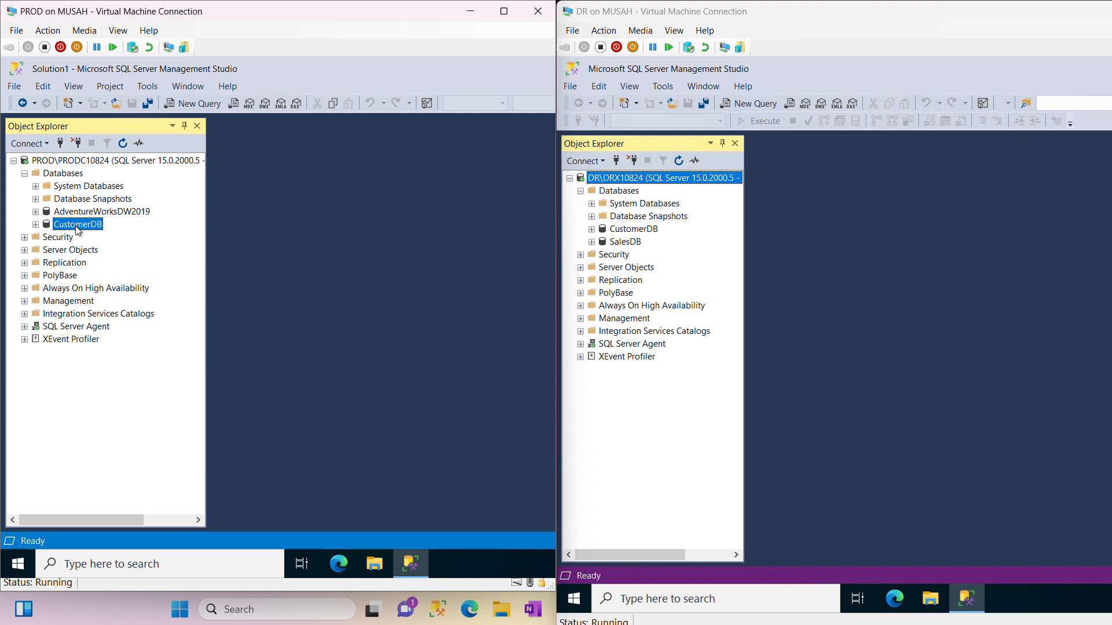
mouse_move(80, 214)
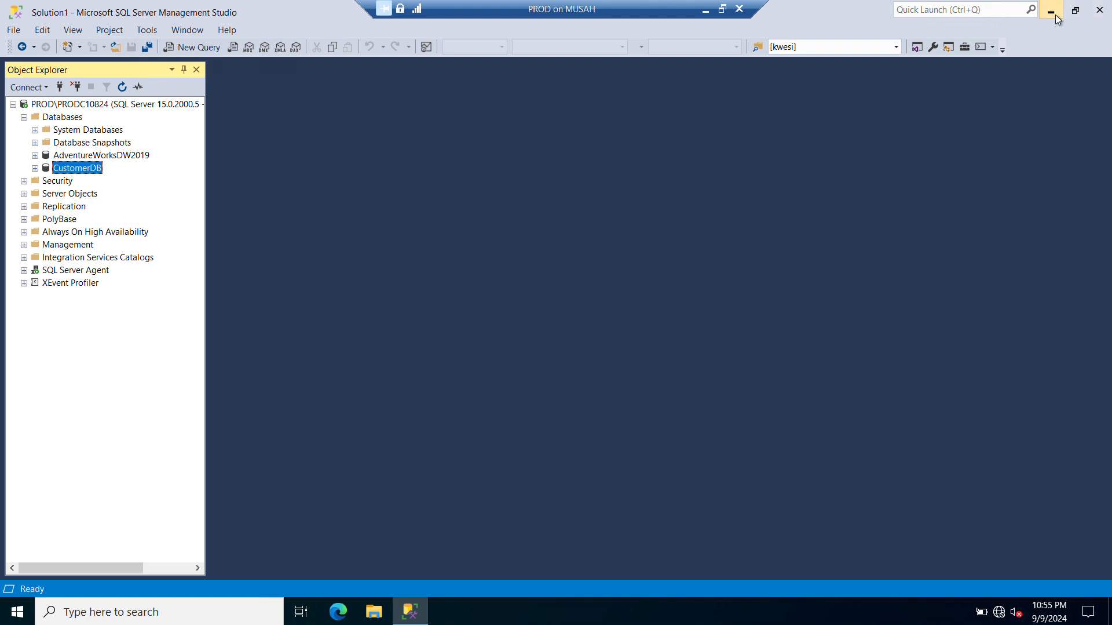
- Minimize SSMS and browse File Explorer to DATA (E:) > MSSQL > PROD, selecting the Healthcare file
left_click(1056, 9)
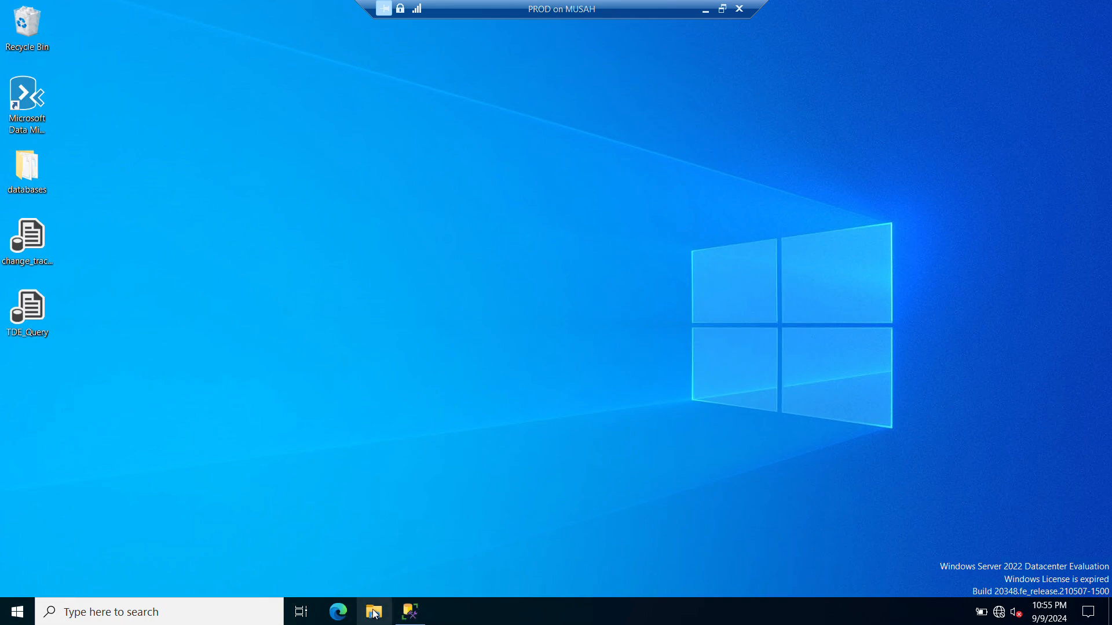
left_click(375, 610)
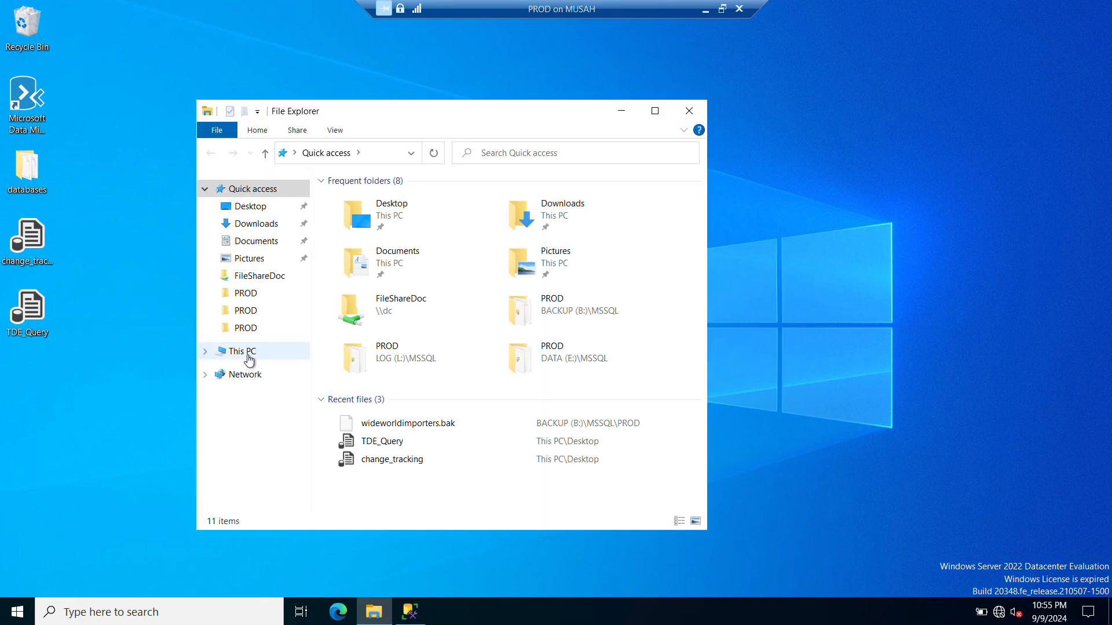
left_click(241, 350)
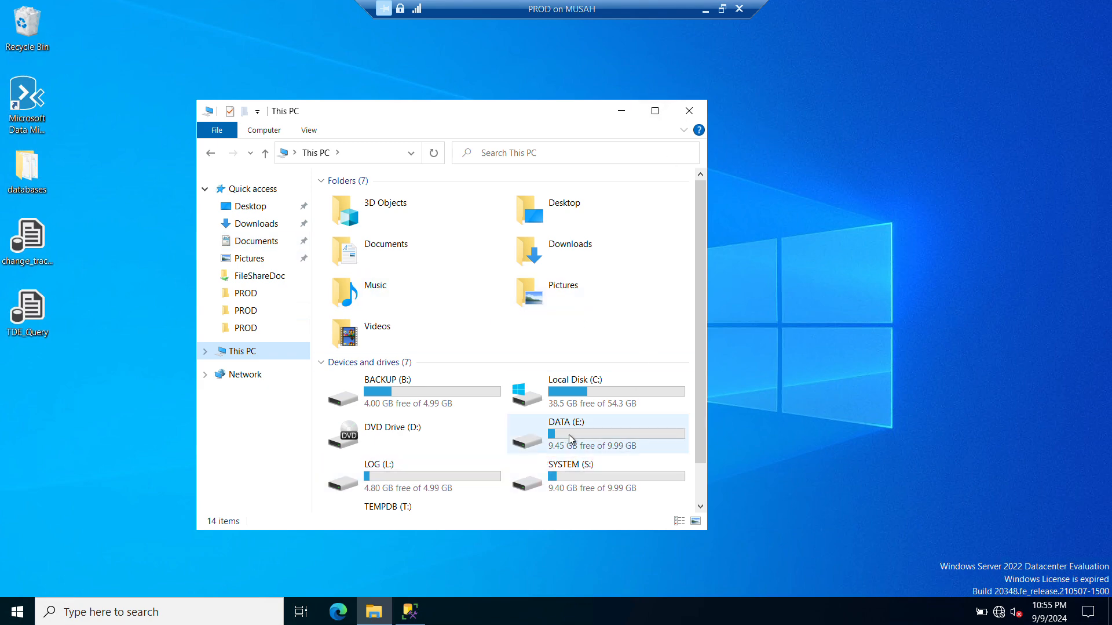
double_click(571, 432)
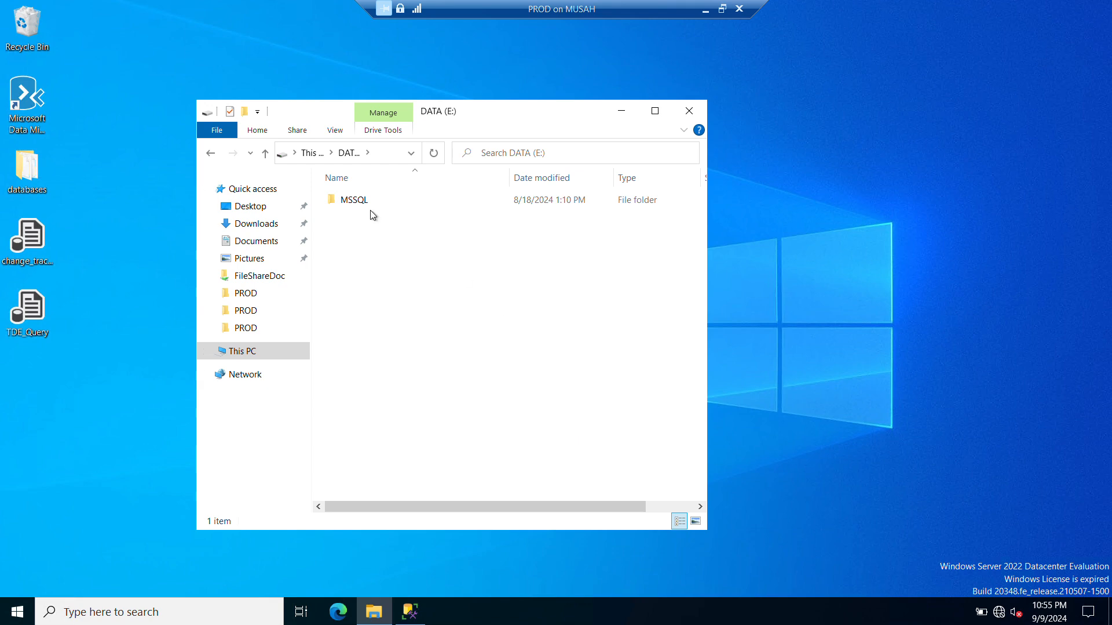
double_click(355, 198)
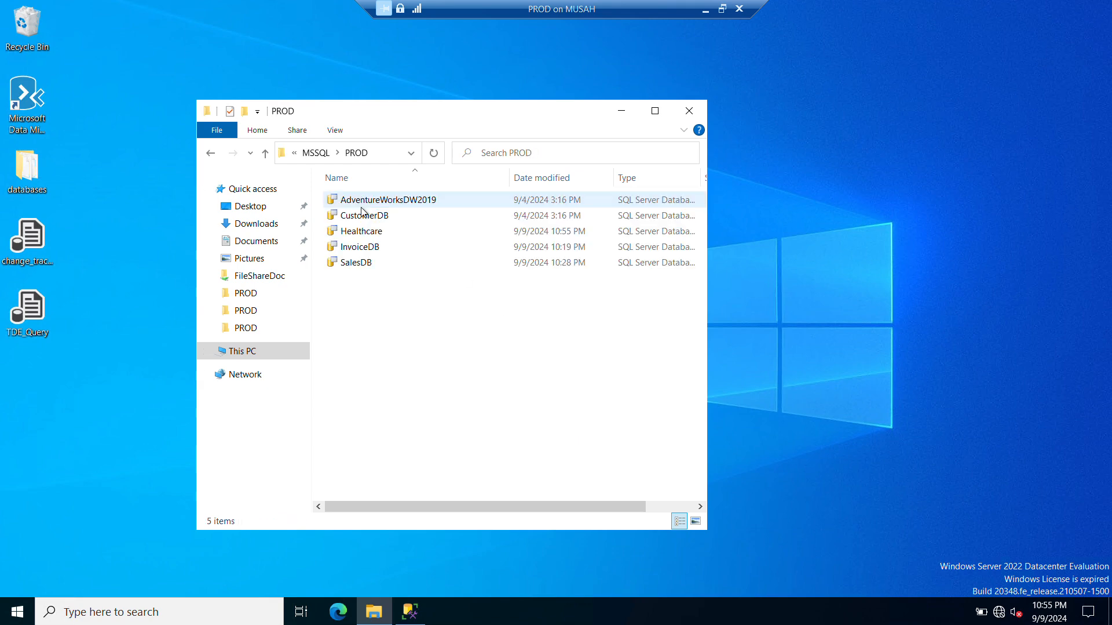
left_click(364, 231)
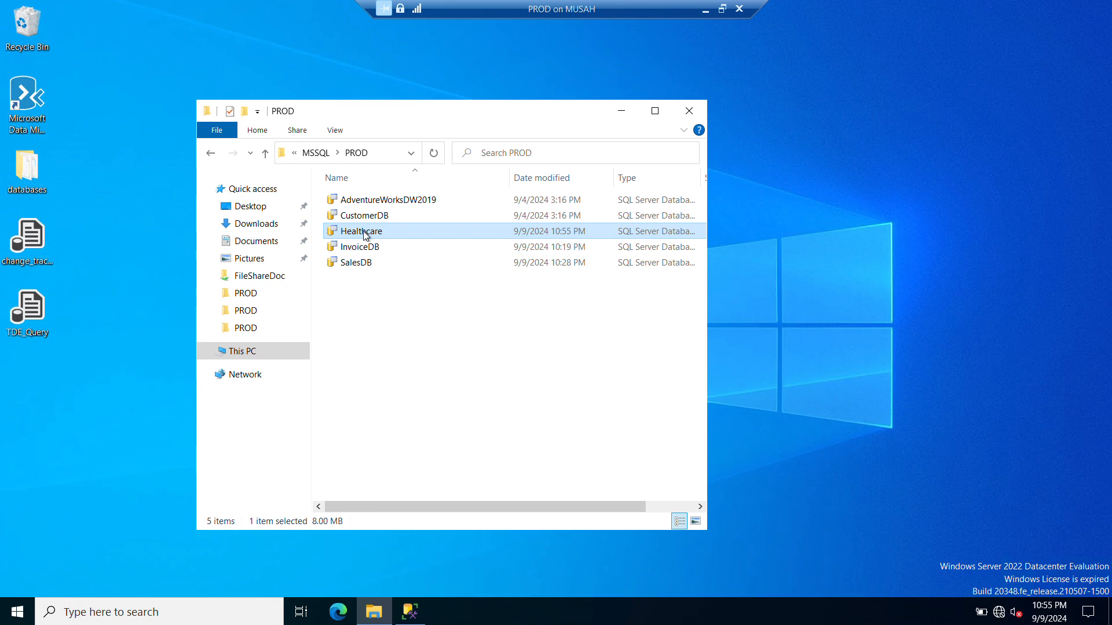
mouse_move(823, 84)
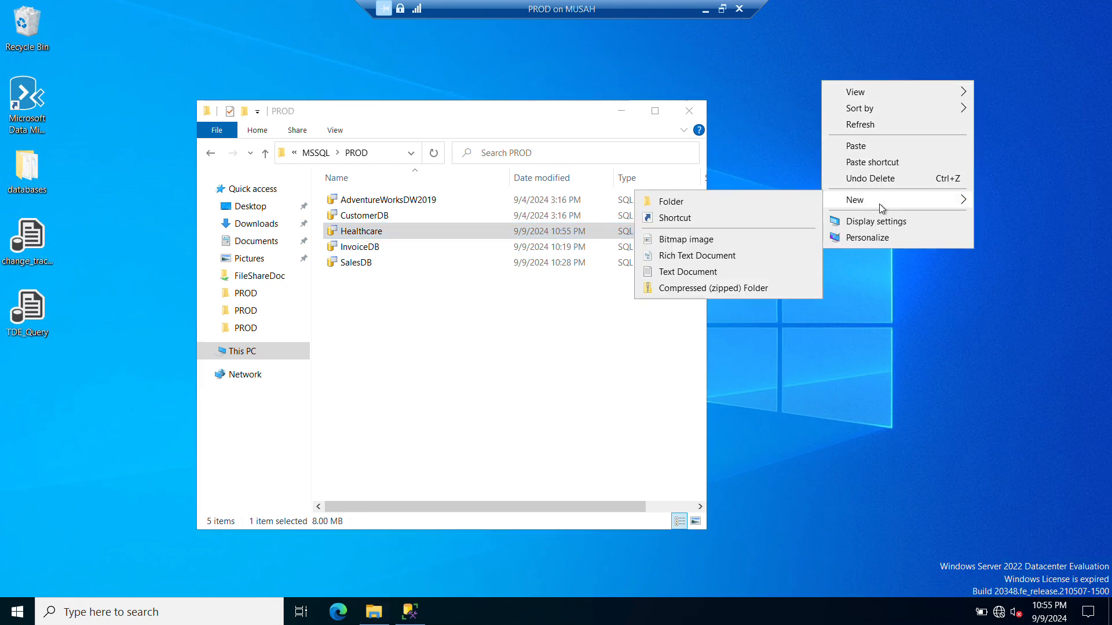
- Create a desktop folder and open the LOG drive's PROD folder to select Healthcare_log
left_click(670, 201)
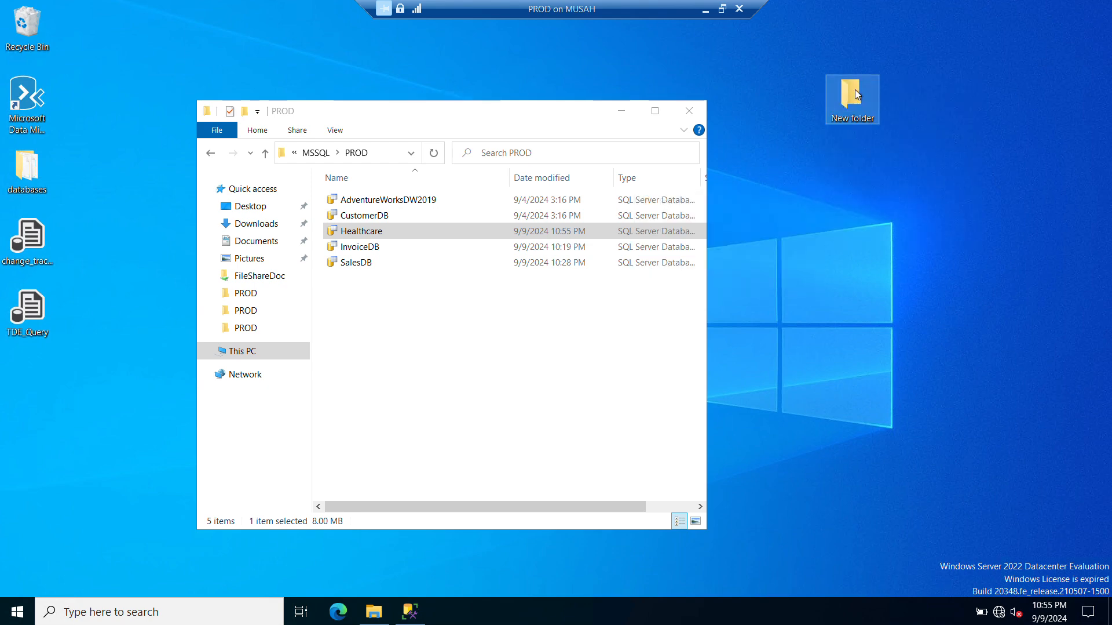
mouse_move(381, 231)
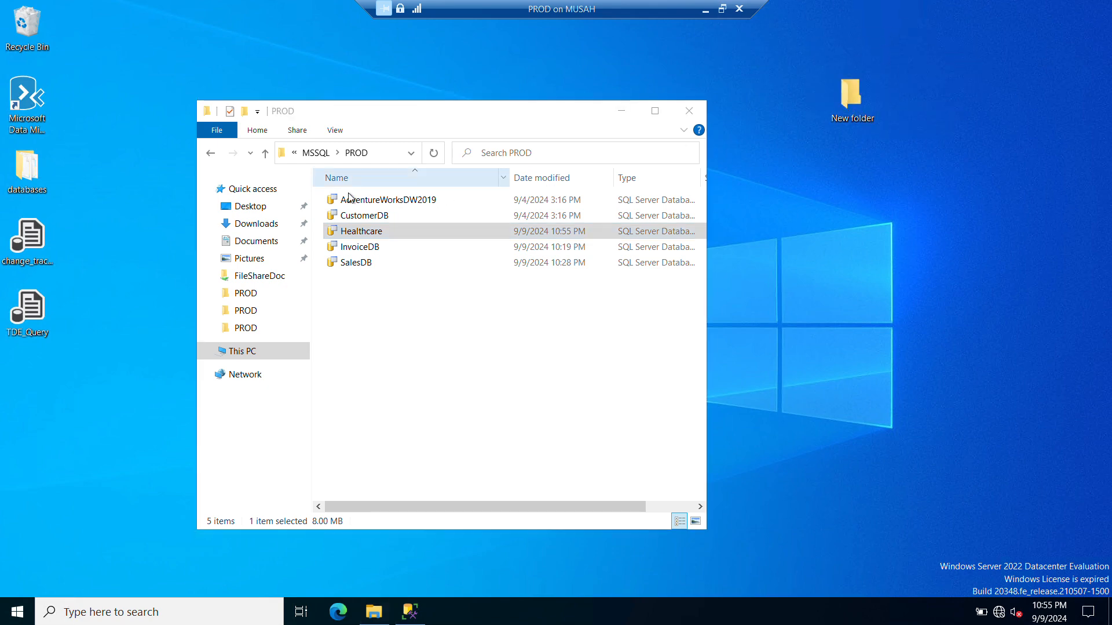
left_click(211, 154)
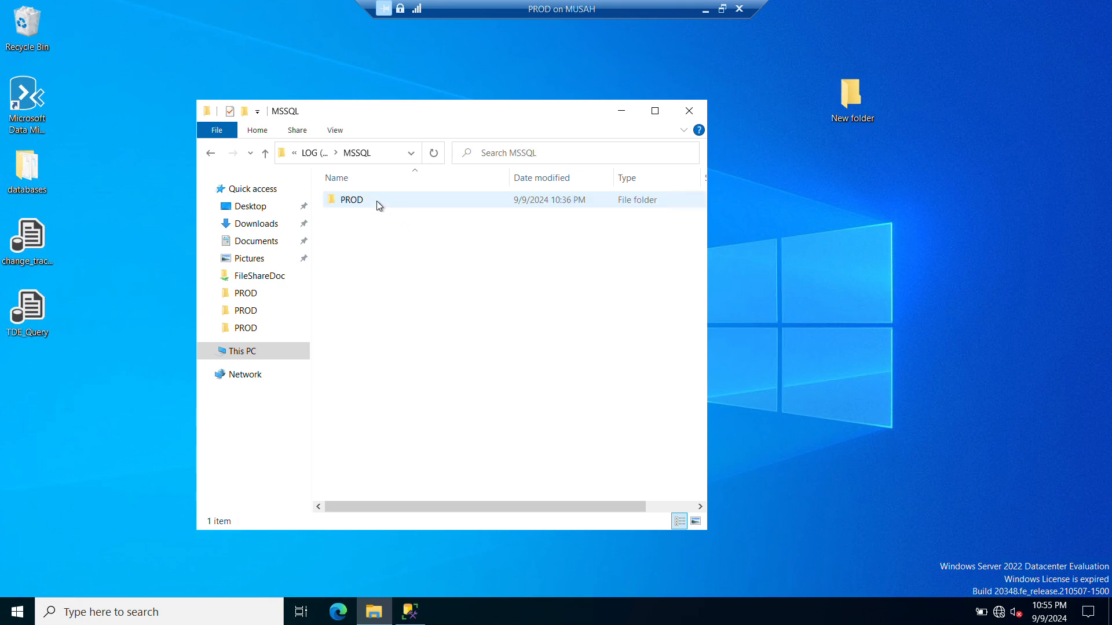
double_click(350, 199)
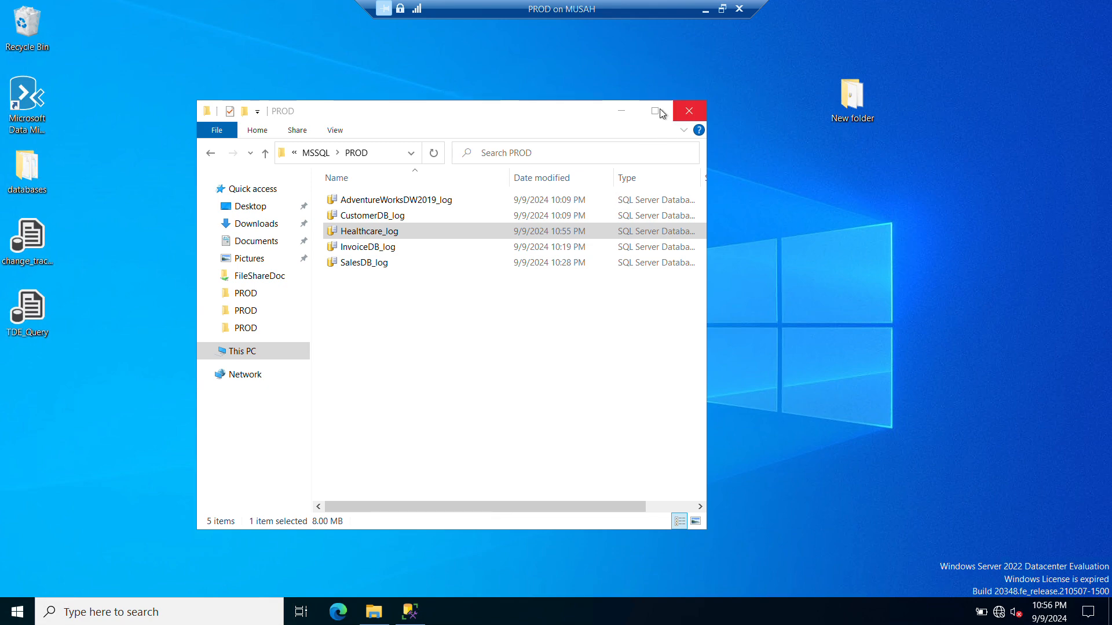
mouse_move(622, 113)
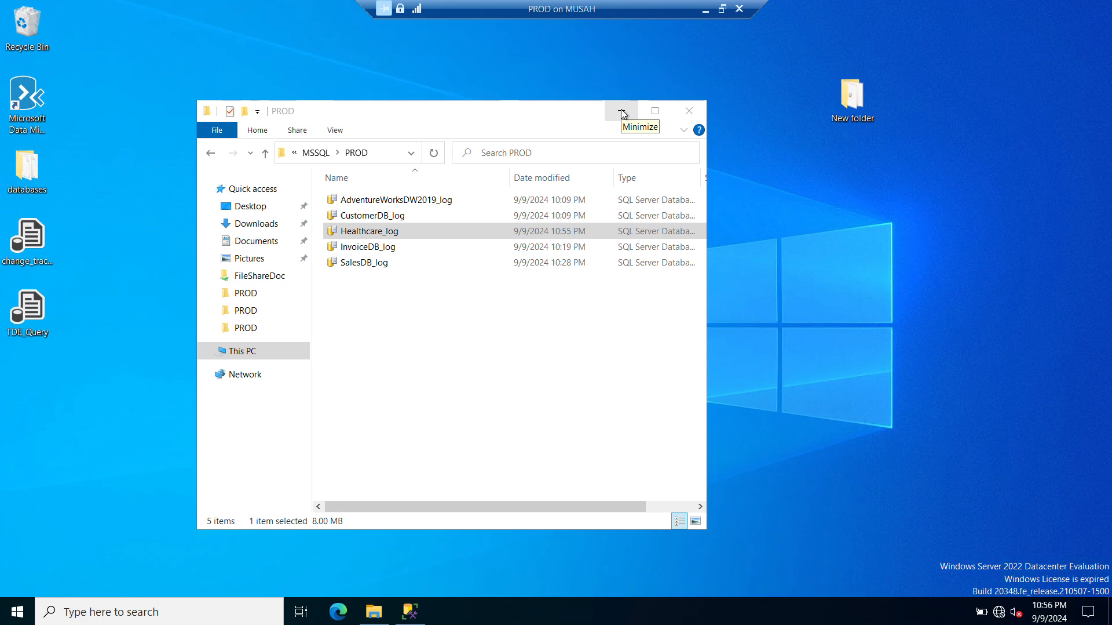
- Browse \\dc > FileShareDoc > New folder, confirm the Healthcare files are there, and close Explorer
left_click(621, 111)
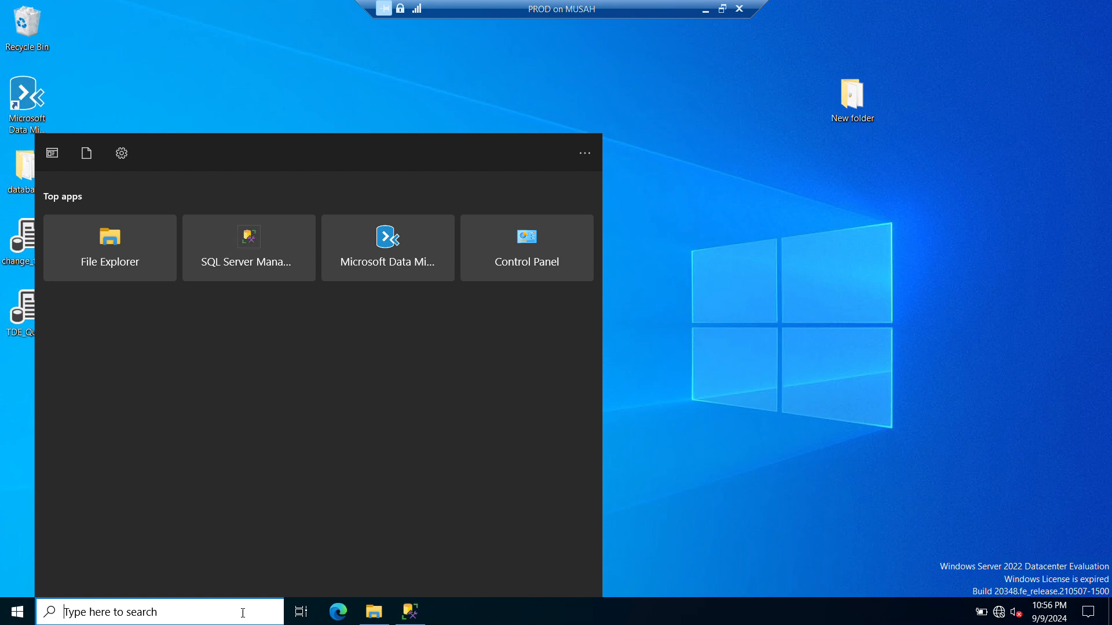
type("\\\\dc")
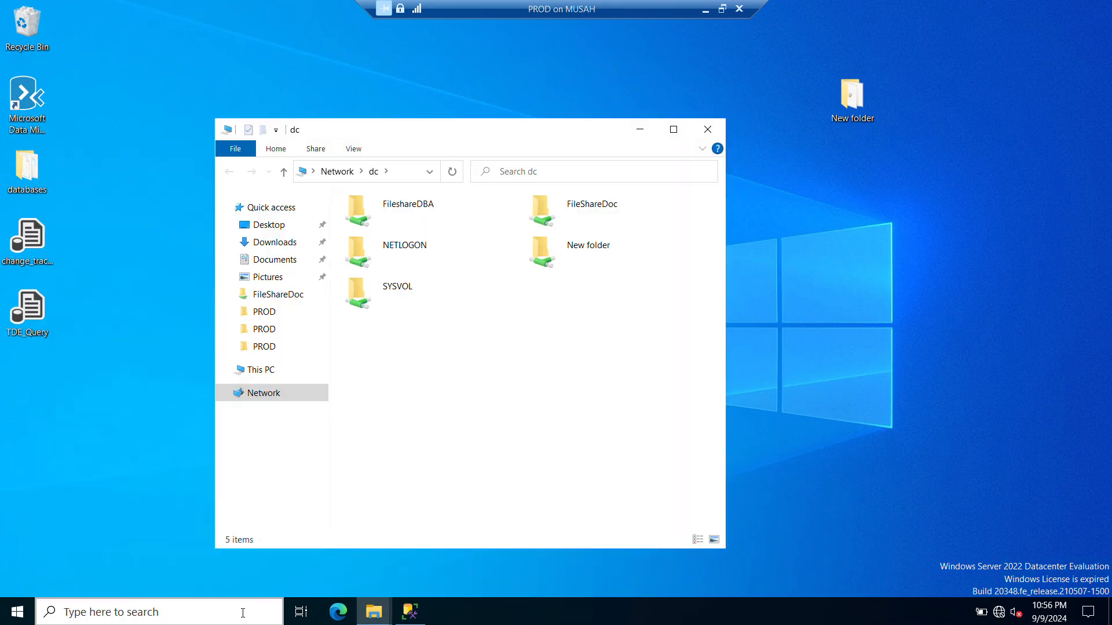
left_click(590, 204)
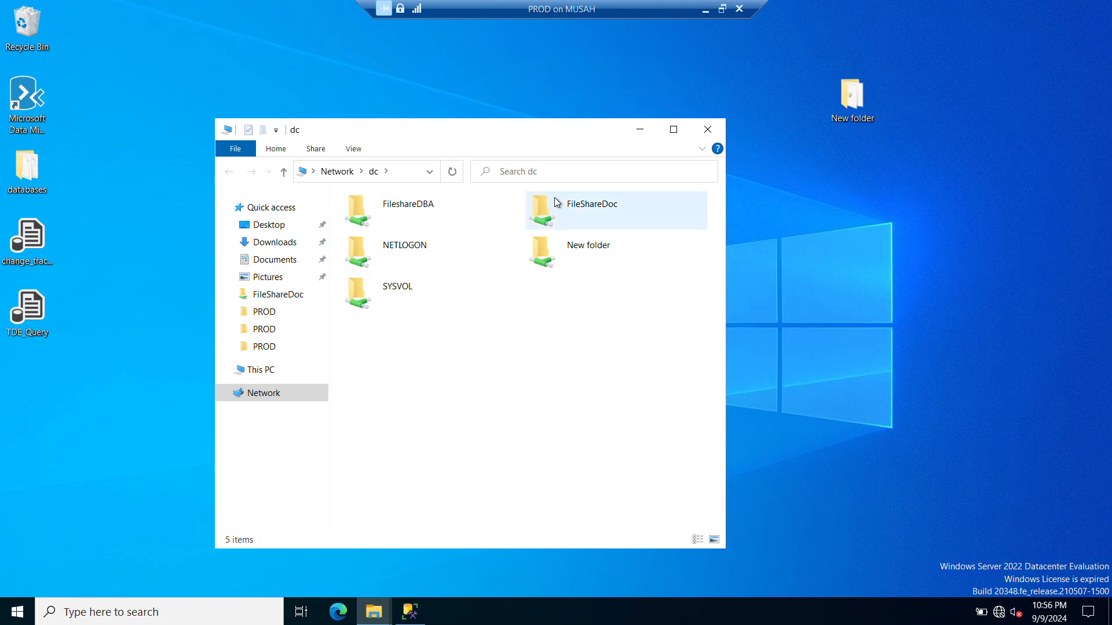
mouse_move(604, 211)
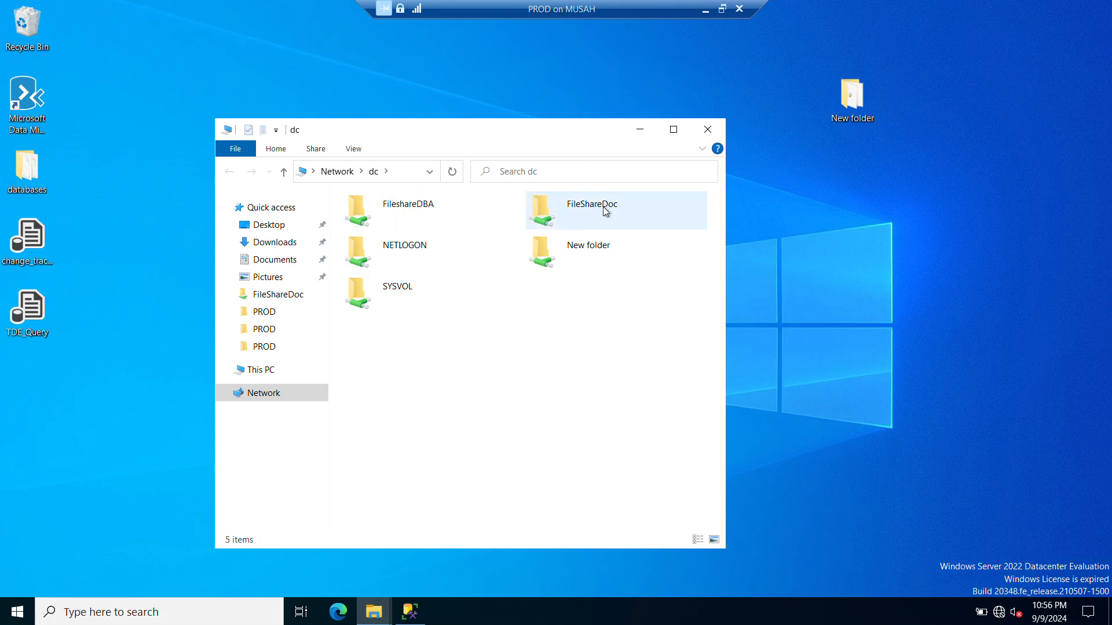
double_click(591, 211)
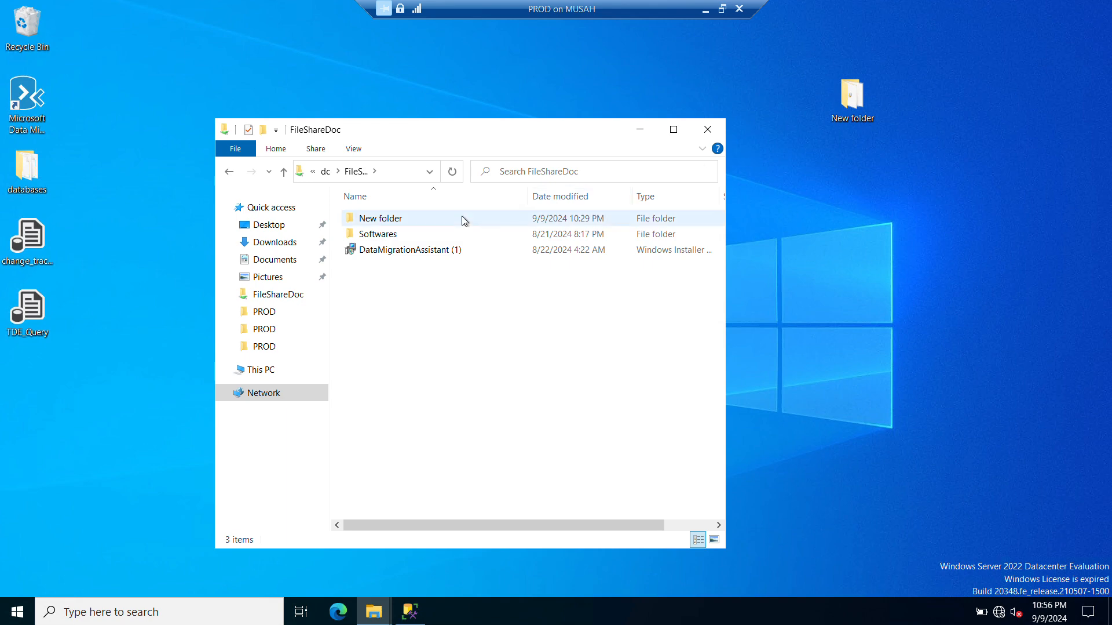
right_click(464, 220)
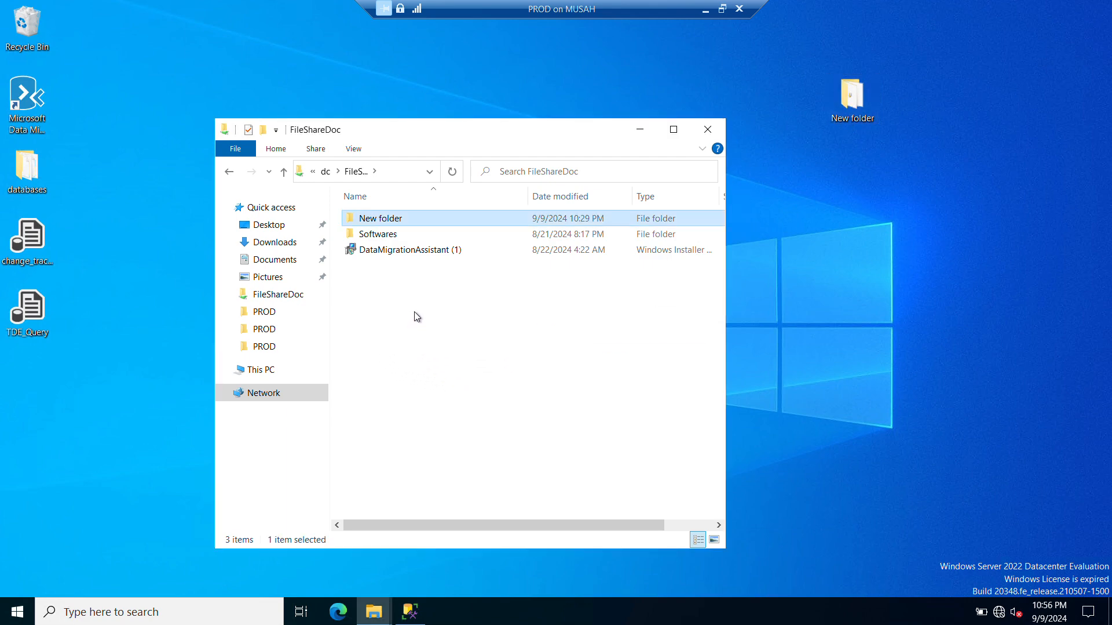
mouse_move(395, 219)
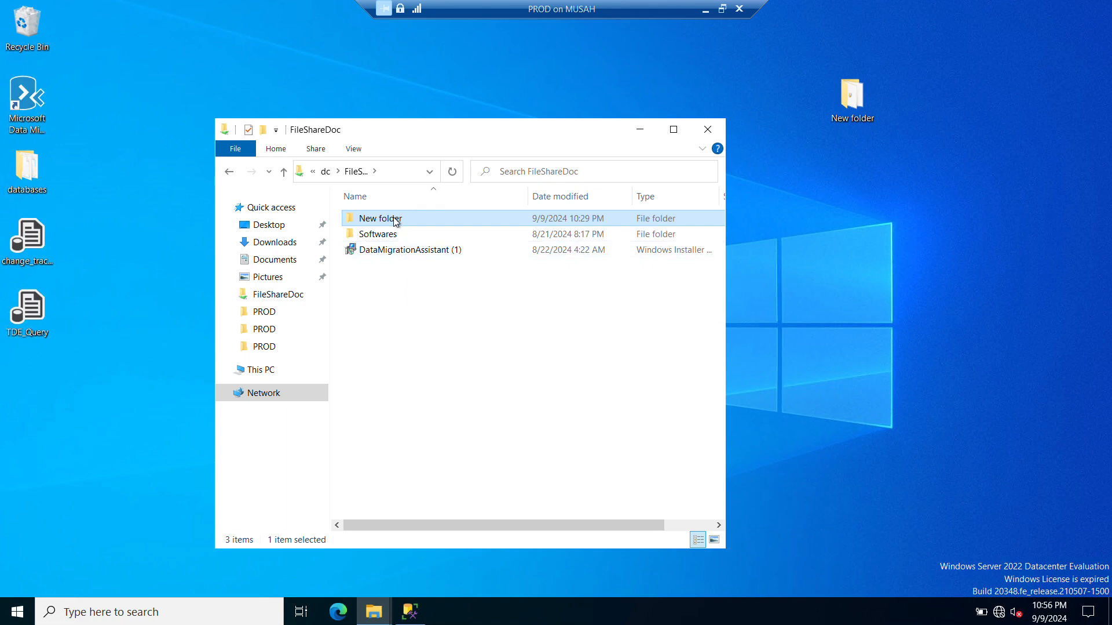
double_click(380, 218)
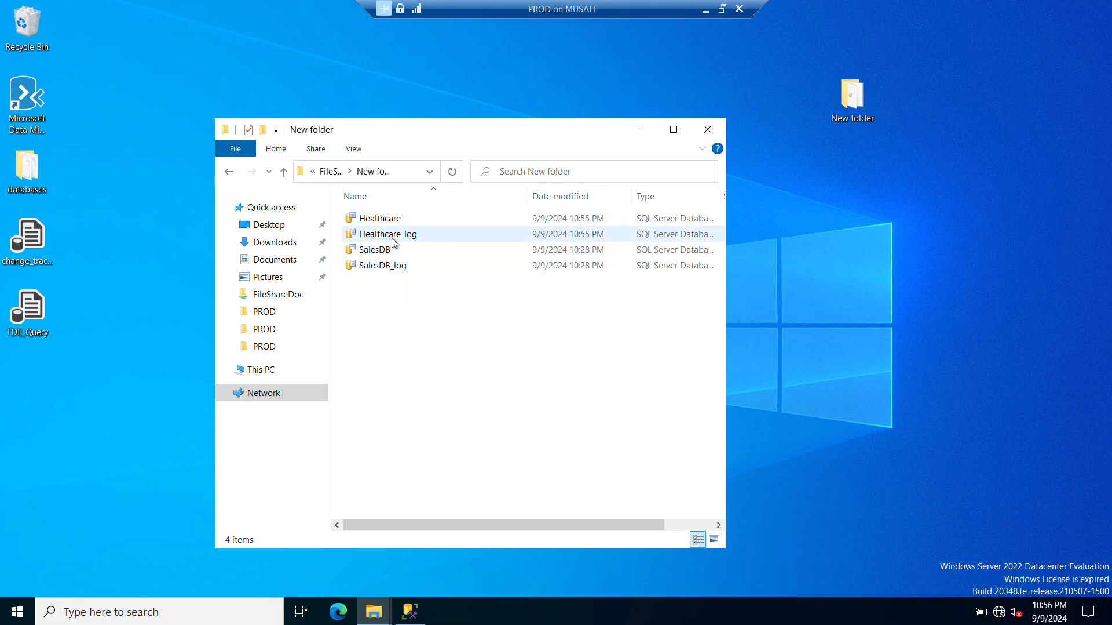
mouse_move(707, 129)
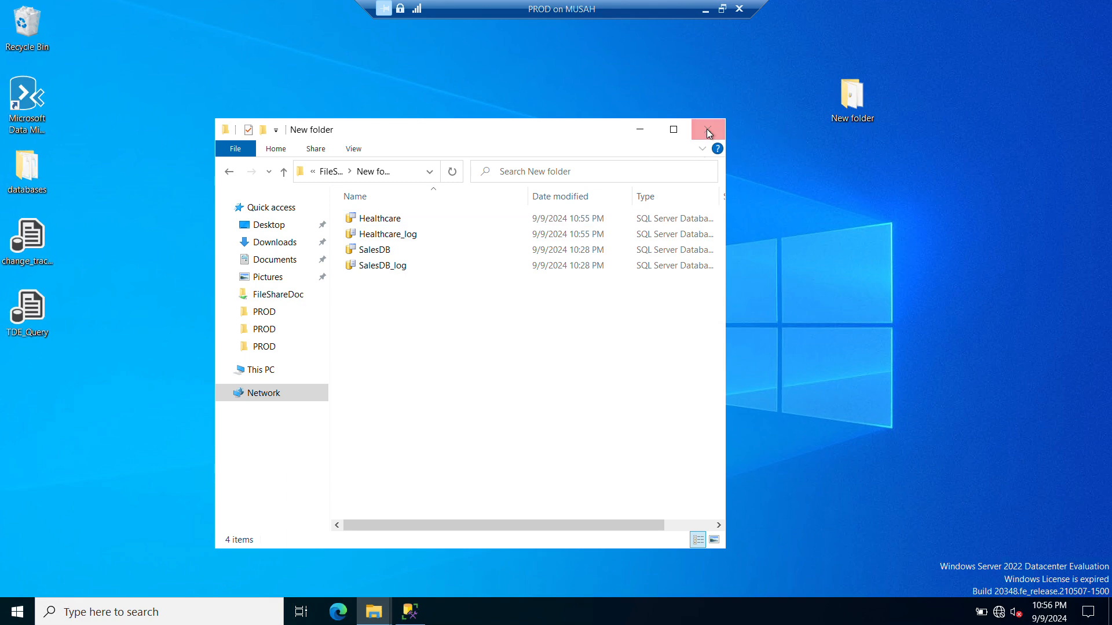
left_click(708, 129)
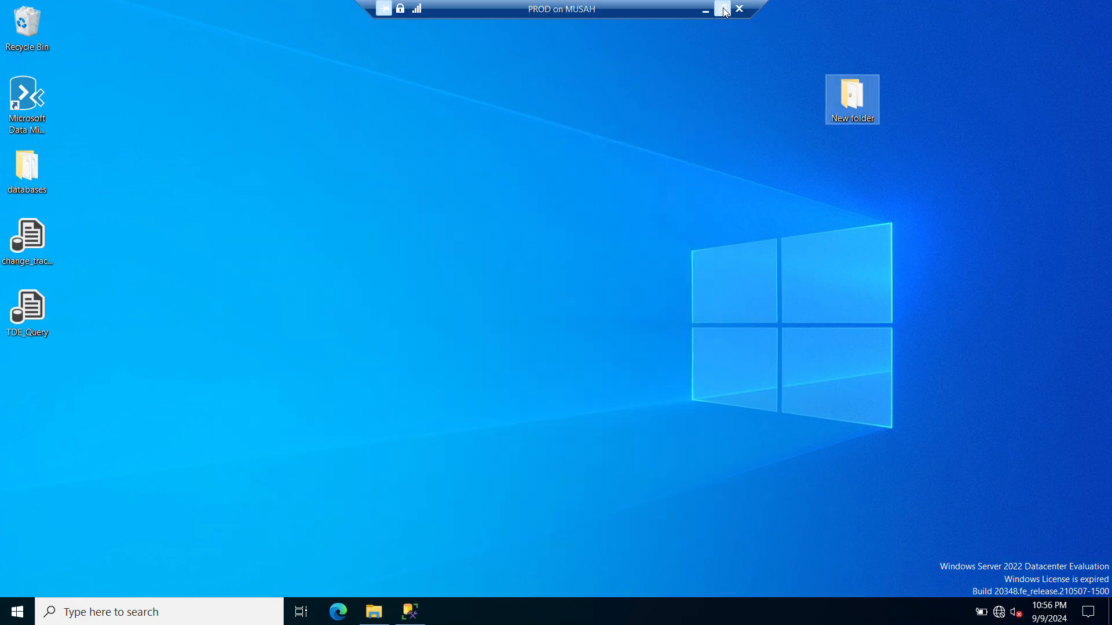
- On the DR session, open \\dc > FileShareDoc > New folder listing Healthcare and SalesDB files
left_click(724, 9)
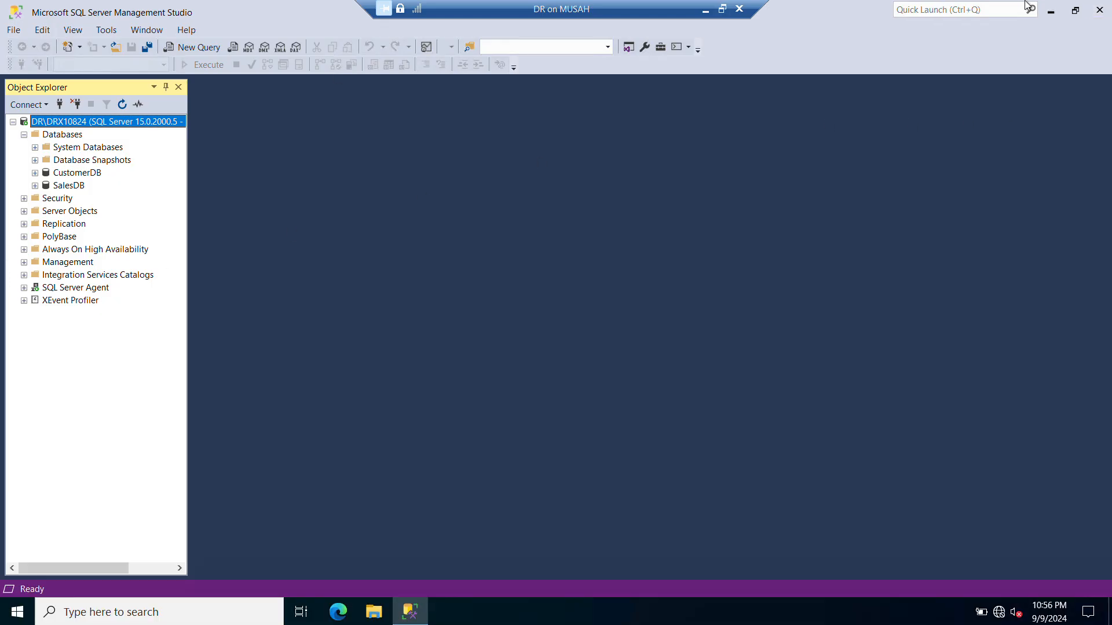
mouse_move(1053, 10)
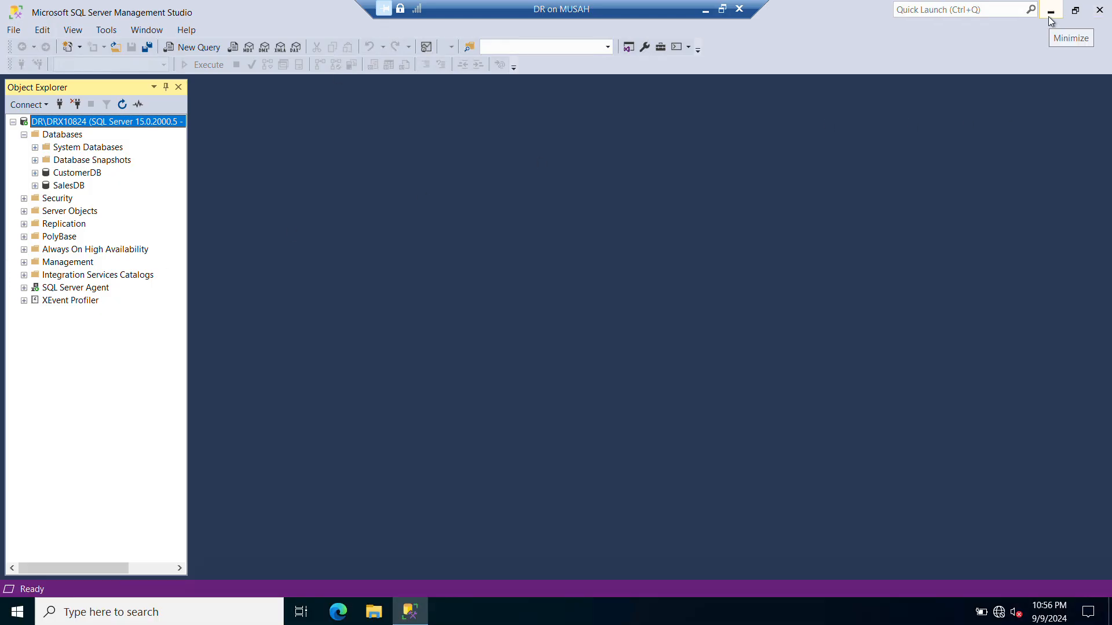
left_click(1052, 9)
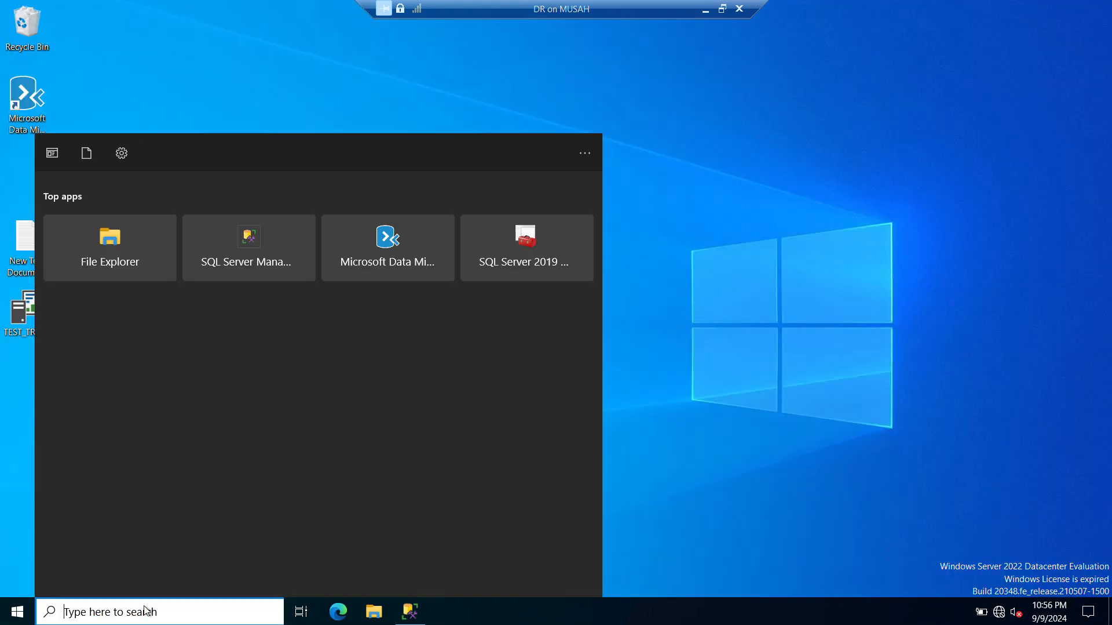
type("\\\\d")
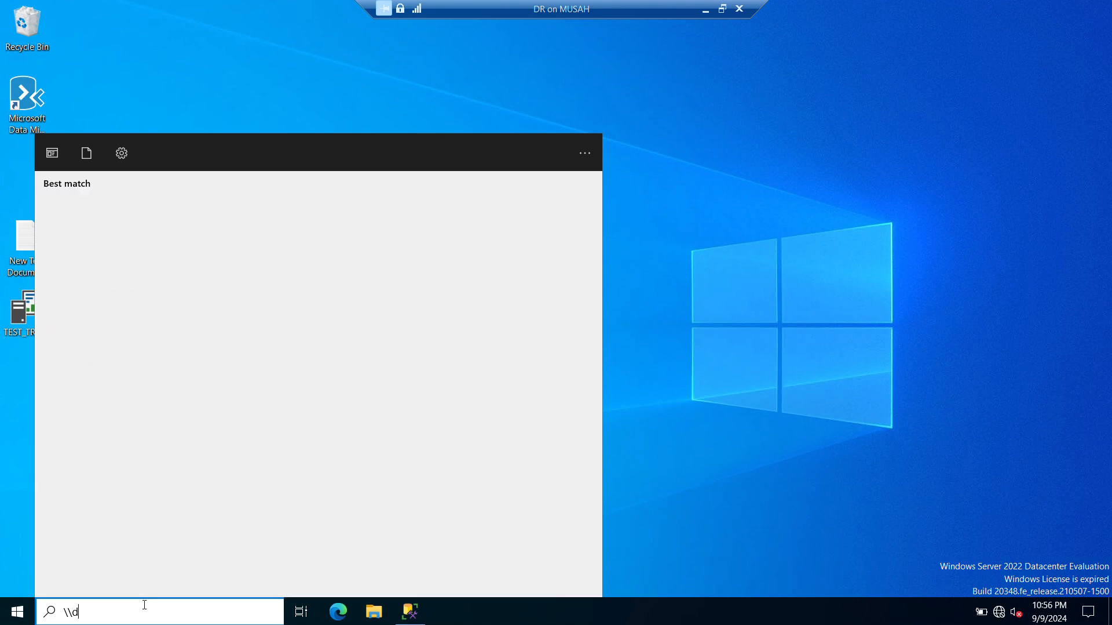
type("c")
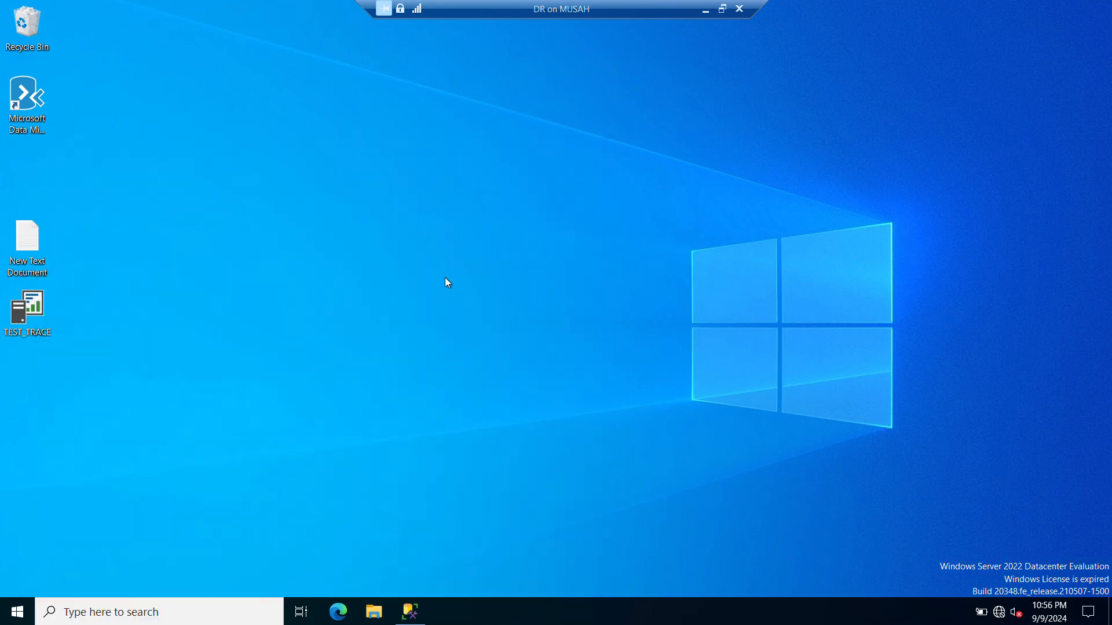
left_click(374, 610)
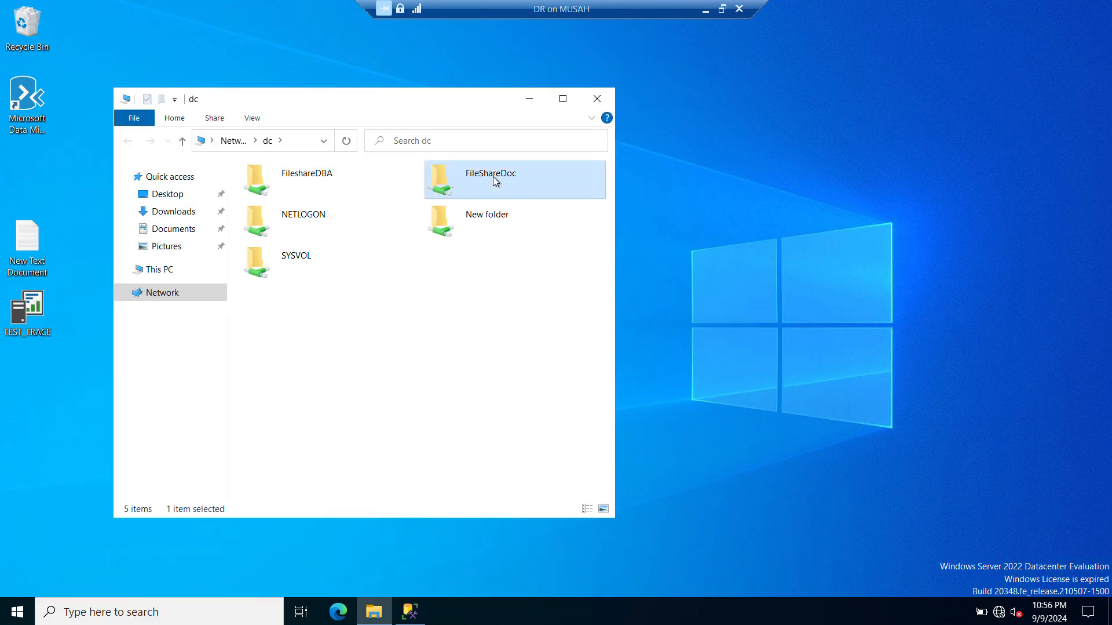
double_click(489, 179)
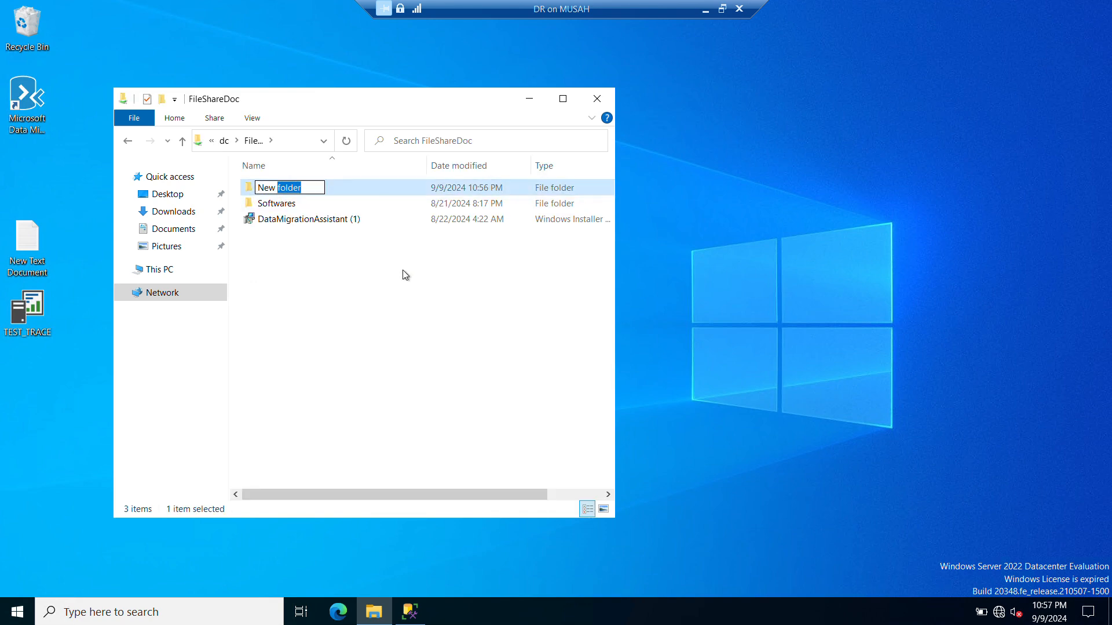
double_click(288, 187)
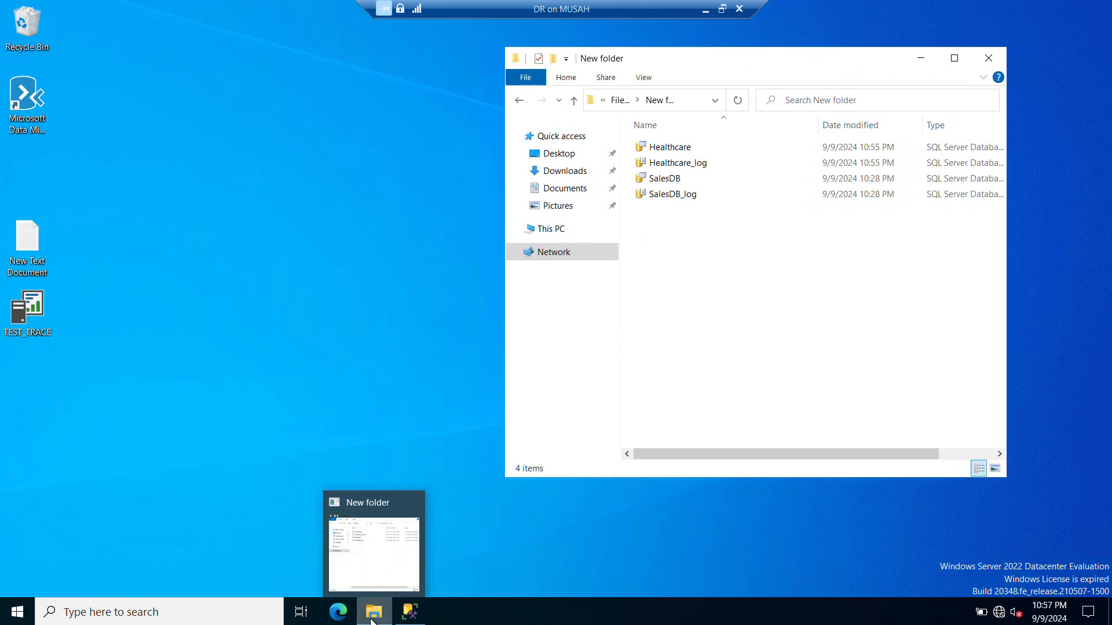
- In This PC, open the DATA (E:) drive's MSSQL folder to reach DR
left_click(920, 57)
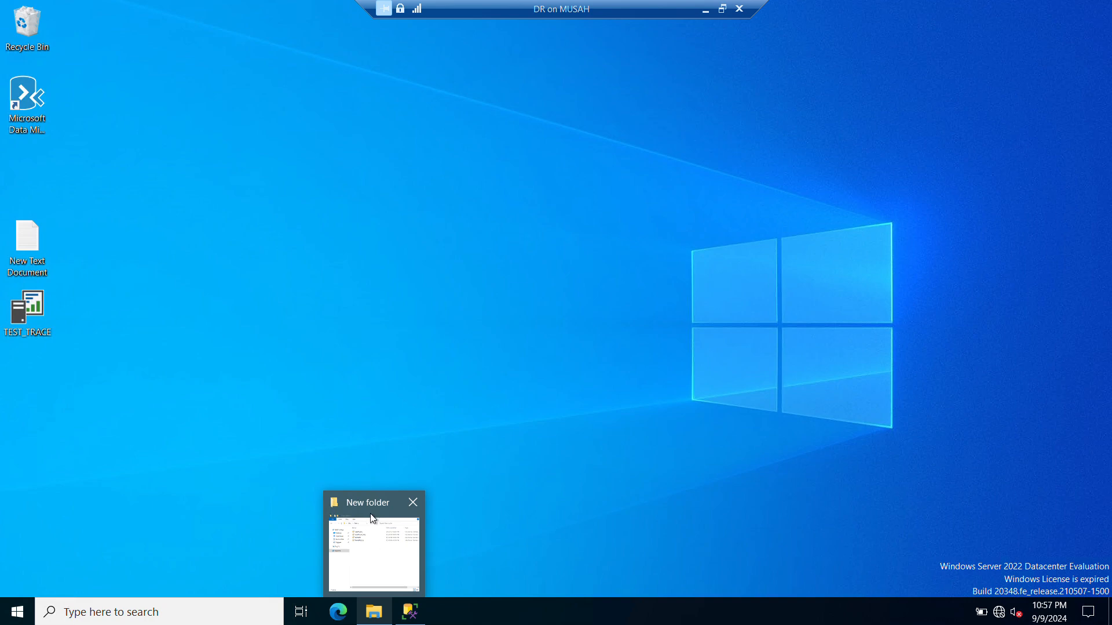
left_click(373, 543)
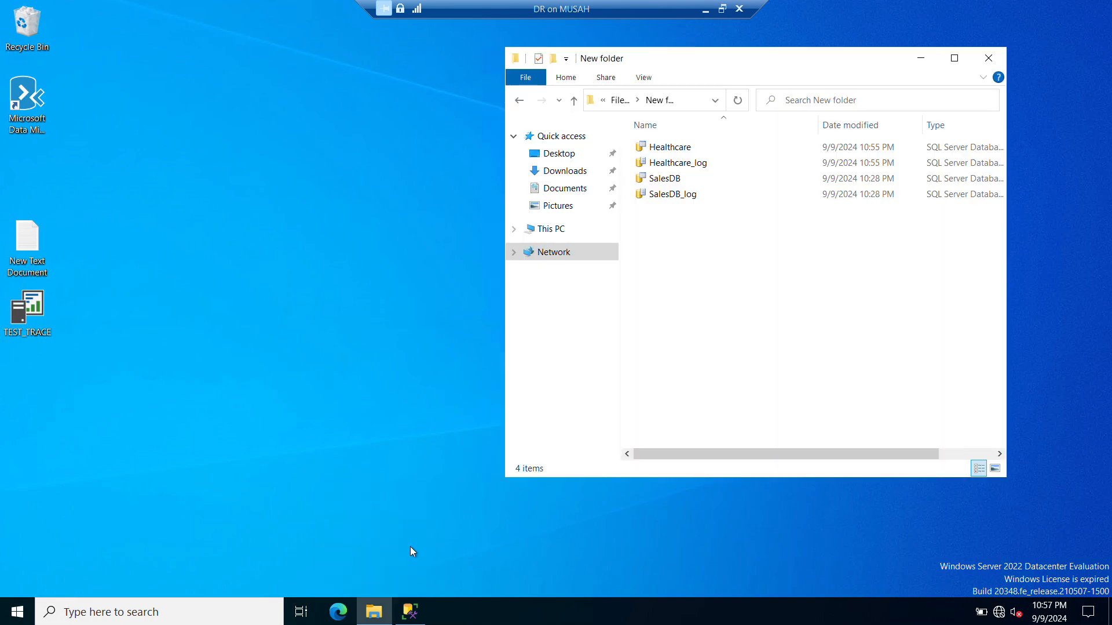
left_click(554, 227)
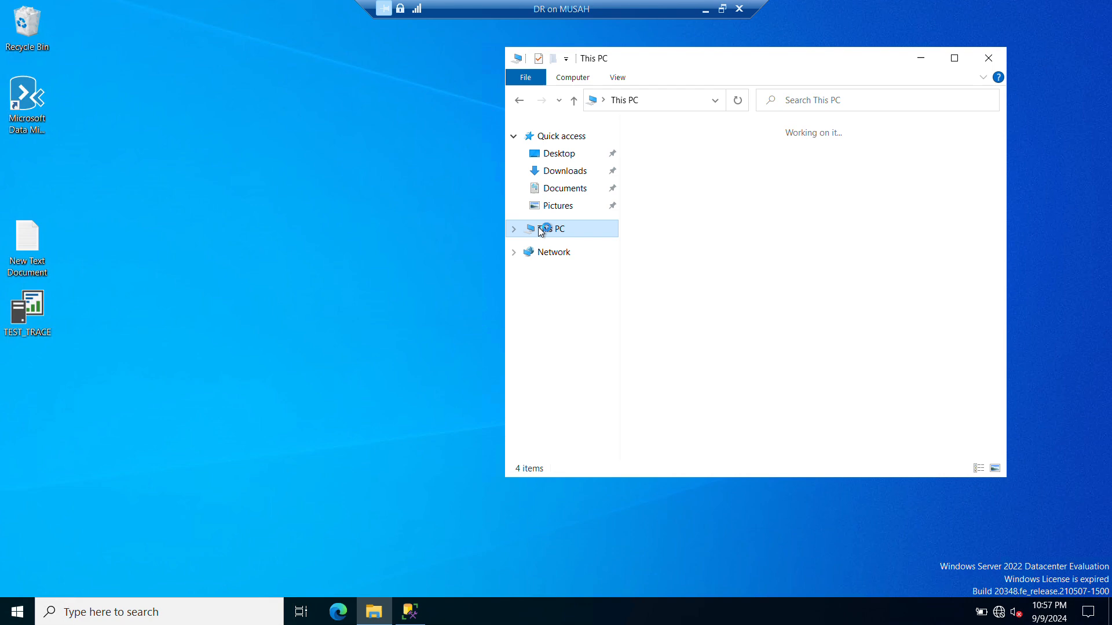
left_click(555, 227)
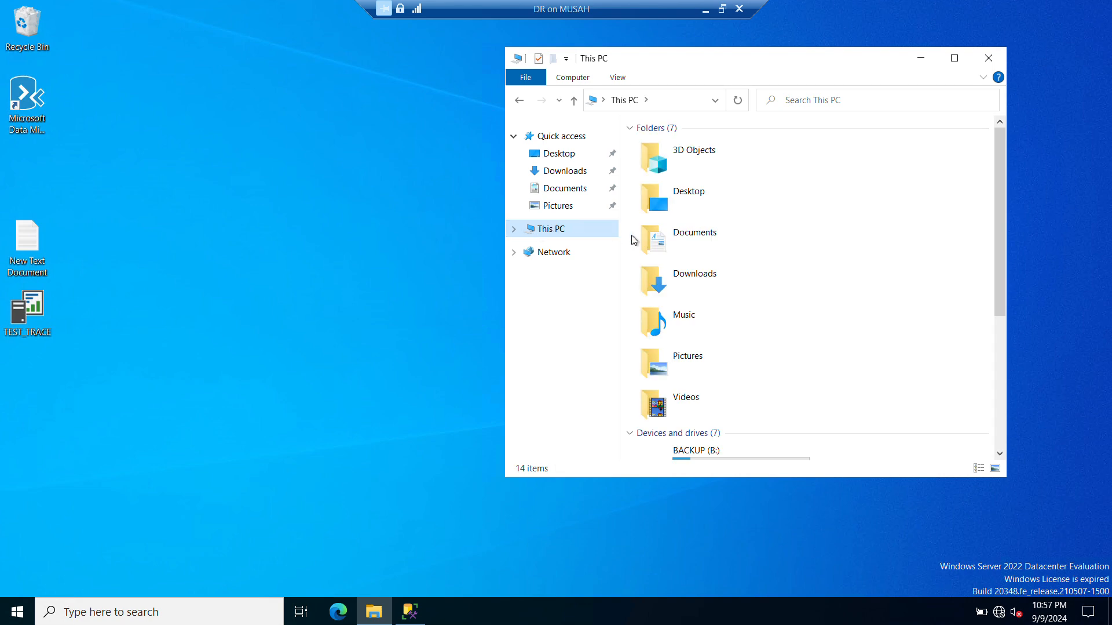
mouse_move(1001, 174)
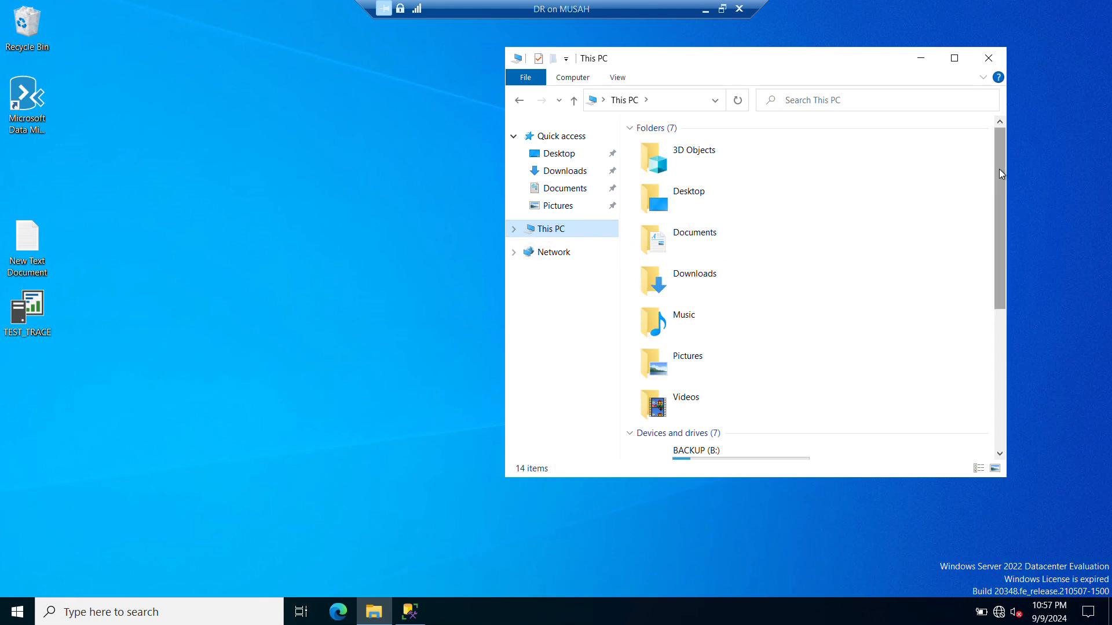
scroll("down", 3)
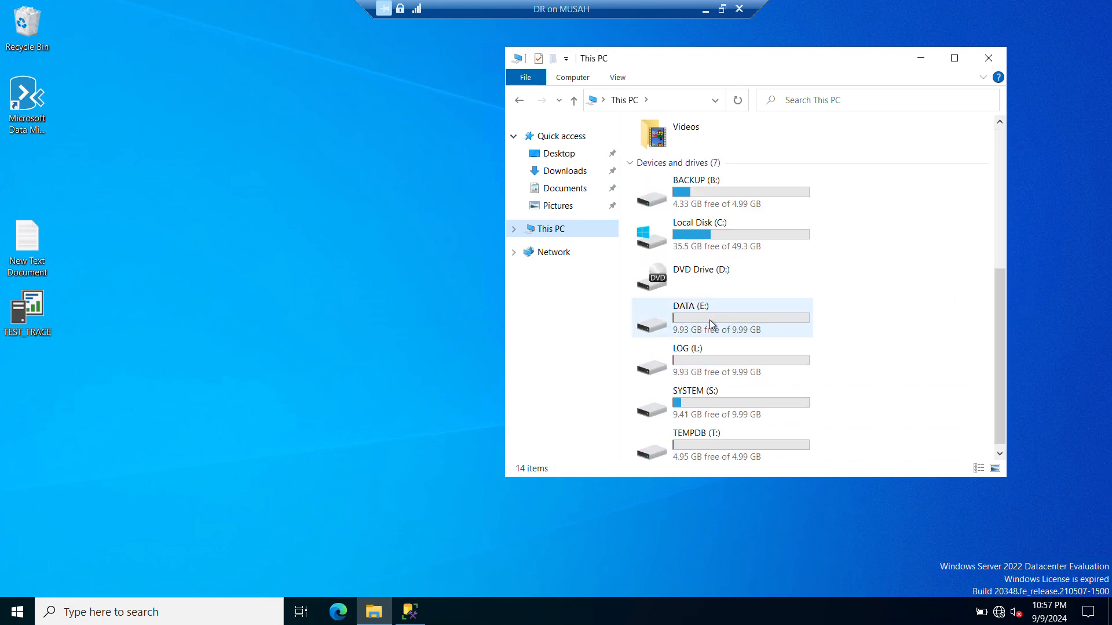
double_click(714, 316)
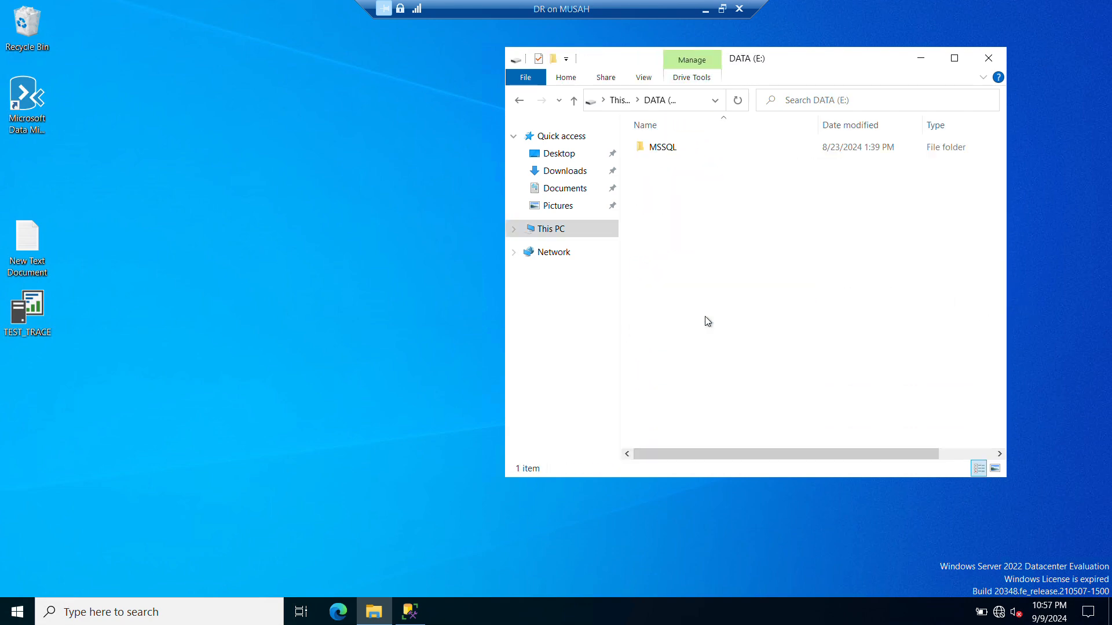
double_click(663, 147)
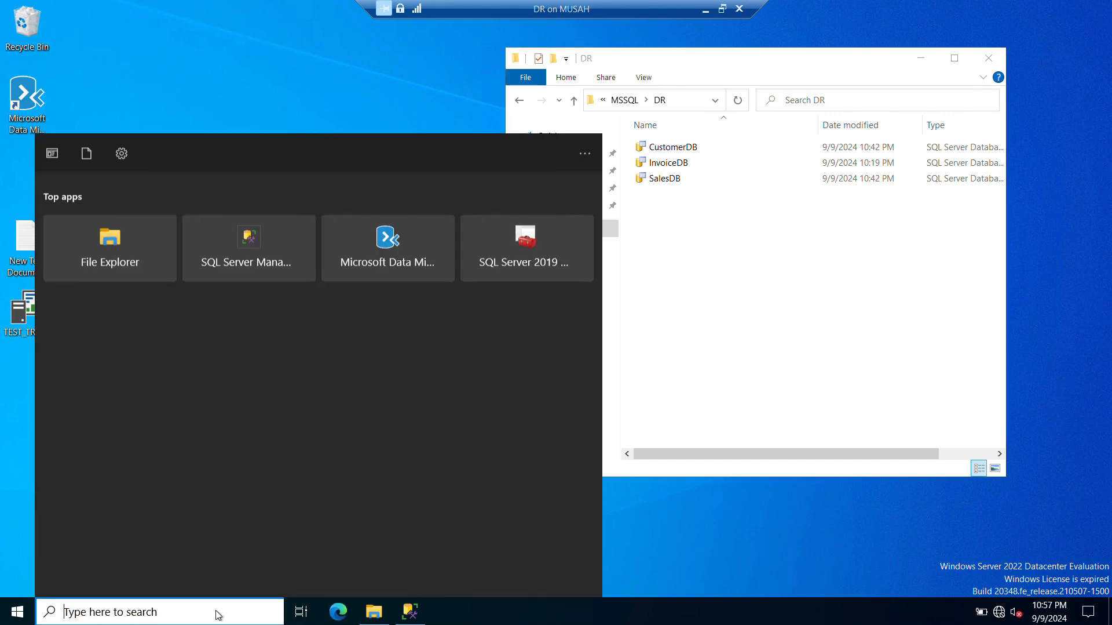
- Open \\tsclient > FileShareDoc > New folder in a second window
type("\\\\tsclient")
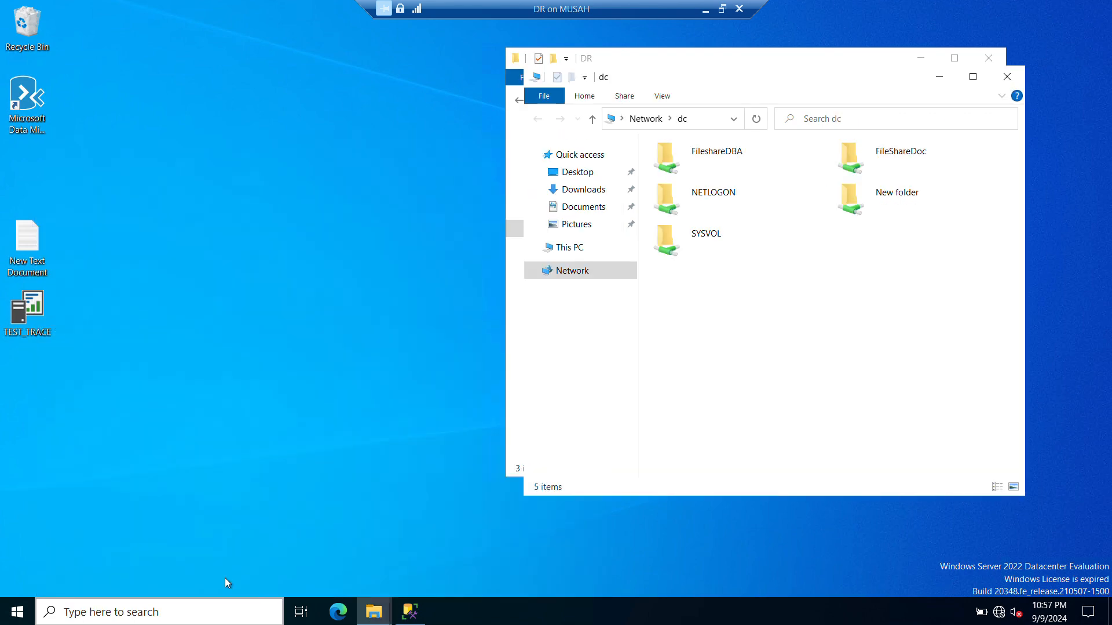
double_click(901, 158)
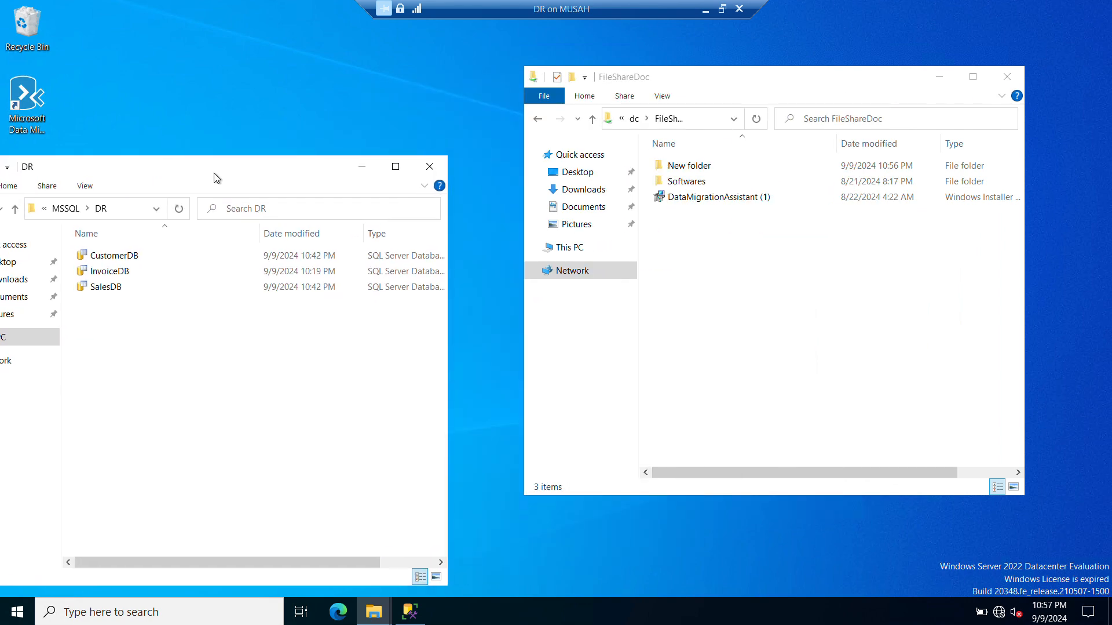
mouse_move(158, 186)
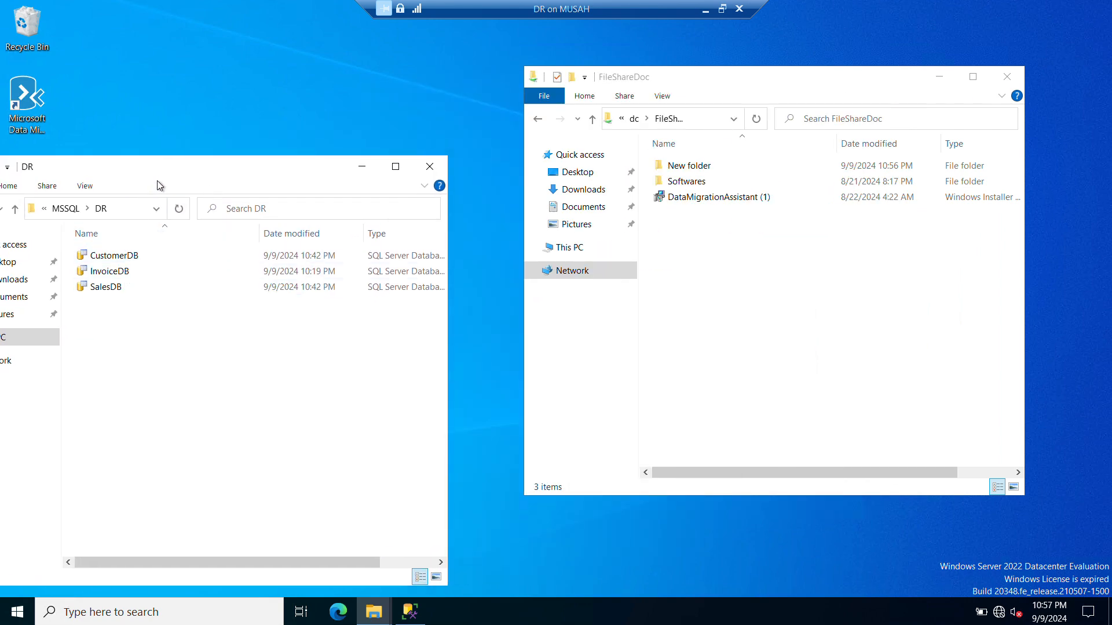
double_click(690, 165)
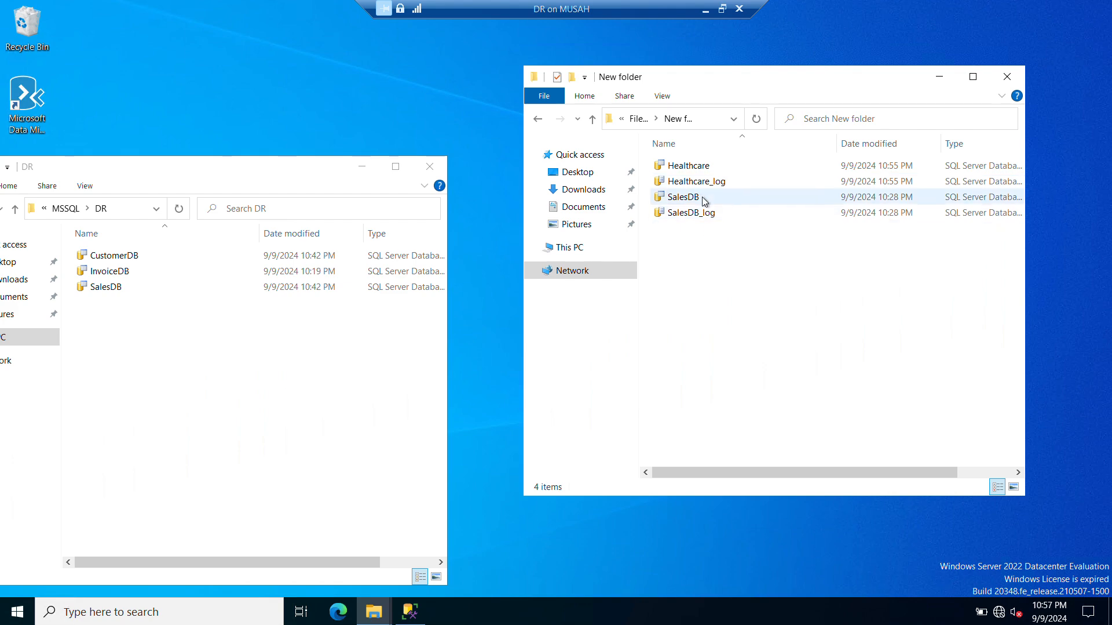
- Copy Healthcare.mdf into E:\MSSQL\DR and go back to the drive list
left_click(686, 164)
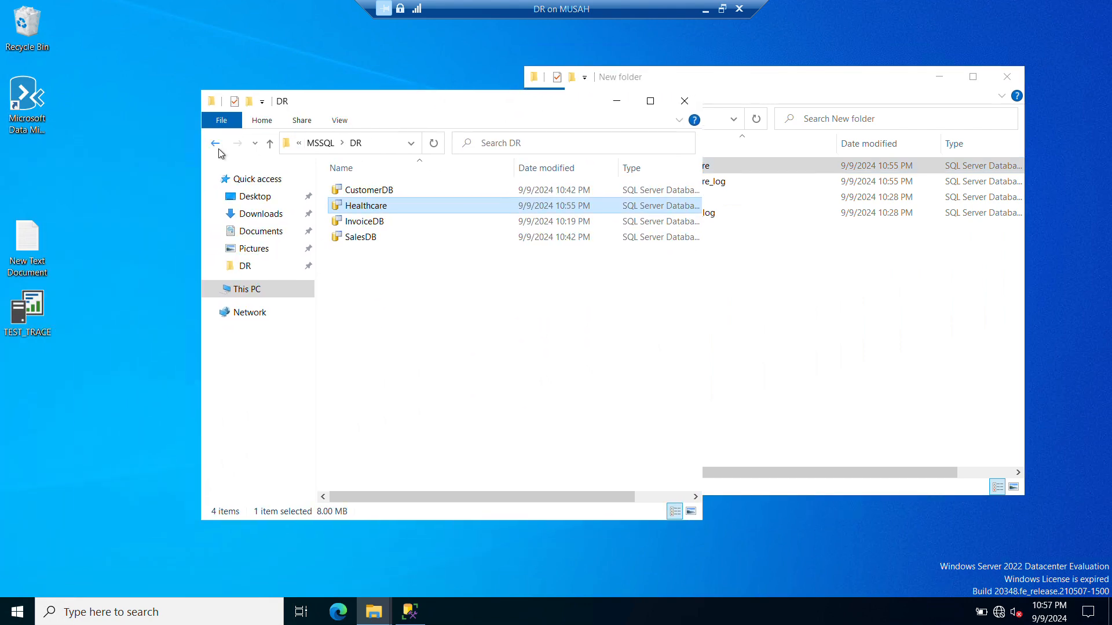
left_click(215, 143)
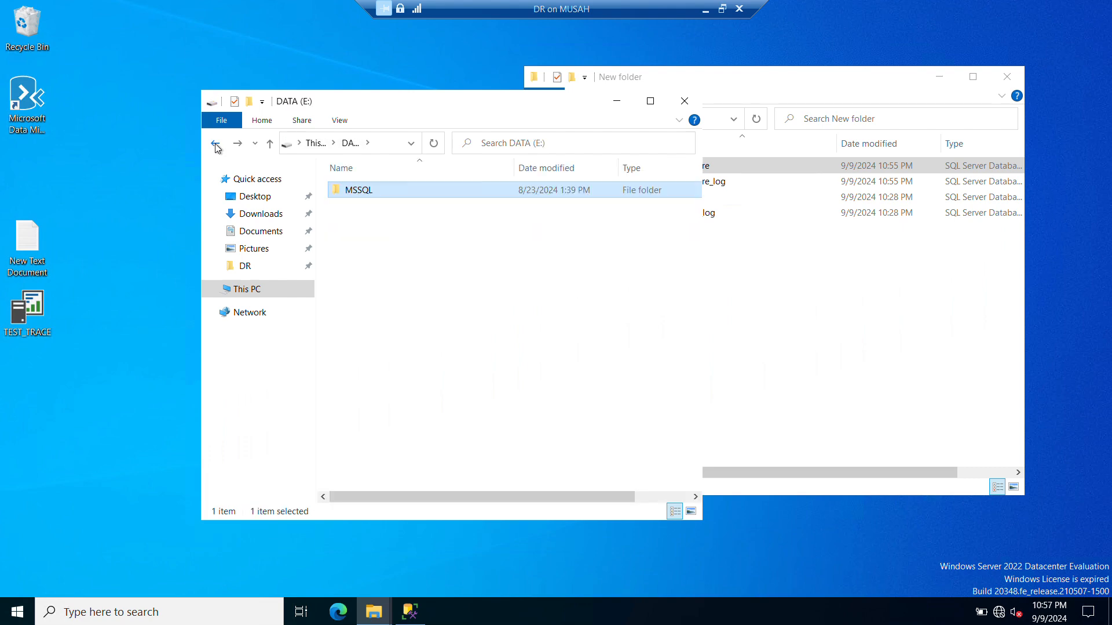
left_click(216, 143)
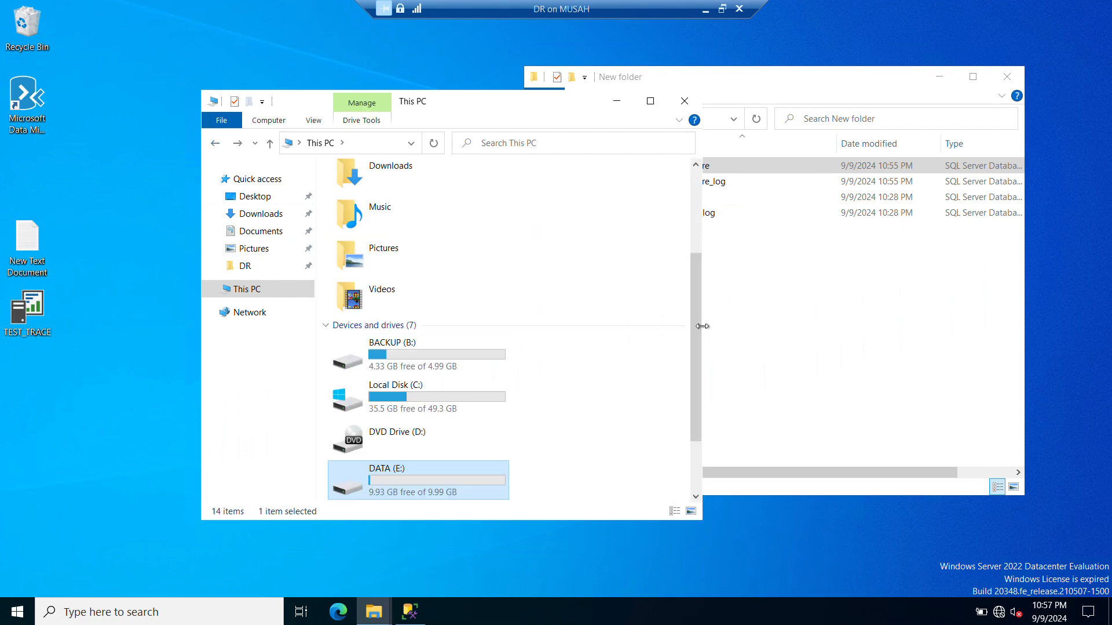
- Copy Healthcare_log into LOG (L:) > MSSQL > DR, then close the windows
scroll("down", 3)
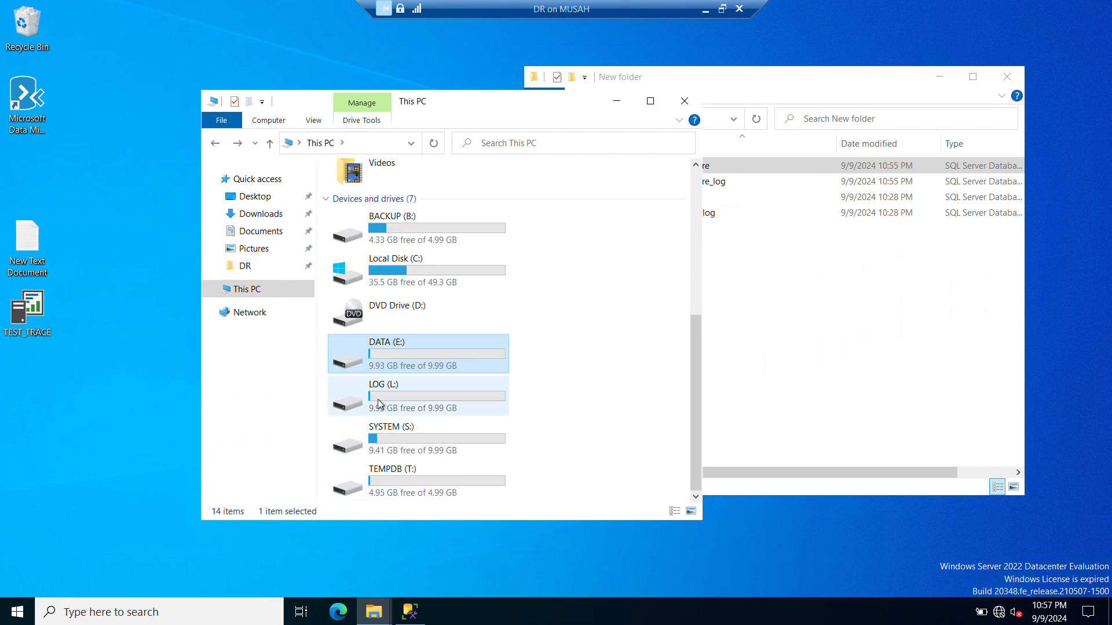
double_click(383, 384)
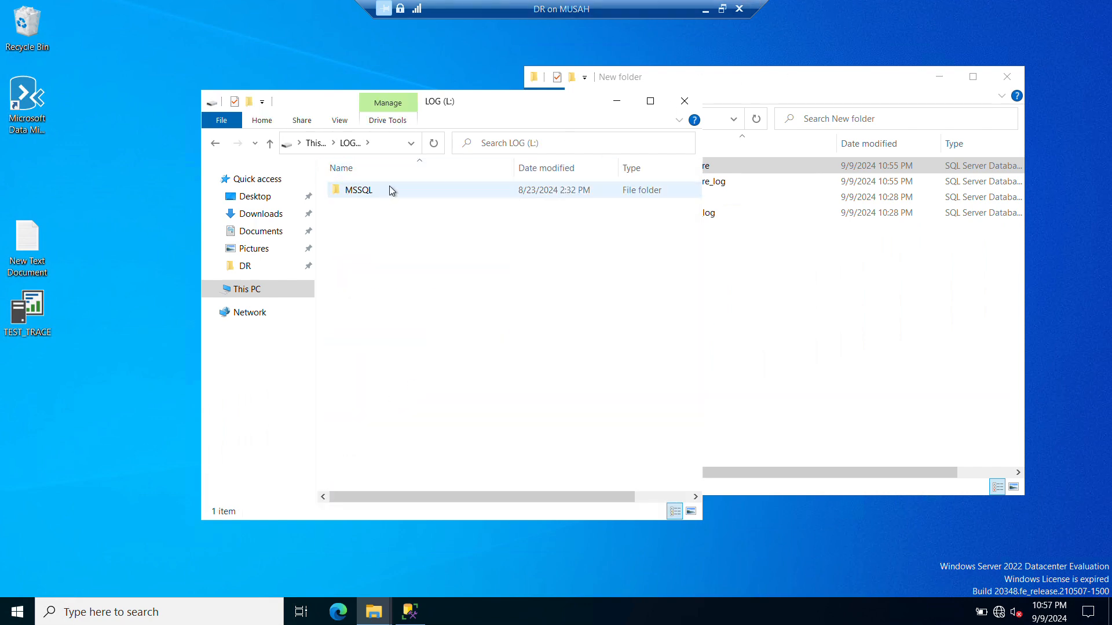
double_click(358, 190)
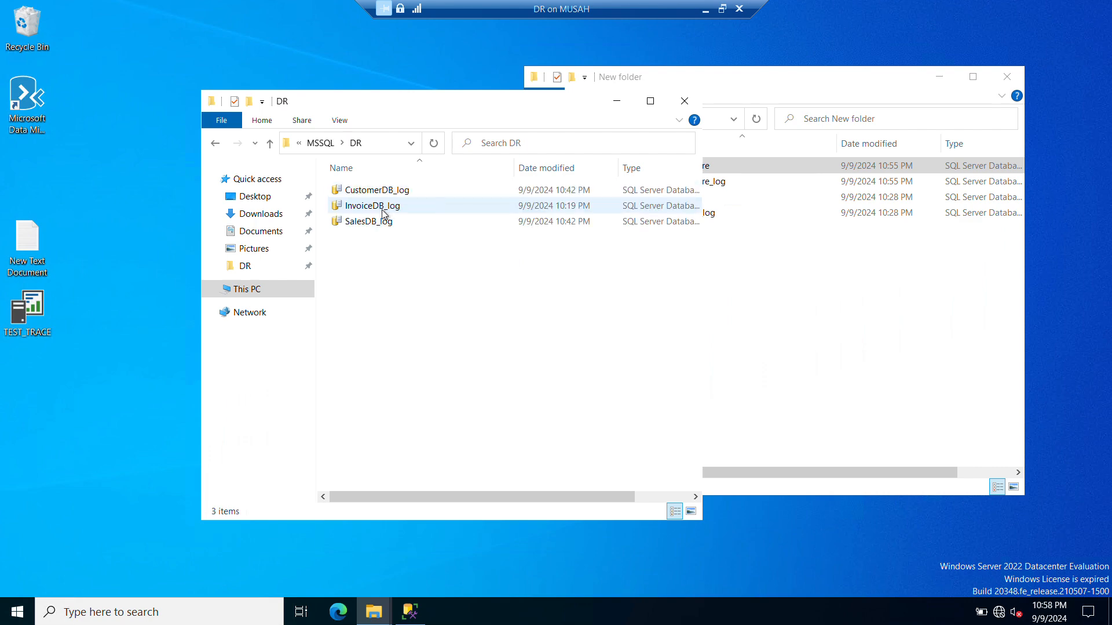
left_click(683, 196)
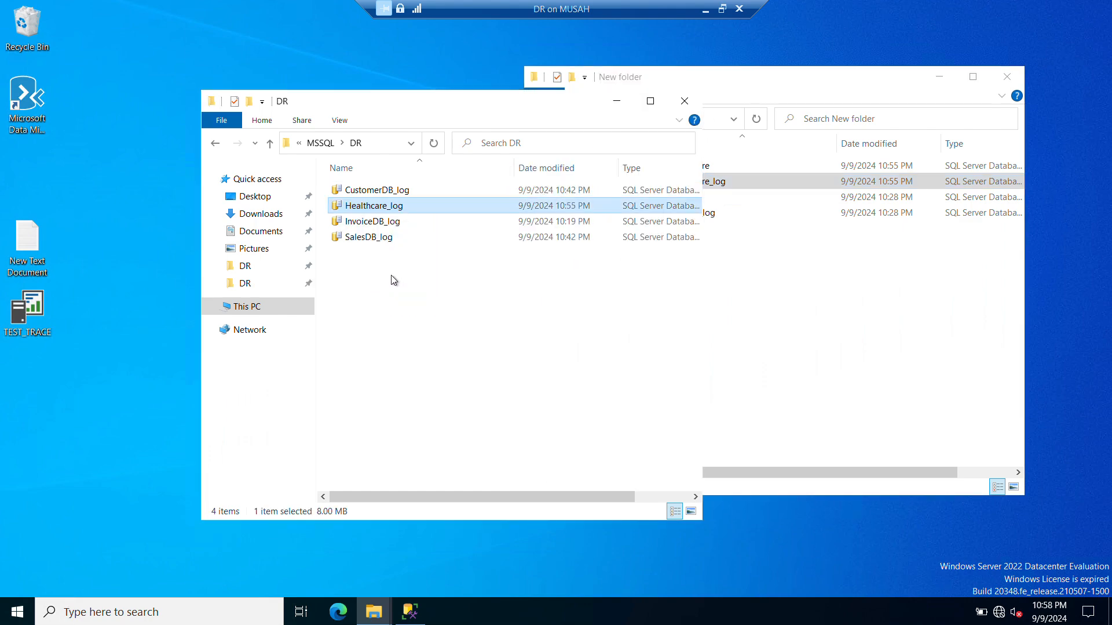
mouse_move(459, 168)
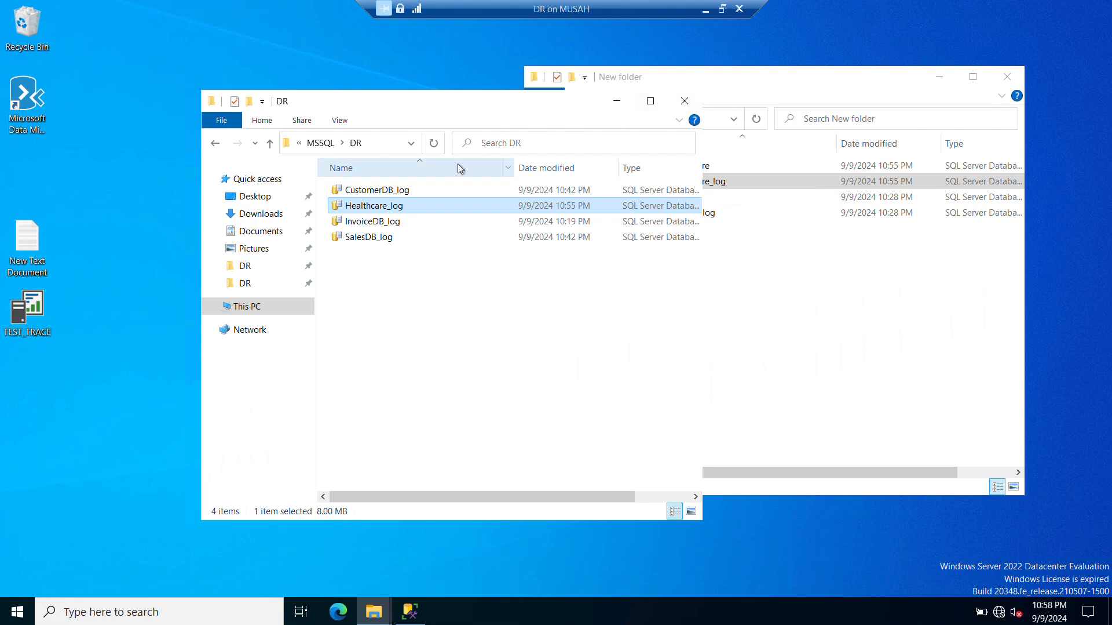
mouse_move(1008, 76)
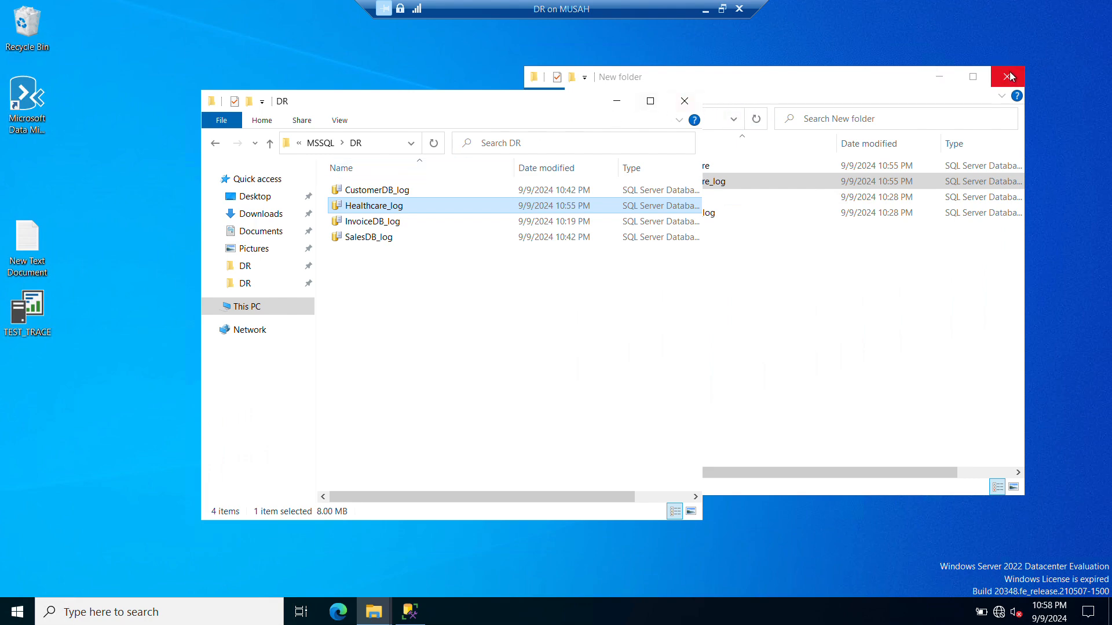
left_click(1008, 76)
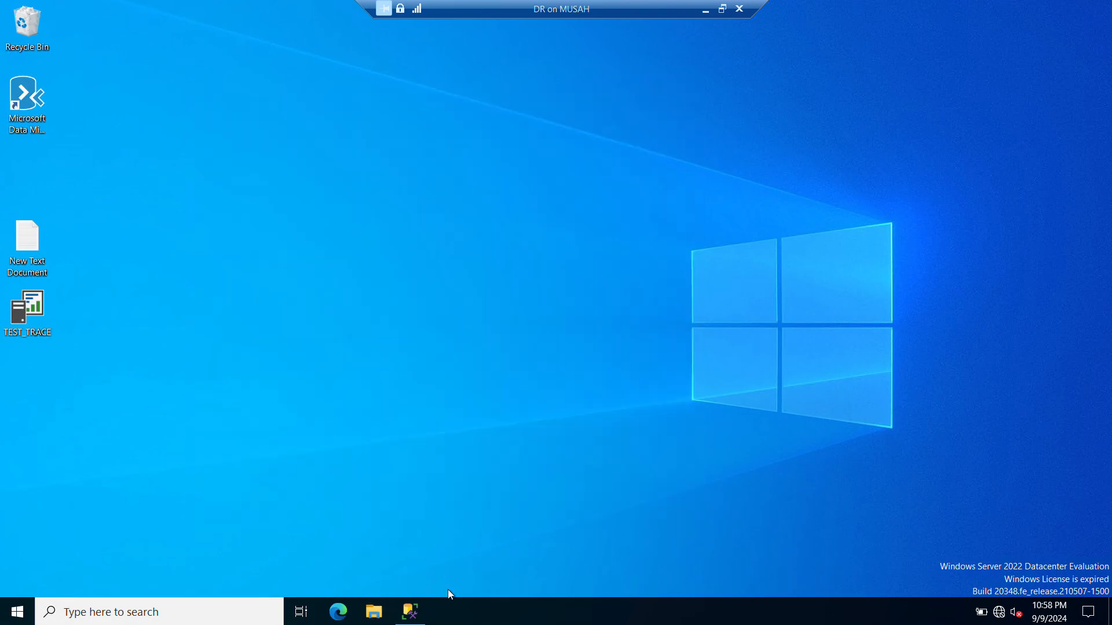
- Return to SSMS on DR and choose Attach… from the Databases node's menu
left_click(408, 611)
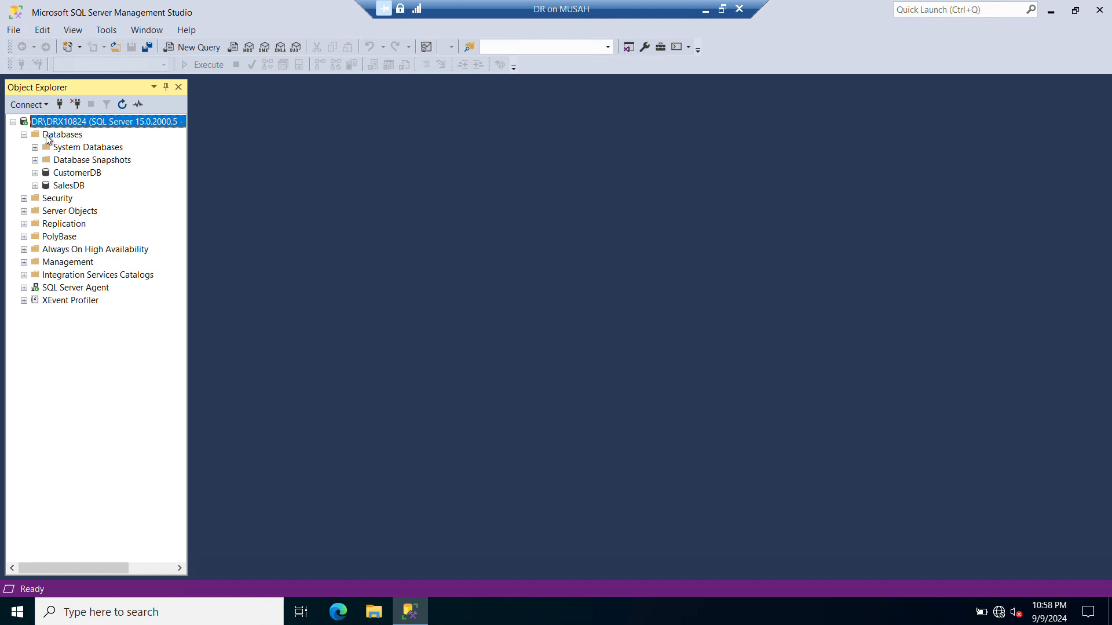
mouse_move(107, 121)
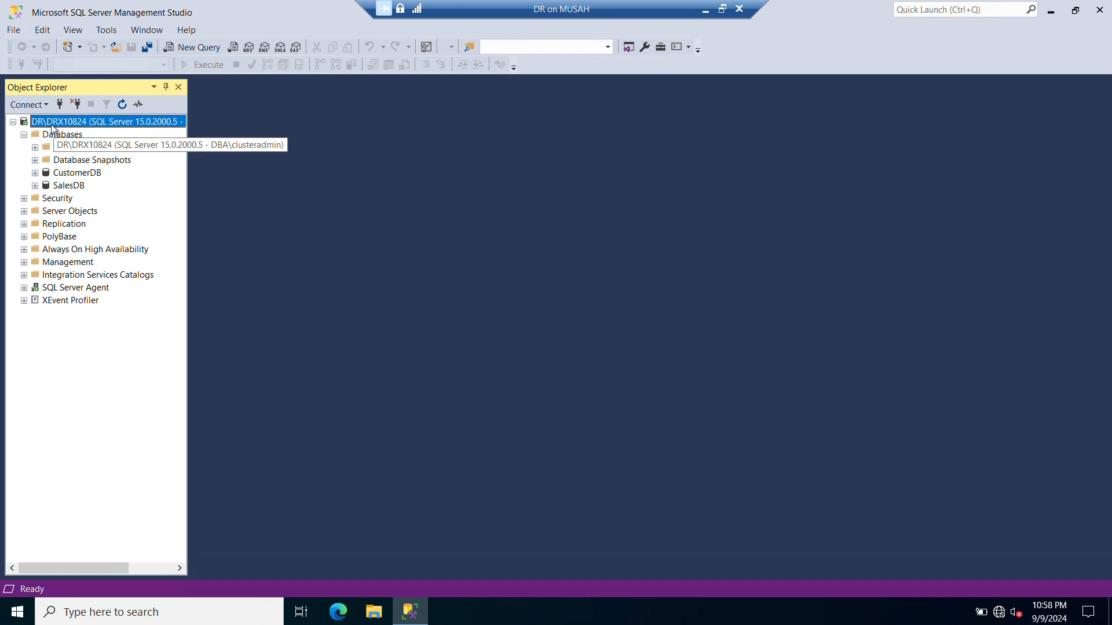
right_click(63, 134)
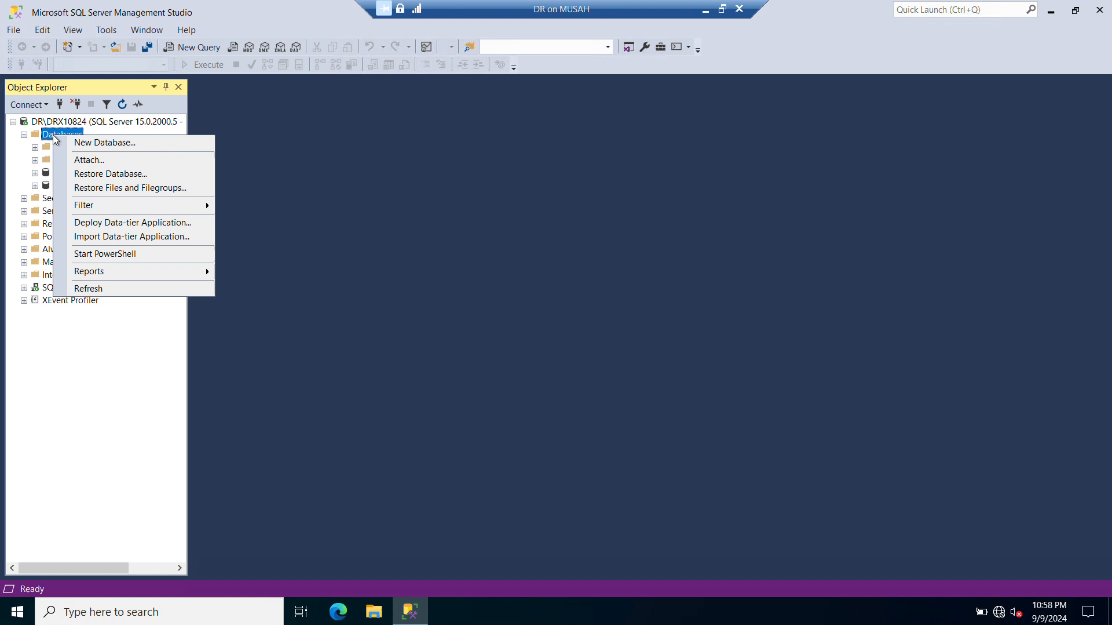
mouse_move(89, 159)
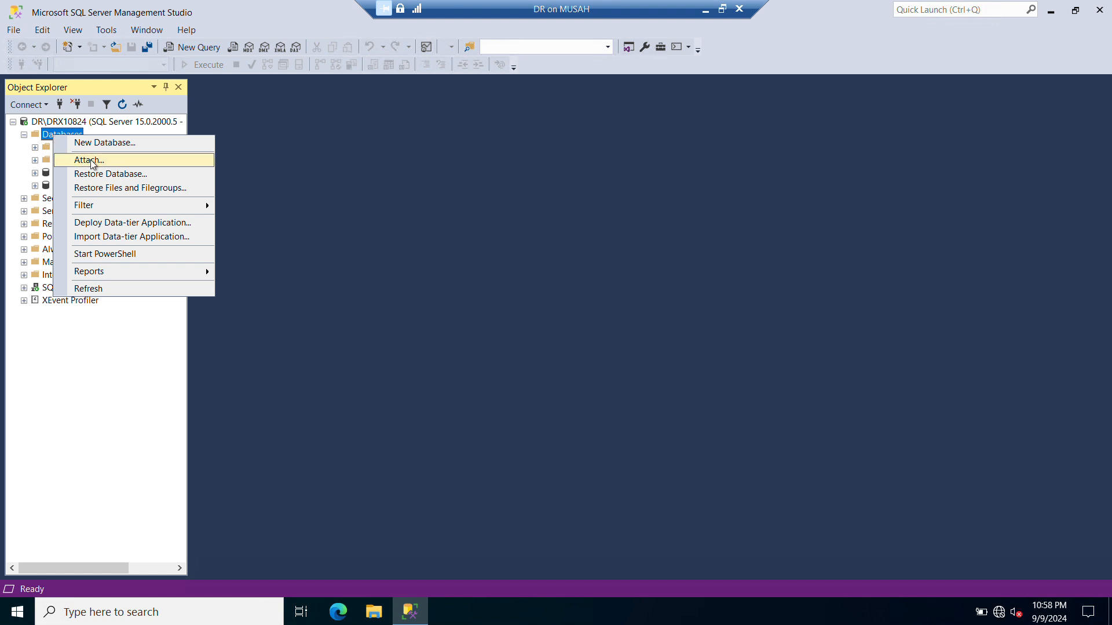
left_click(88, 160)
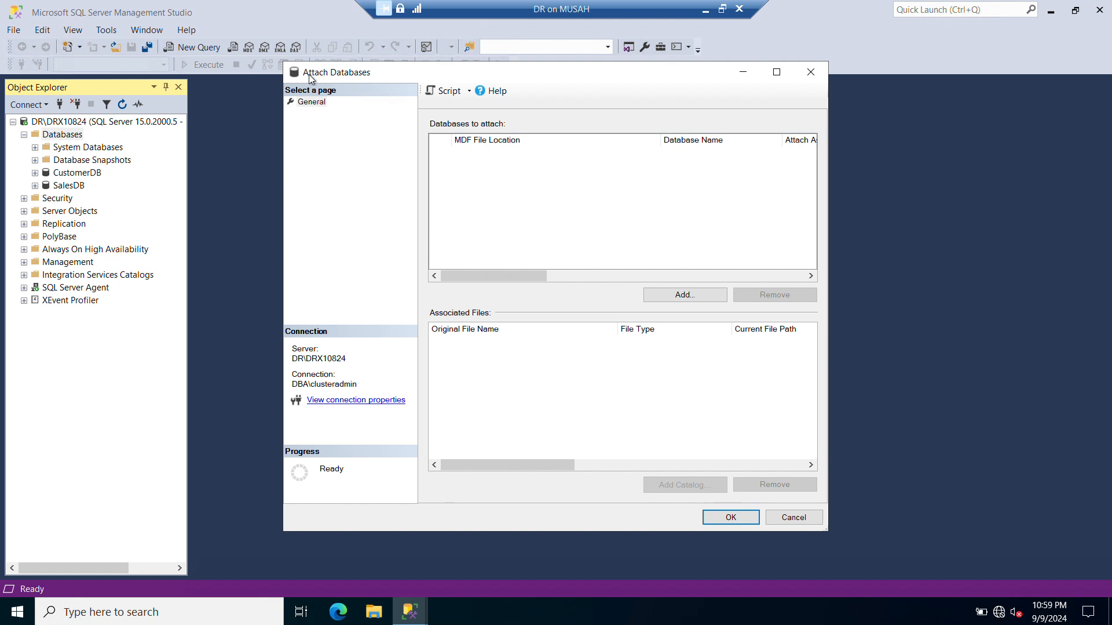
mouse_move(313, 125)
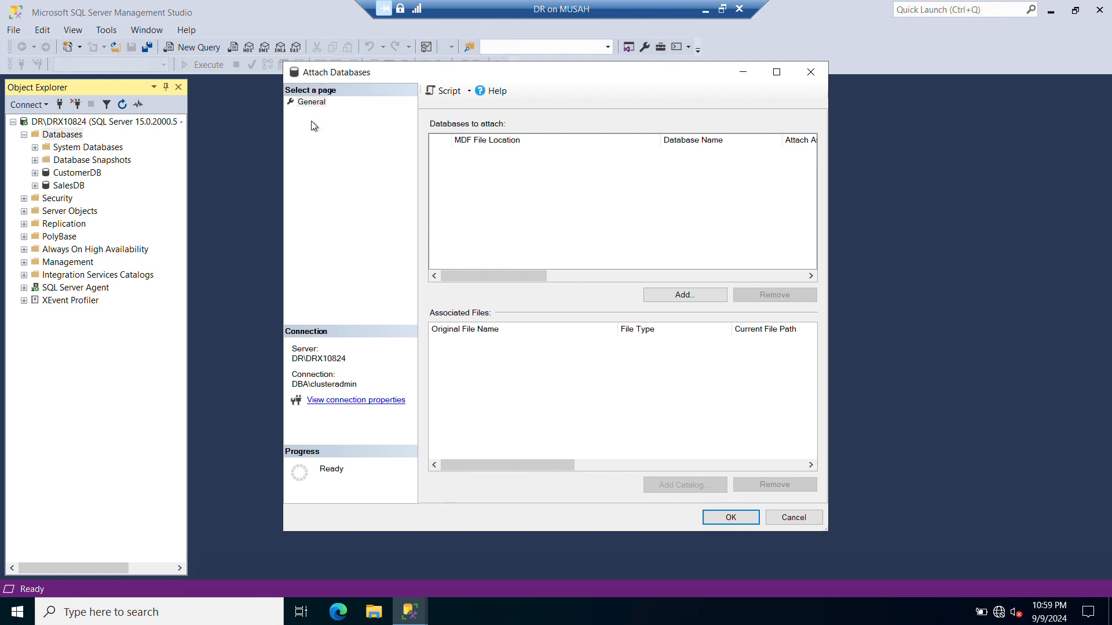
mouse_move(684, 294)
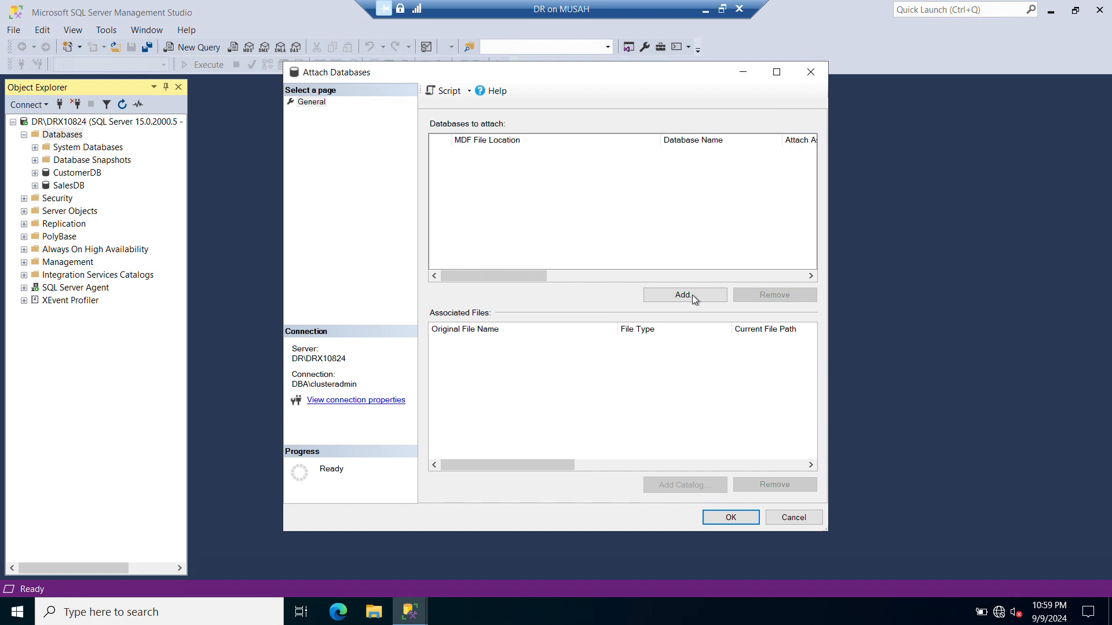
- Browse to E:\MSSQL\DR and add Healthcare.mdf to the attach list
left_click(684, 294)
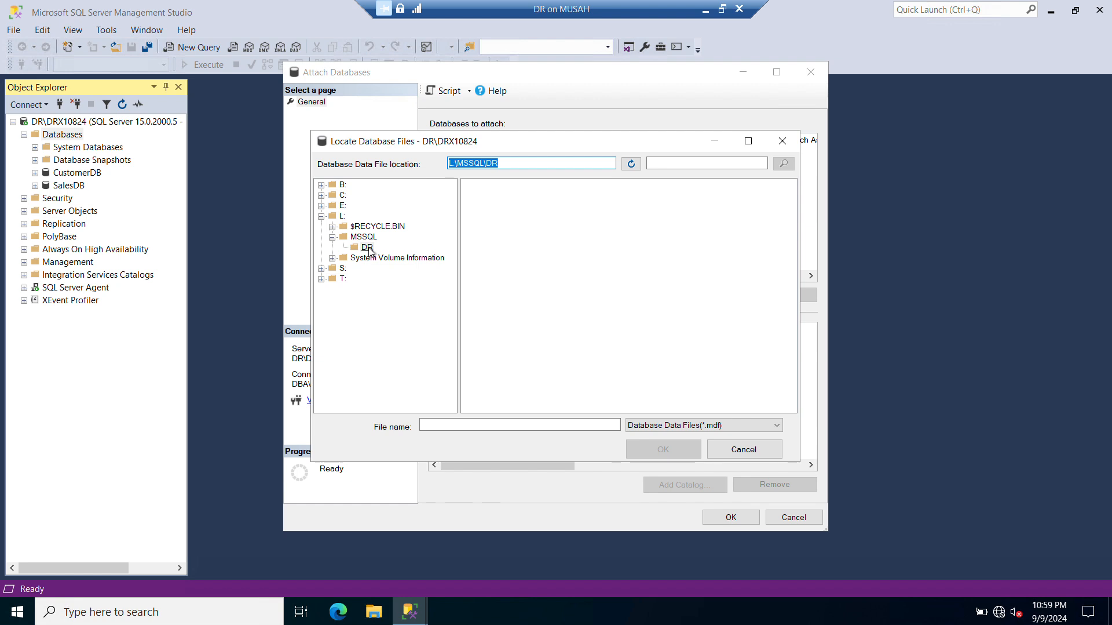
left_click(367, 247)
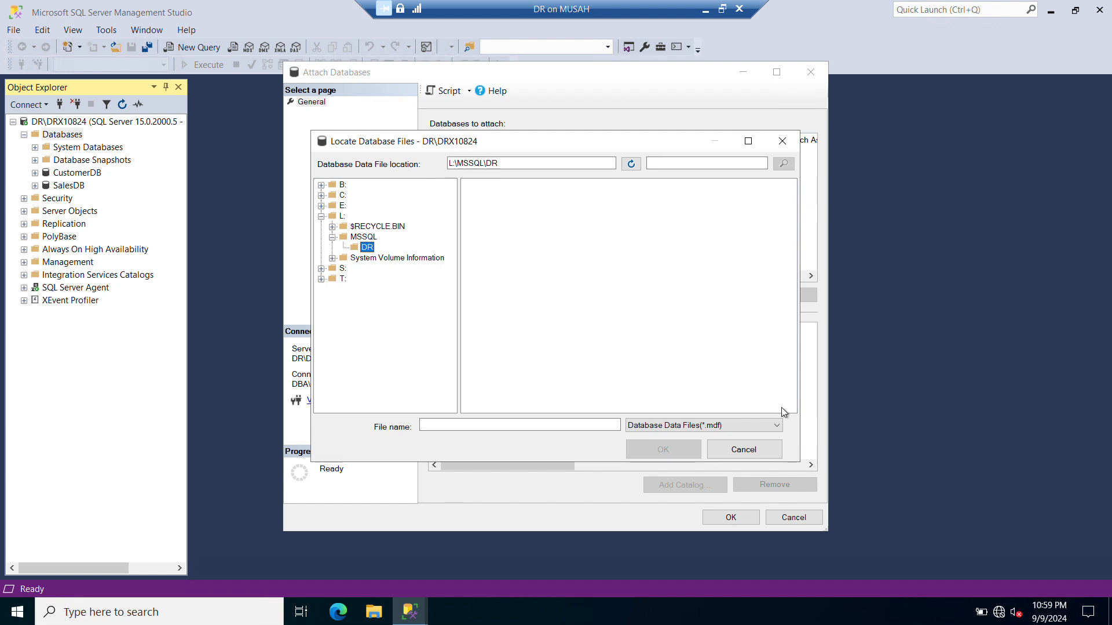
mouse_move(344, 208)
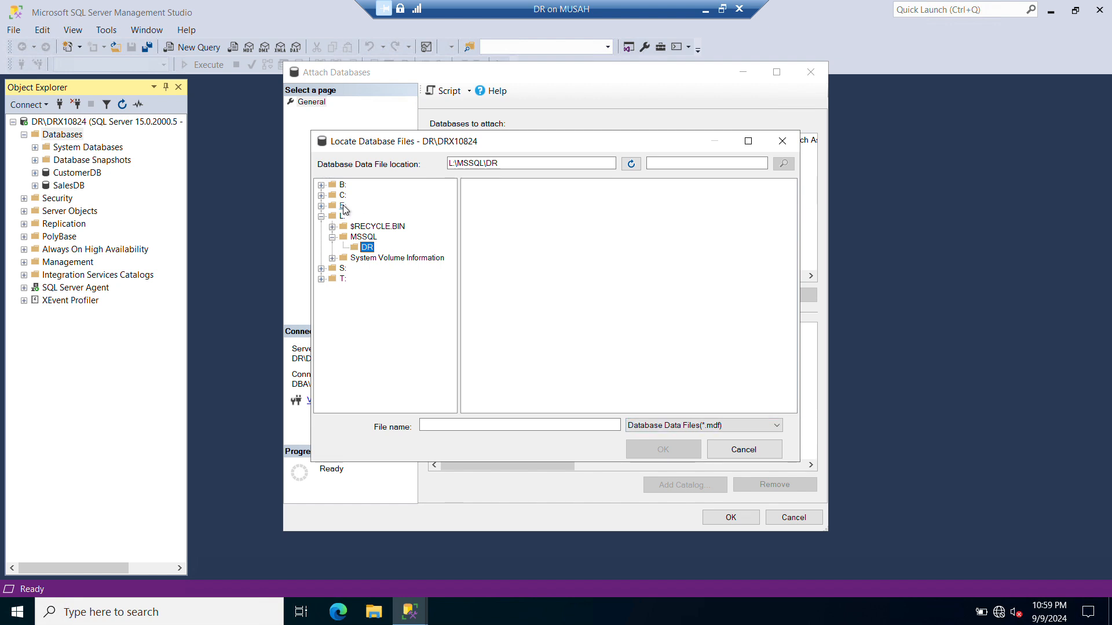
left_click(342, 205)
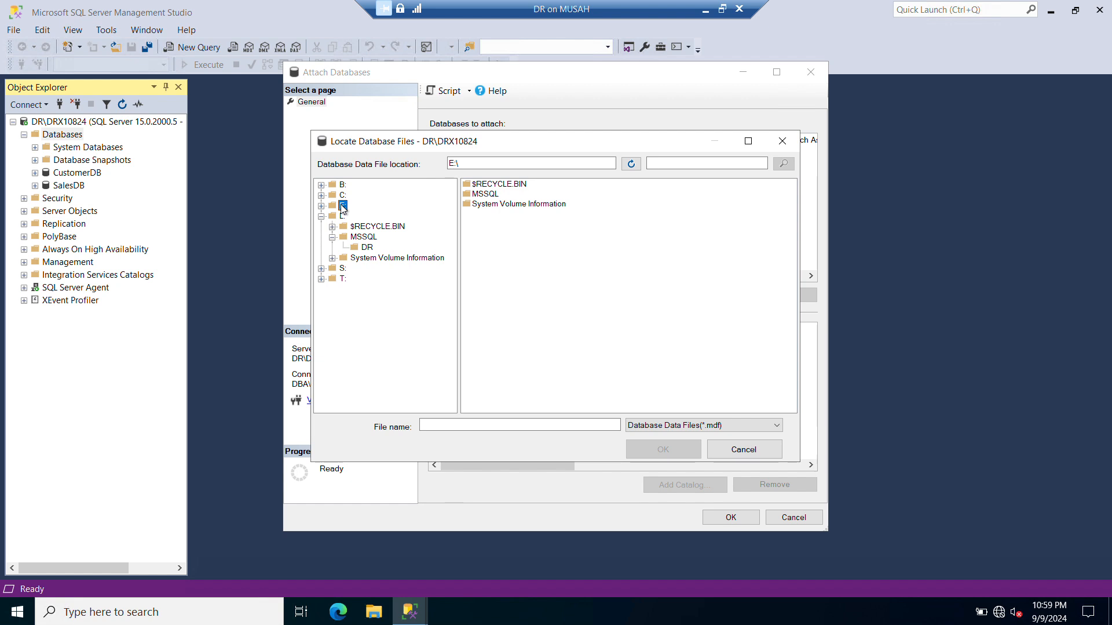
left_click(362, 226)
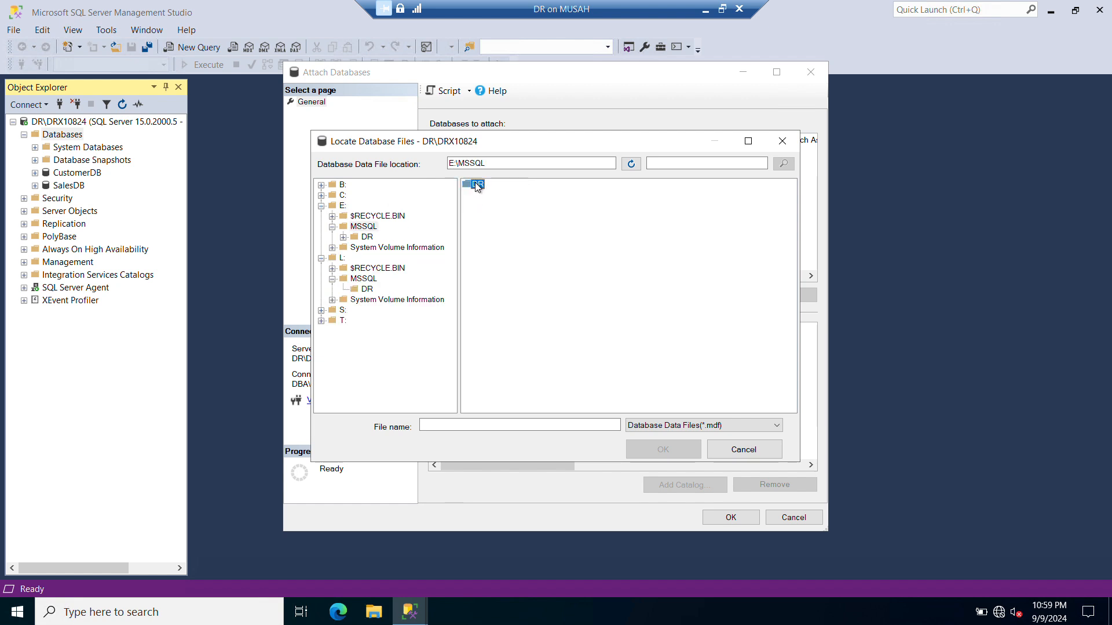
left_click(367, 236)
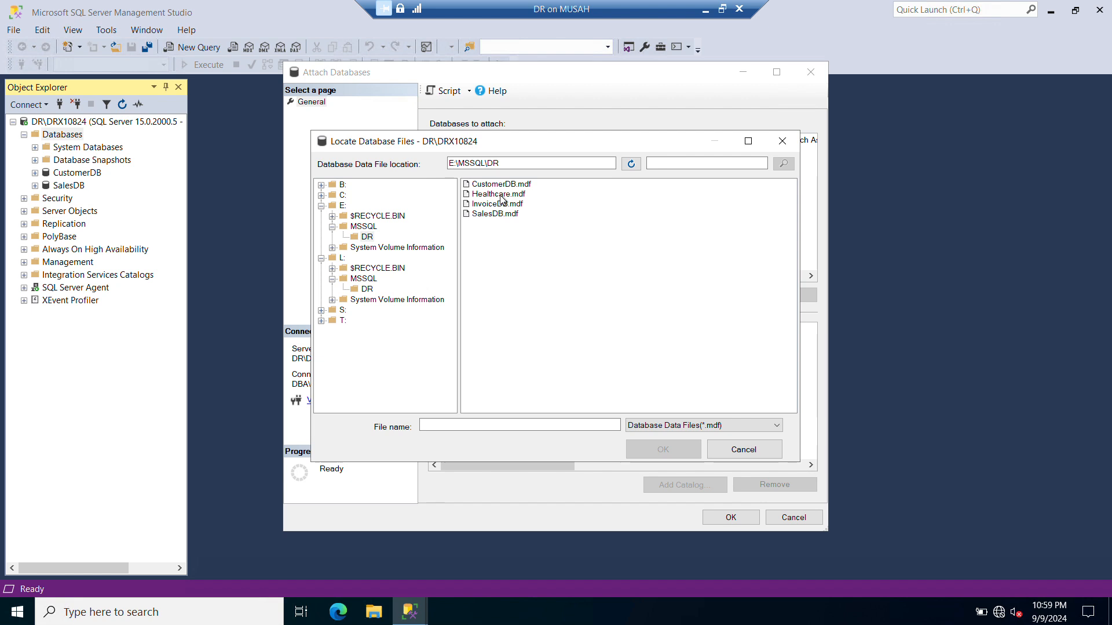
left_click(499, 194)
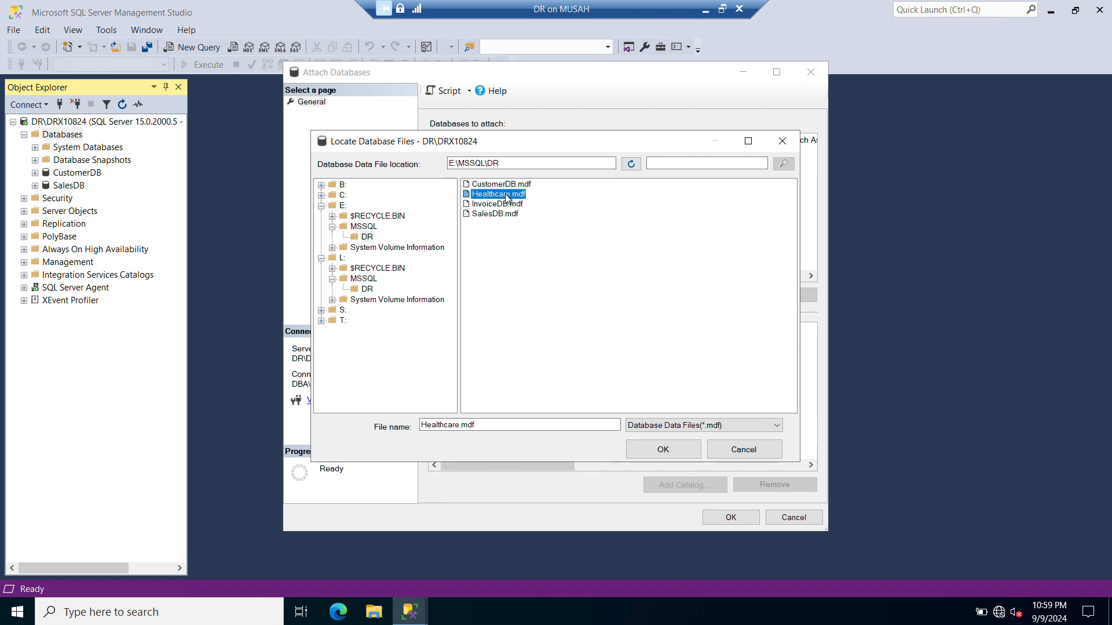
left_click(662, 449)
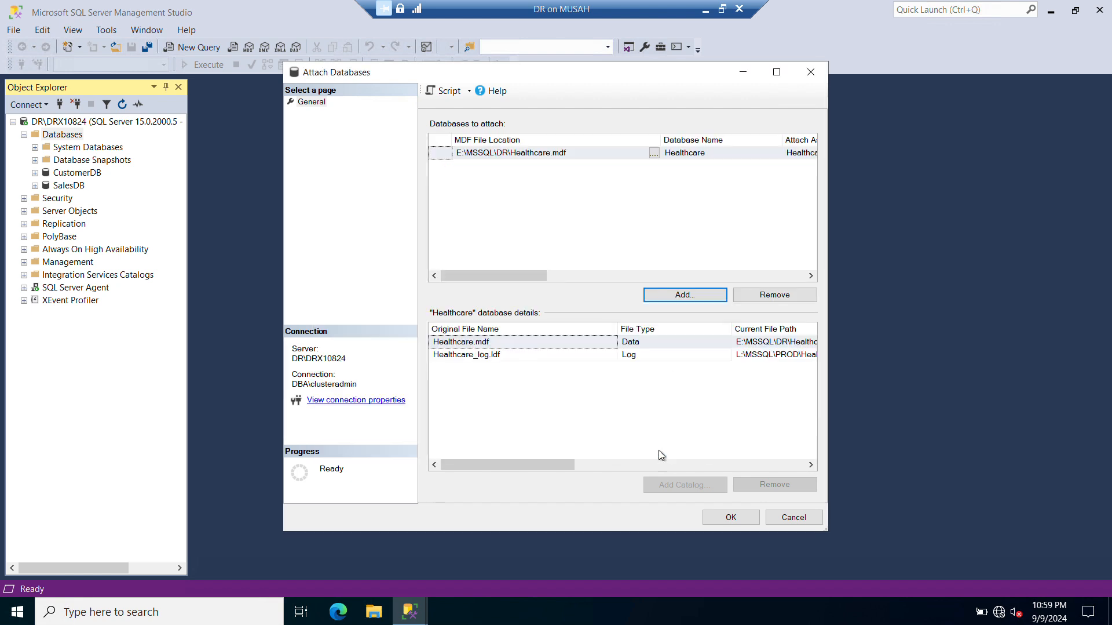
mouse_move(777, 76)
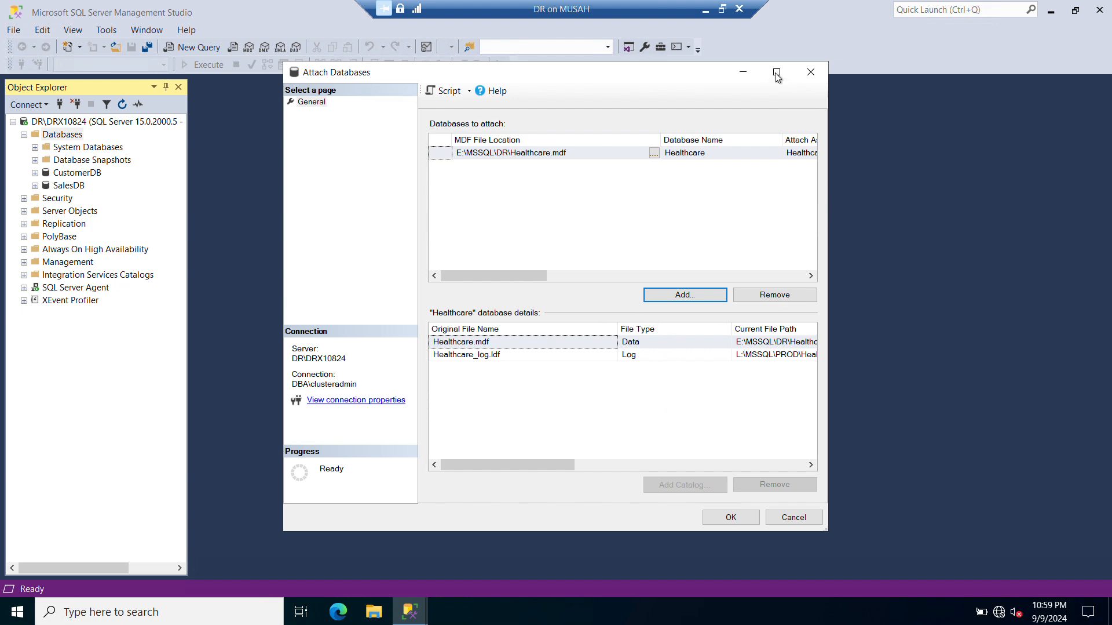
- Point the Healthcare log file to L:\MSSQL\DR\Healthcare_log.ldf in the attach dialog
left_click(775, 72)
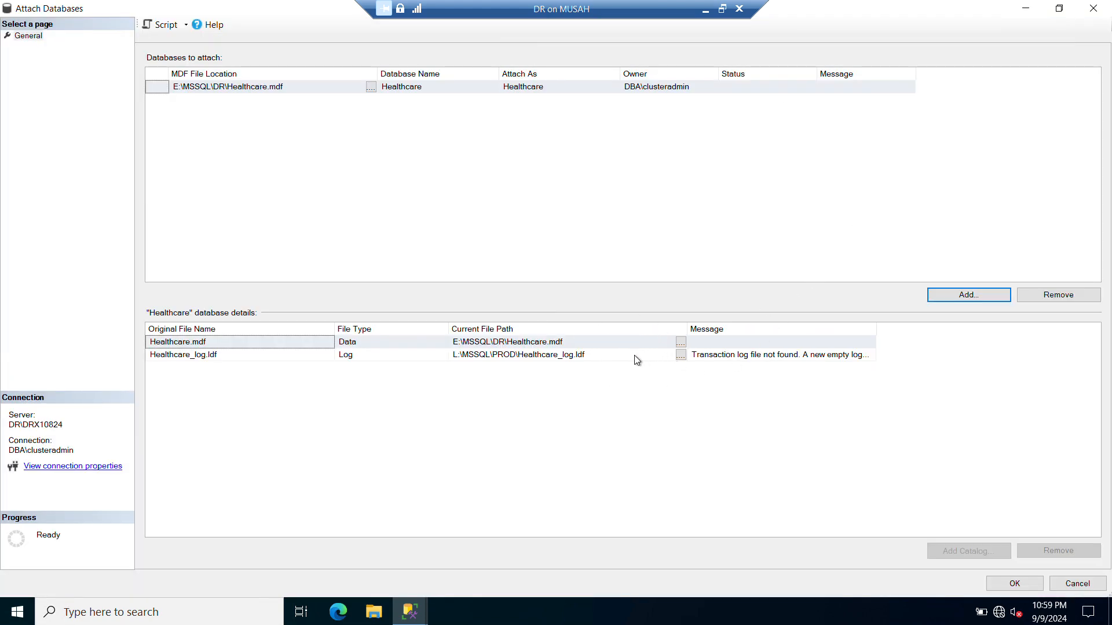
left_click(183, 354)
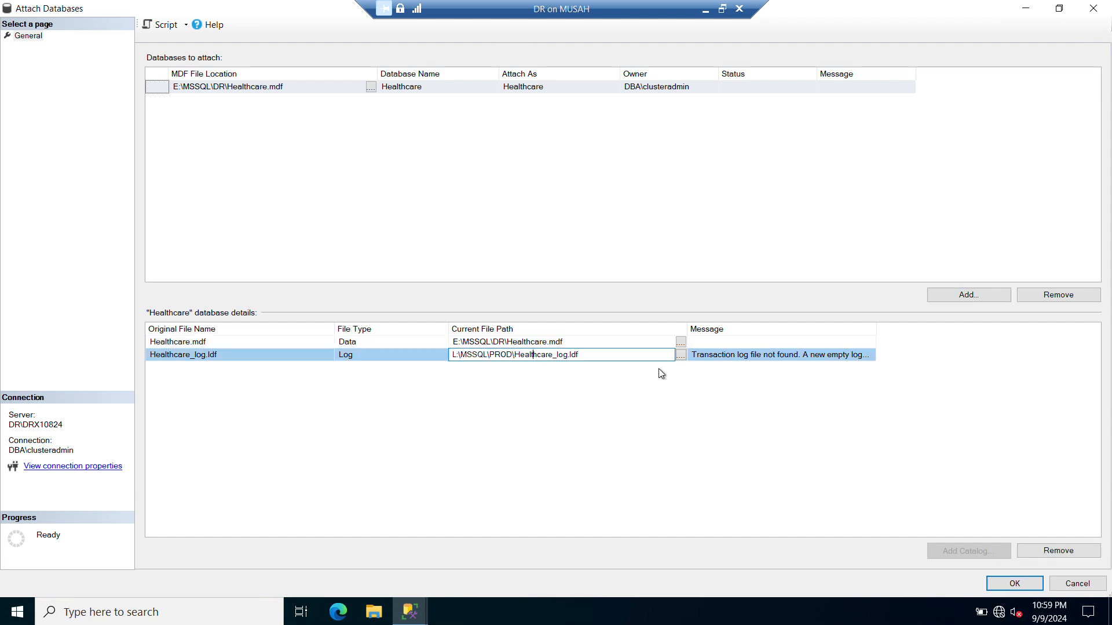
mouse_move(686, 365)
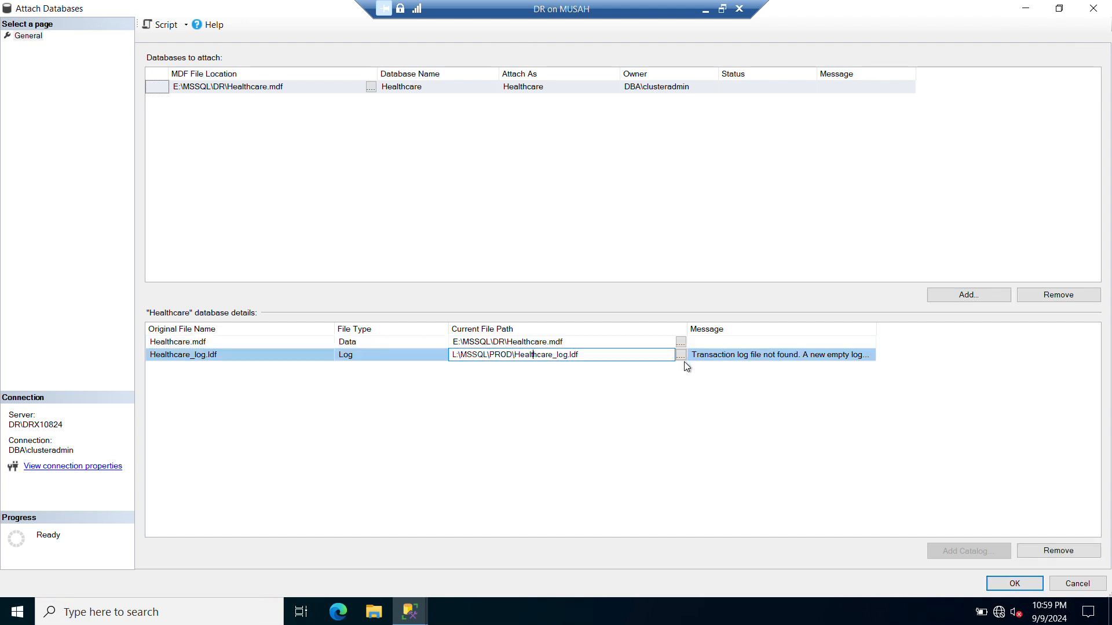
left_click(679, 354)
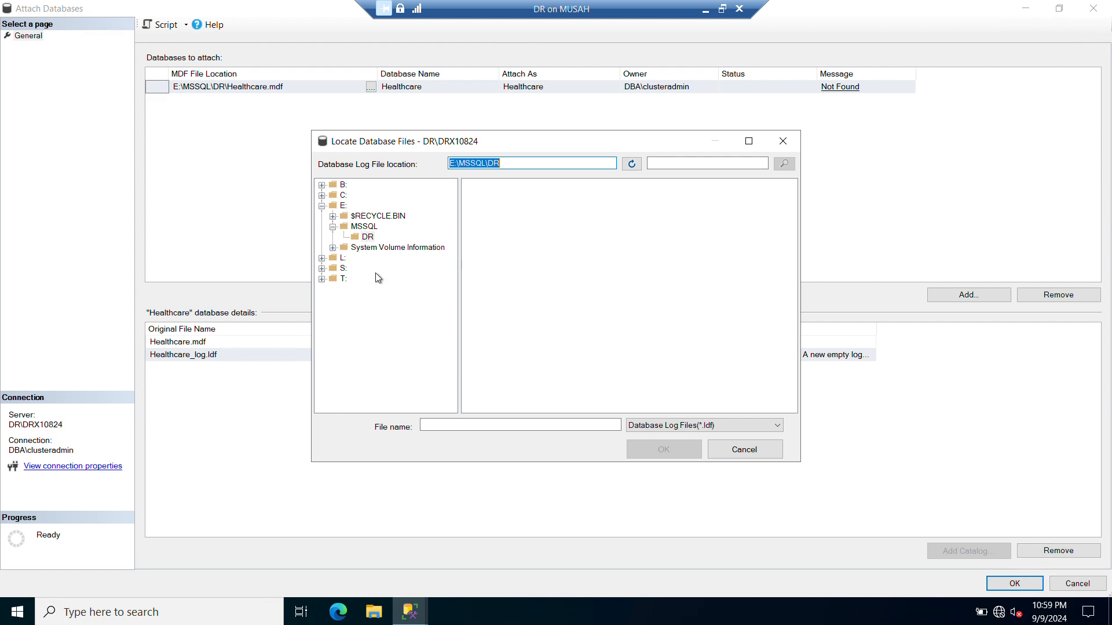
left_click(323, 258)
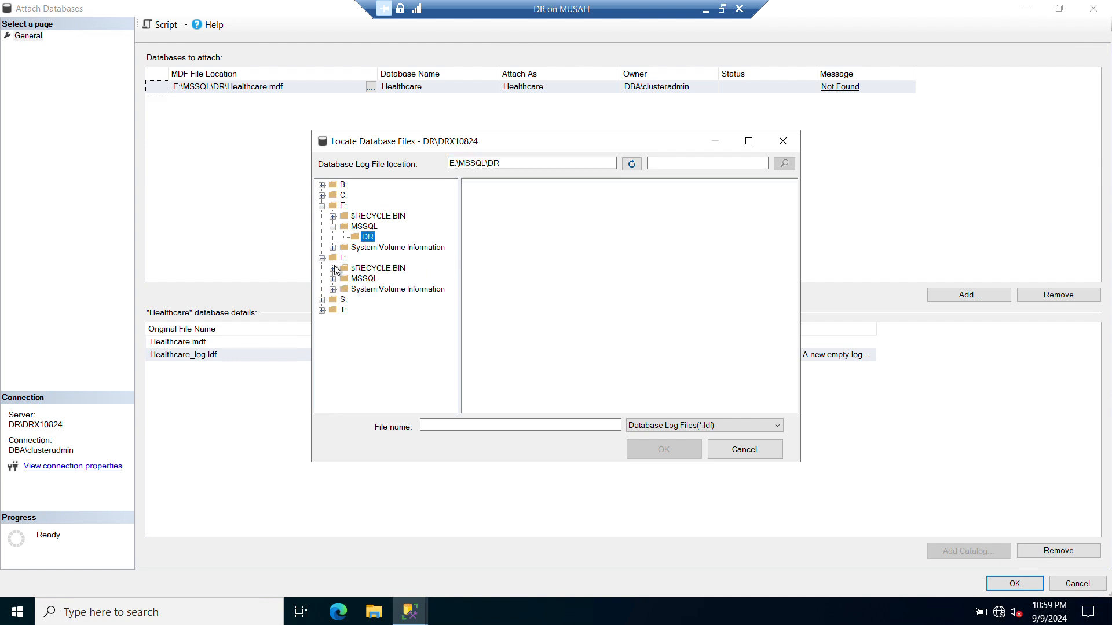
left_click(367, 290)
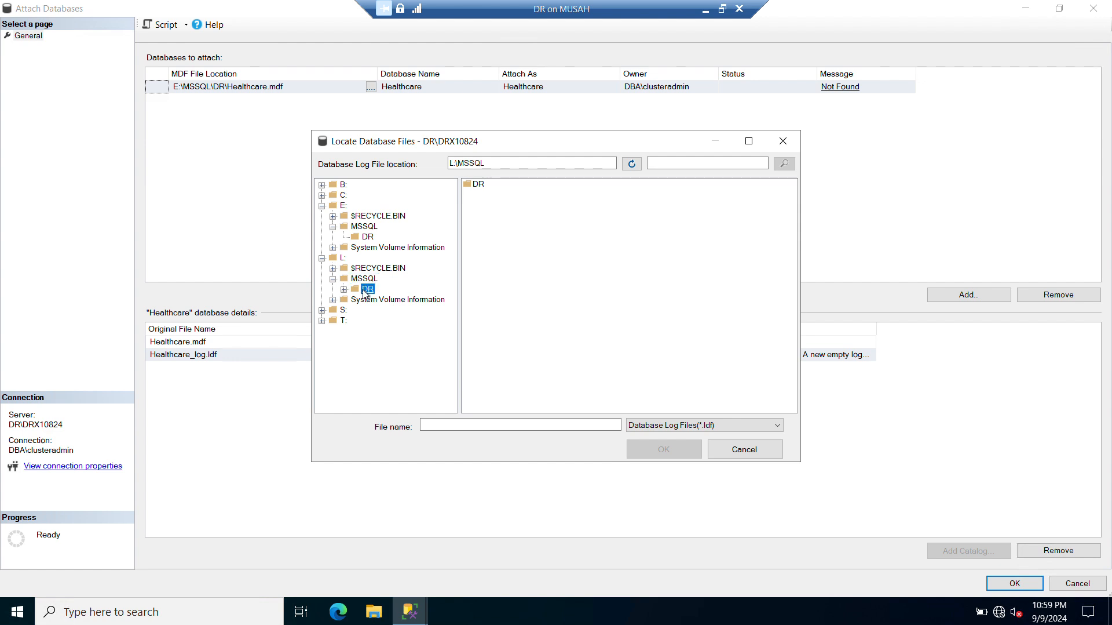
left_click(369, 288)
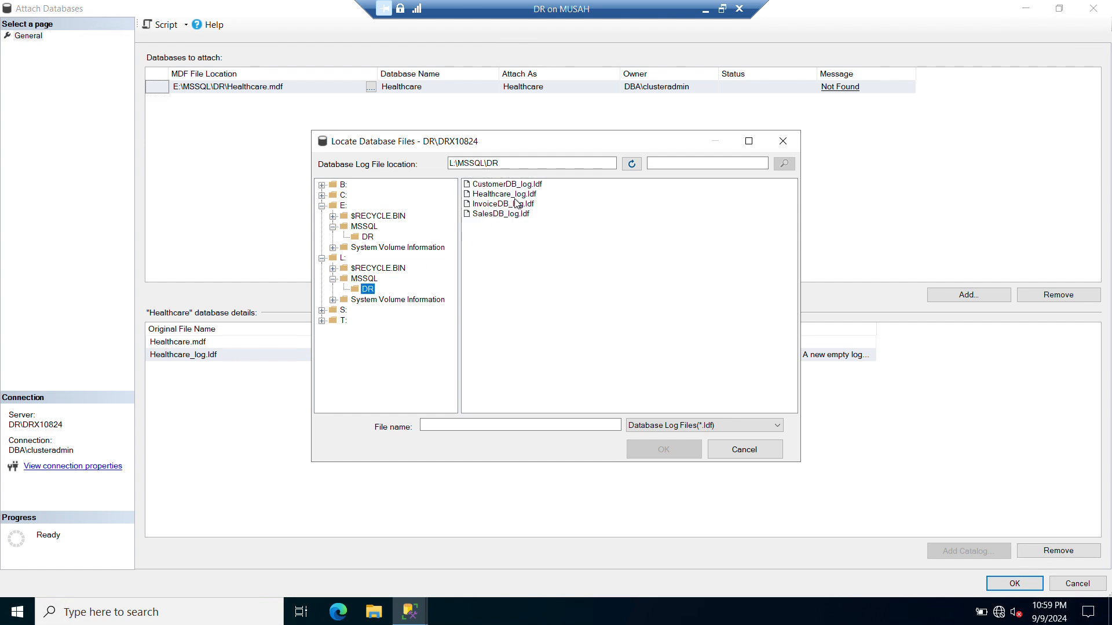
left_click(504, 192)
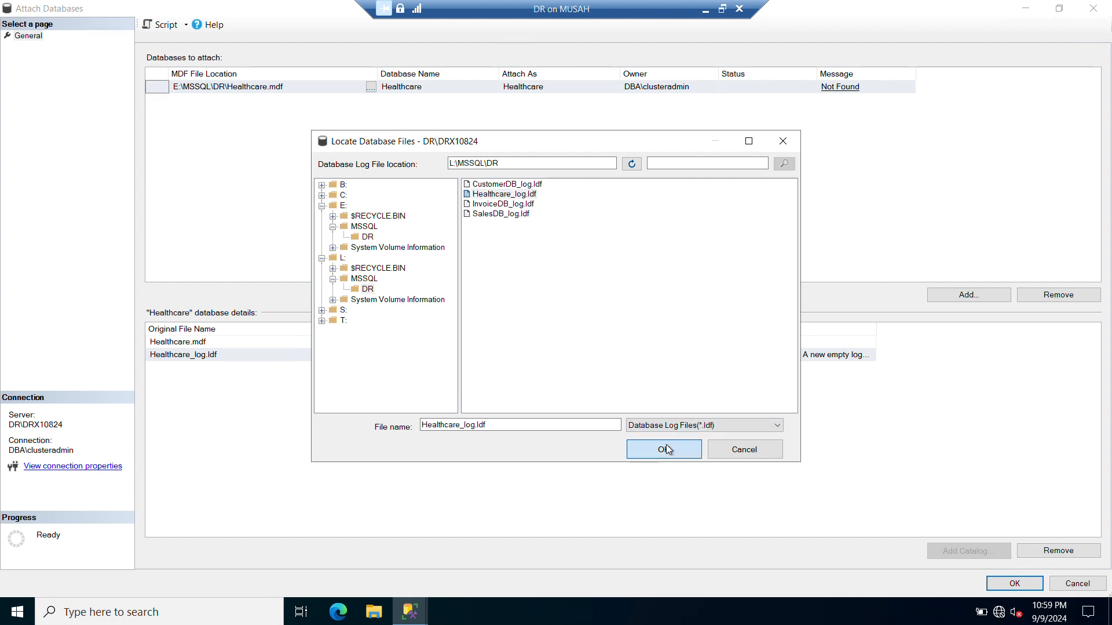
left_click(663, 447)
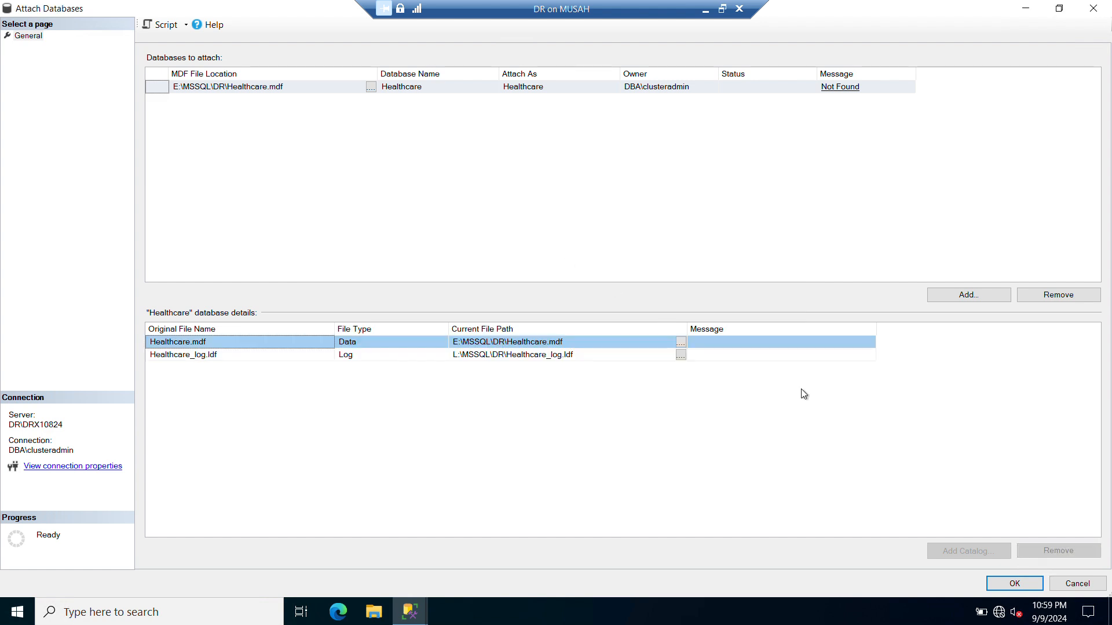
- Confirm the Attach Databases dialog so Healthcare joins the DR instance
left_click(1014, 583)
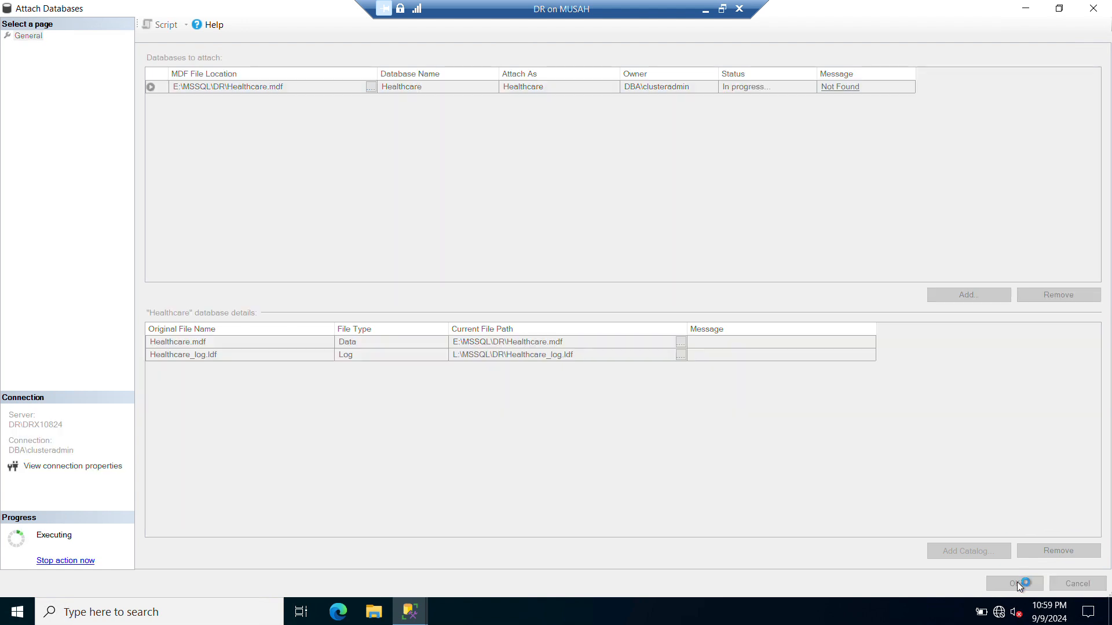
left_click(1014, 583)
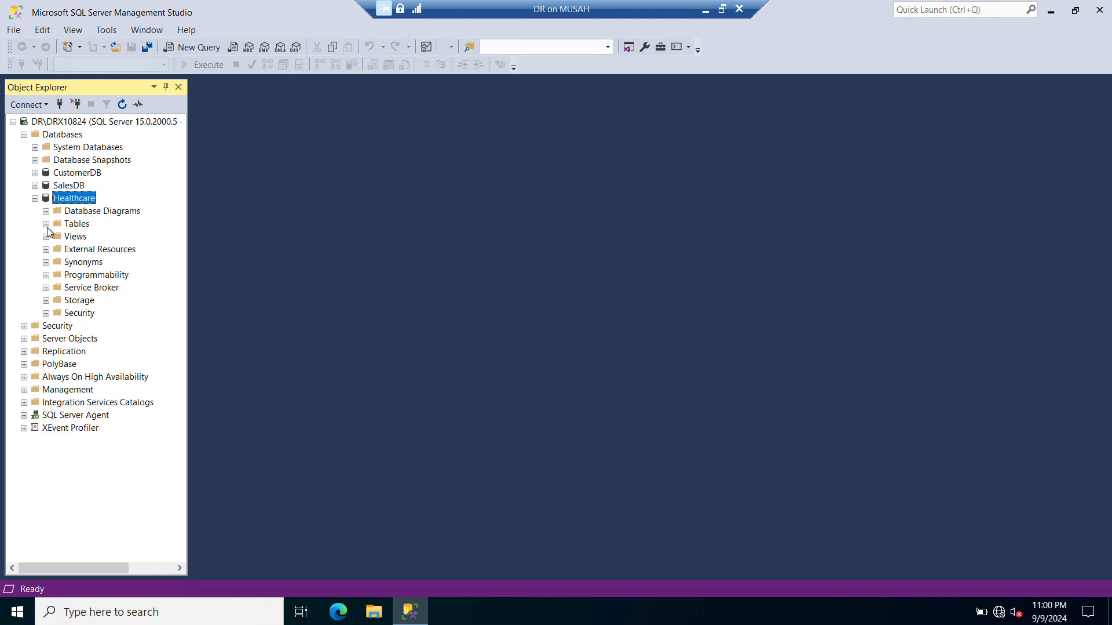
- Run Select Top 1000 Rows on Healthcare's dbo.Patient table to show five patients
left_click(45, 223)
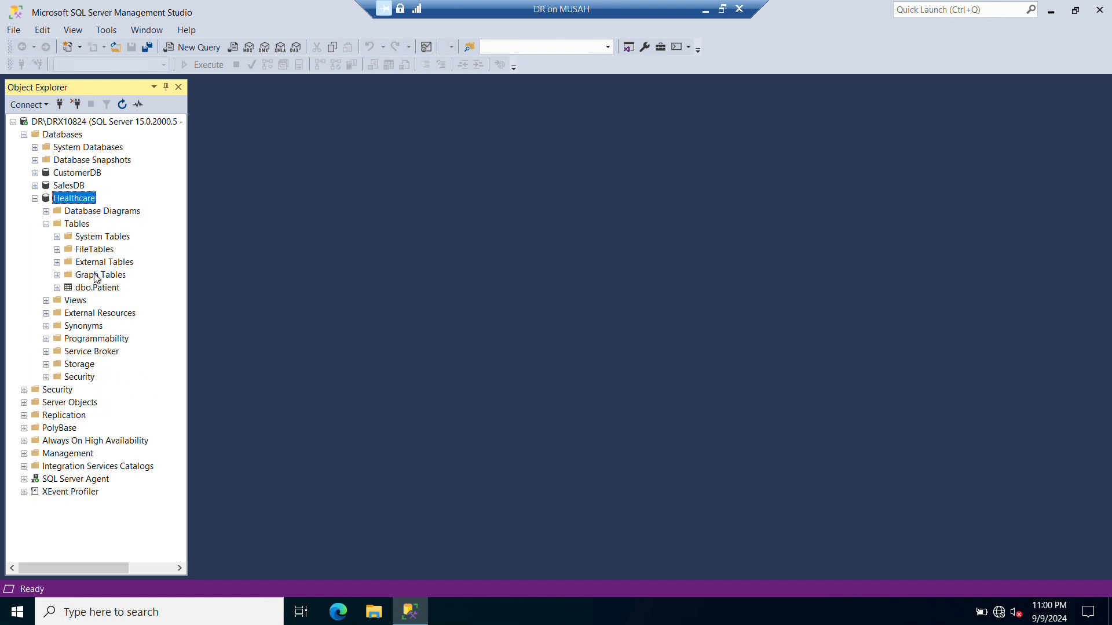
right_click(95, 286)
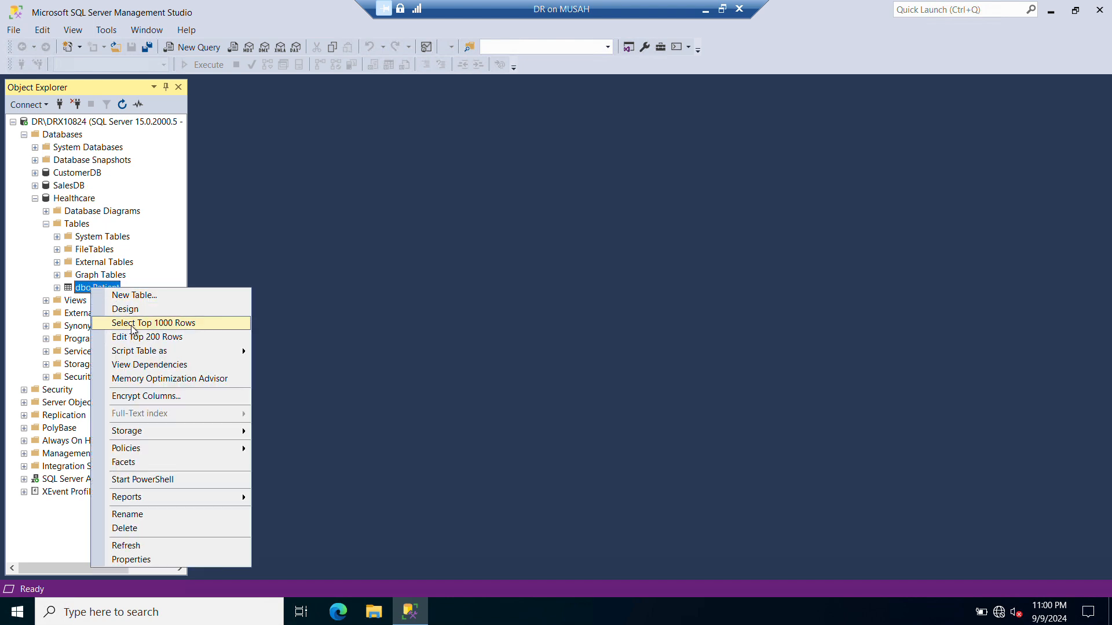
left_click(152, 322)
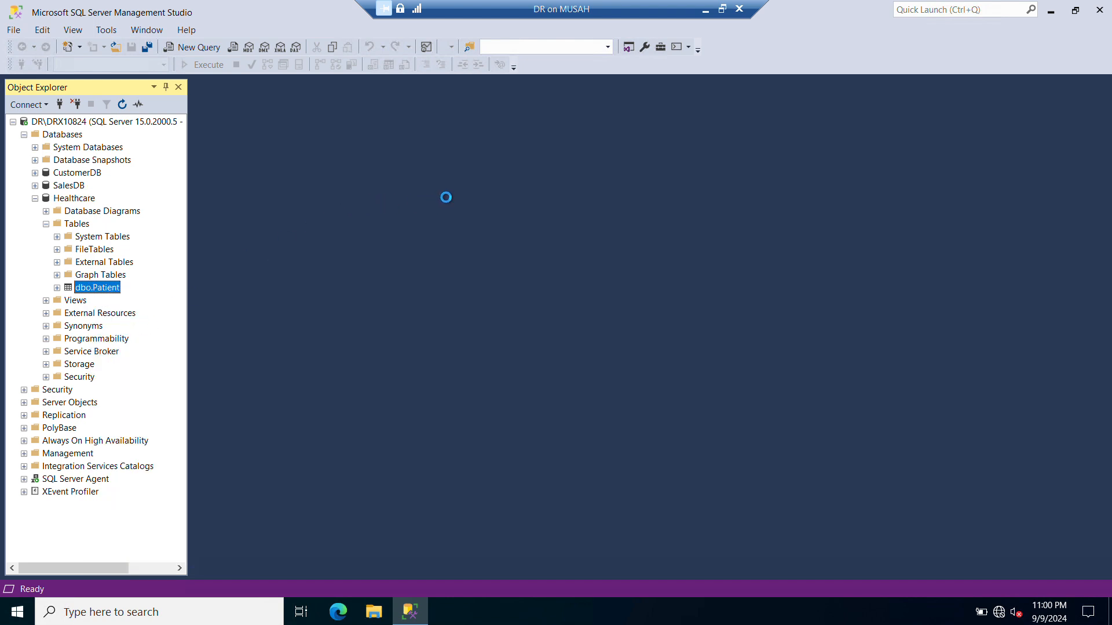
left_click(198, 47)
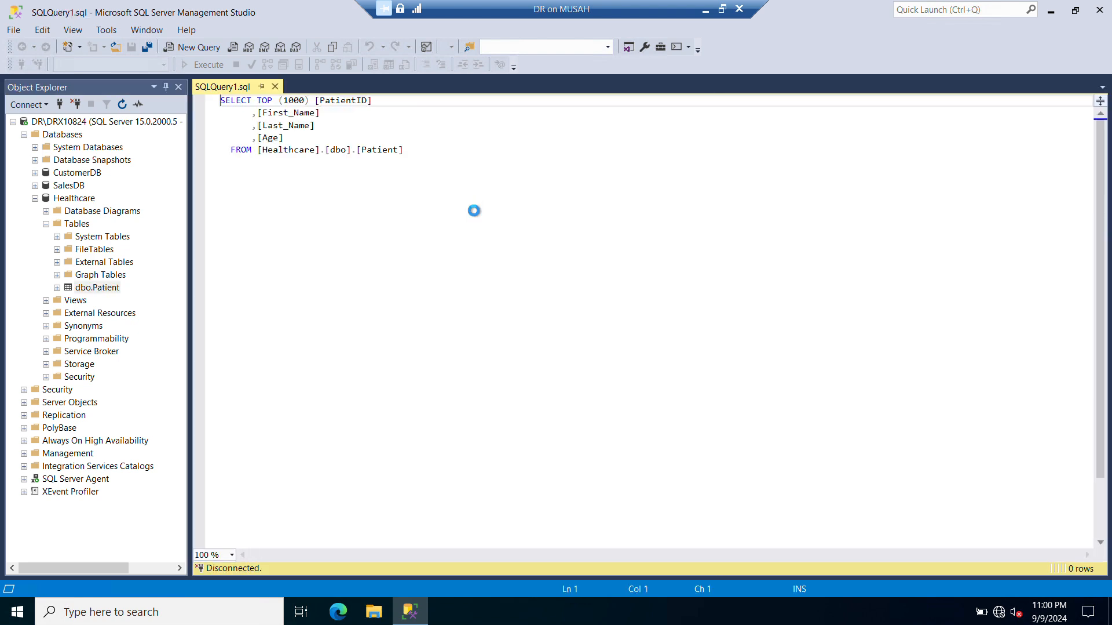
left_click(208, 65)
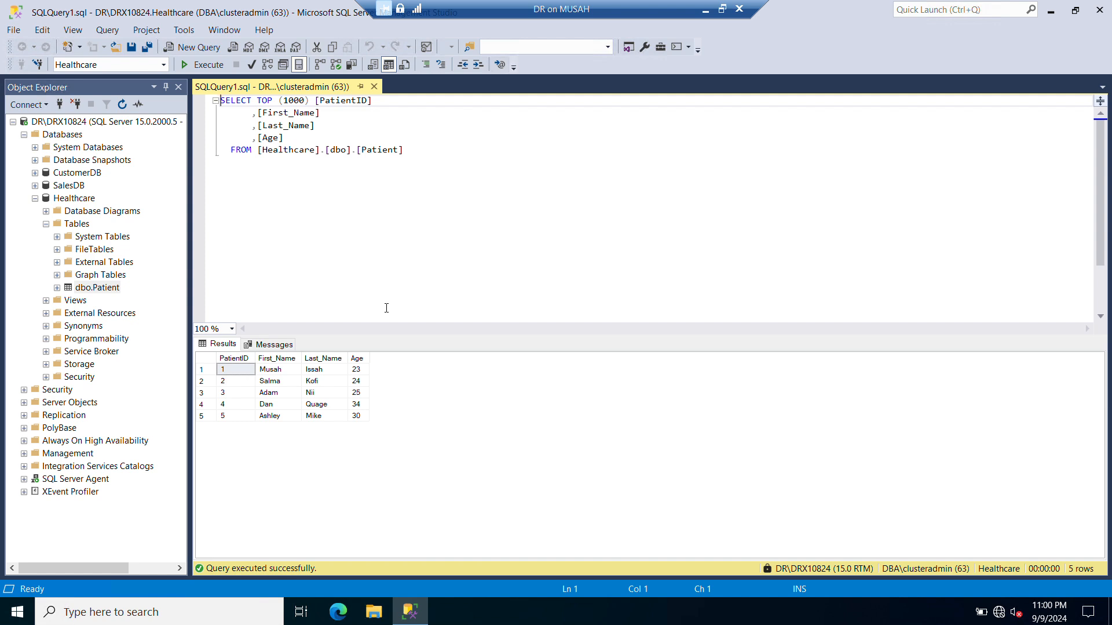
mouse_move(389, 316)
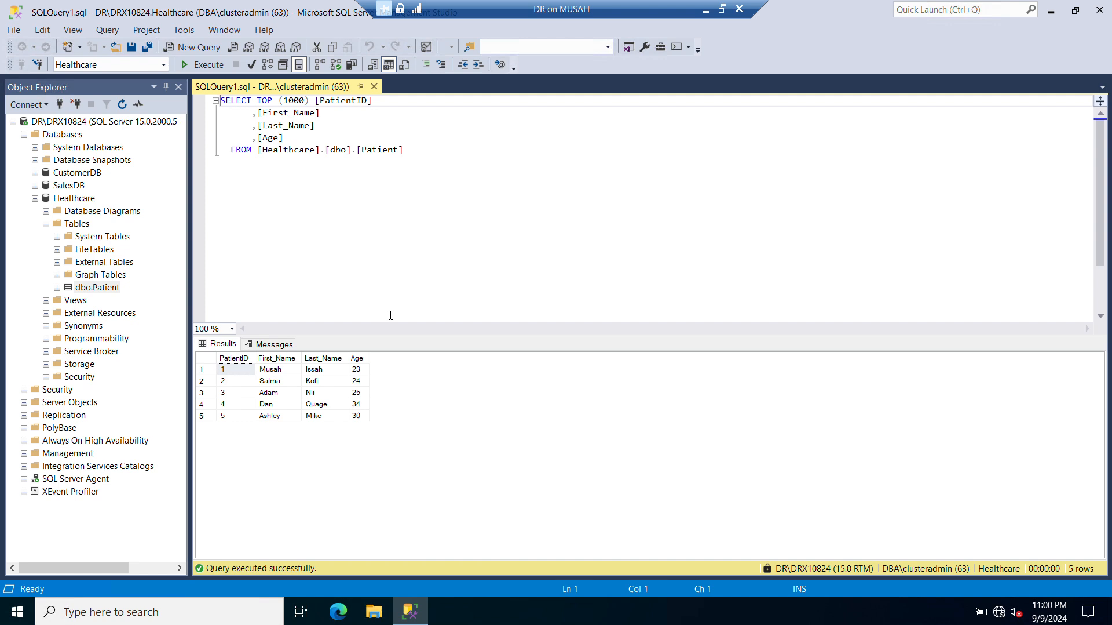